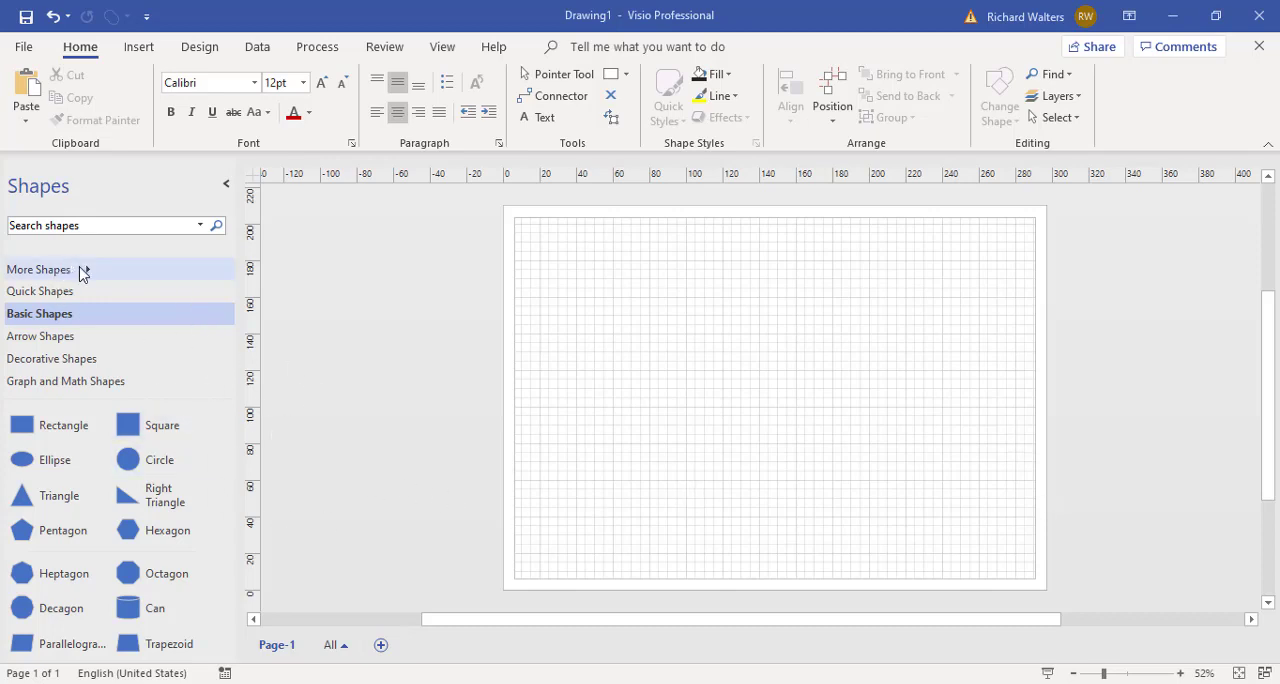
# Create a new metric stencil from More Shapes, appearing as Stencil5
pyautogui.click(40, 268)
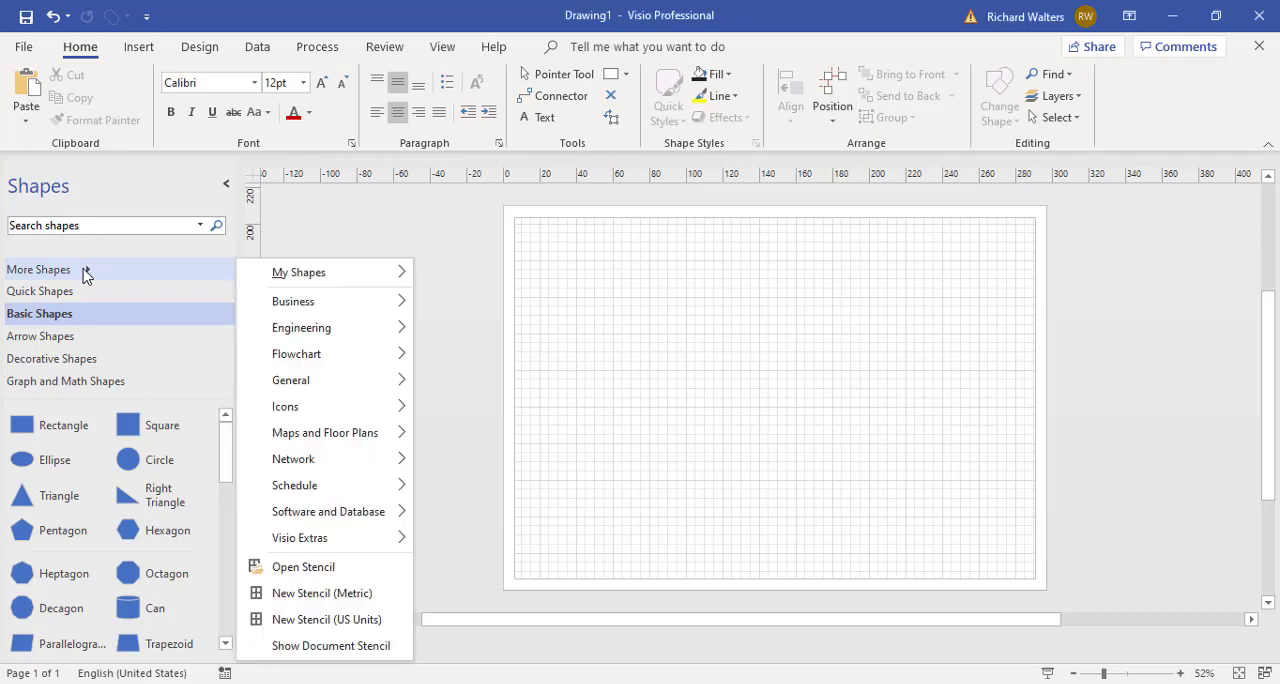
pyautogui.moveTo(322, 592)
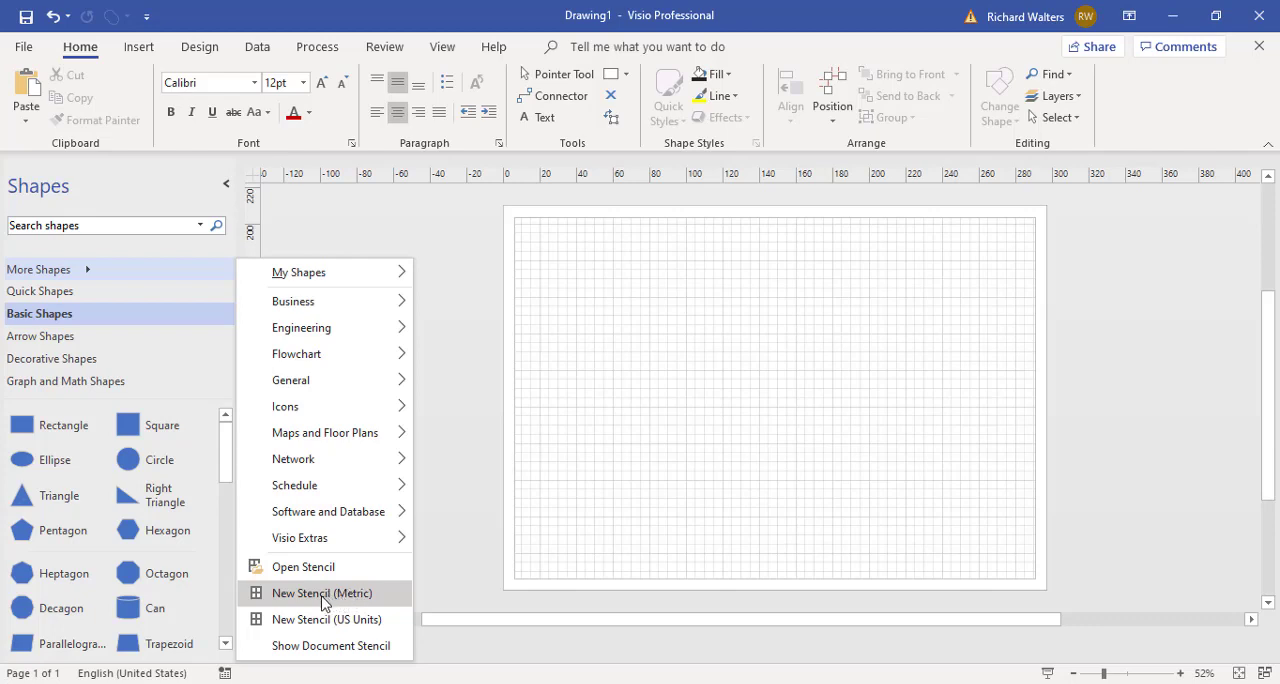
pyautogui.click(322, 592)
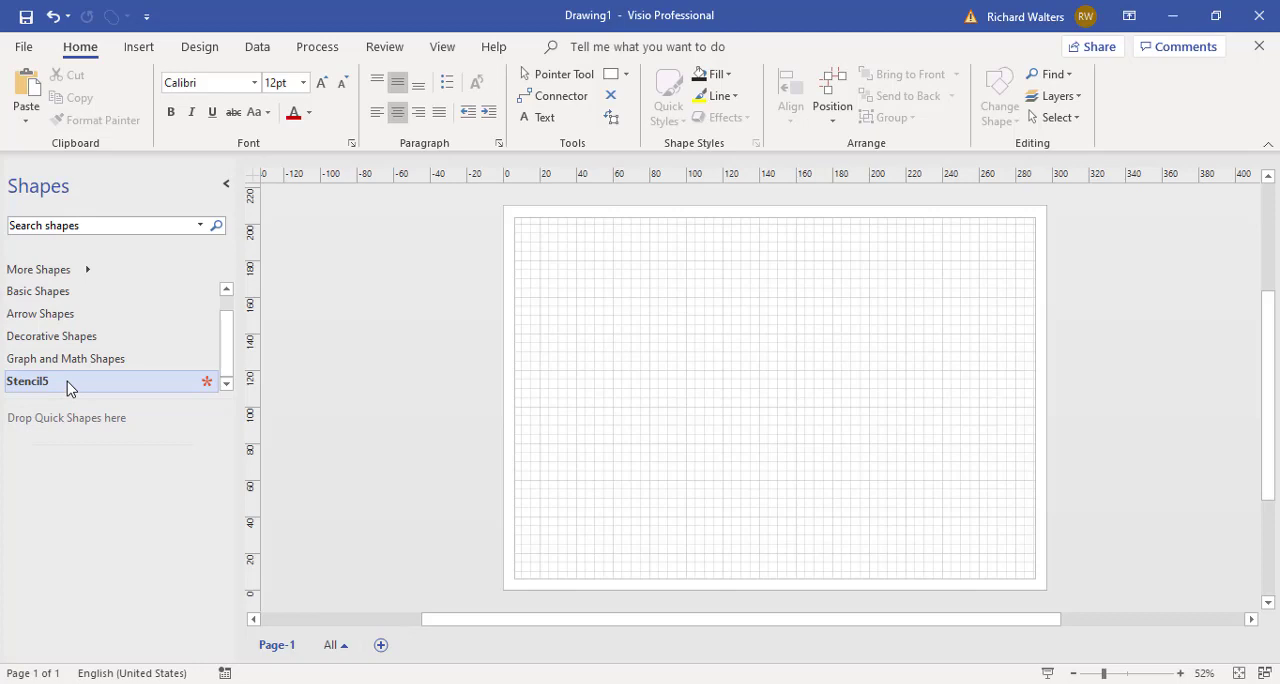
pyautogui.moveTo(124, 390)
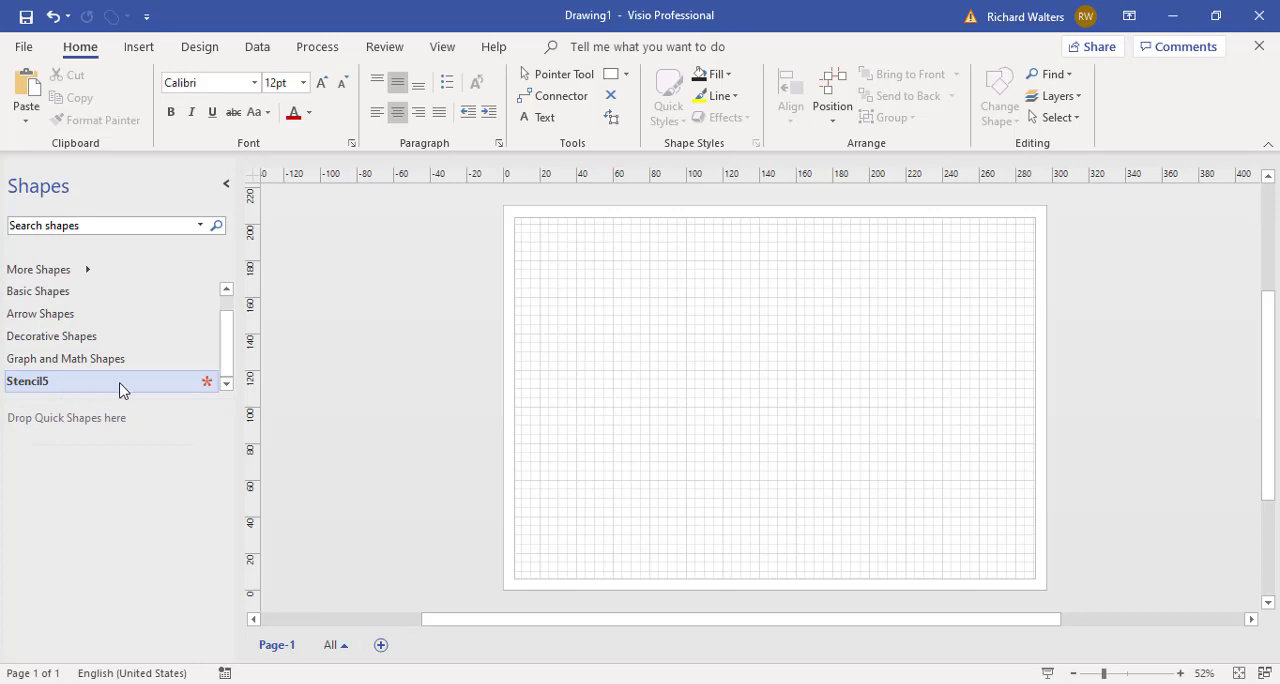
pyautogui.moveTo(62, 392)
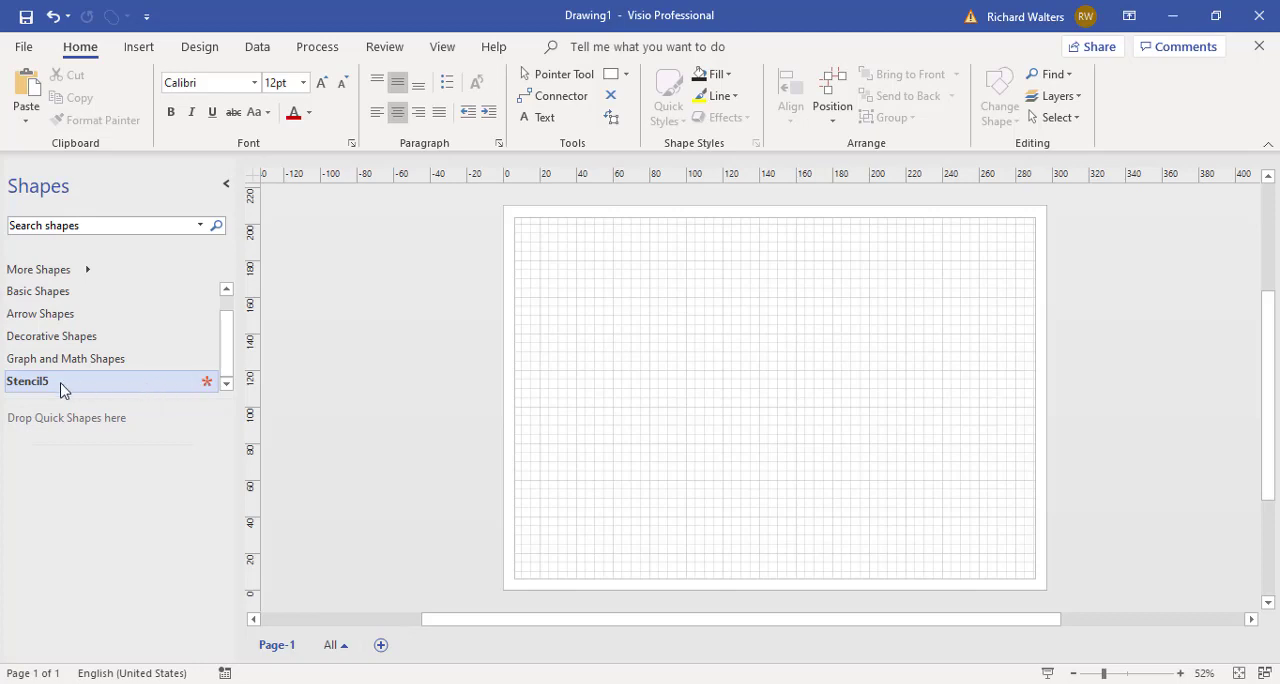
# Save Stencil5 via Save As under the name Diagram Shapes
pyautogui.rightClick(28, 380)
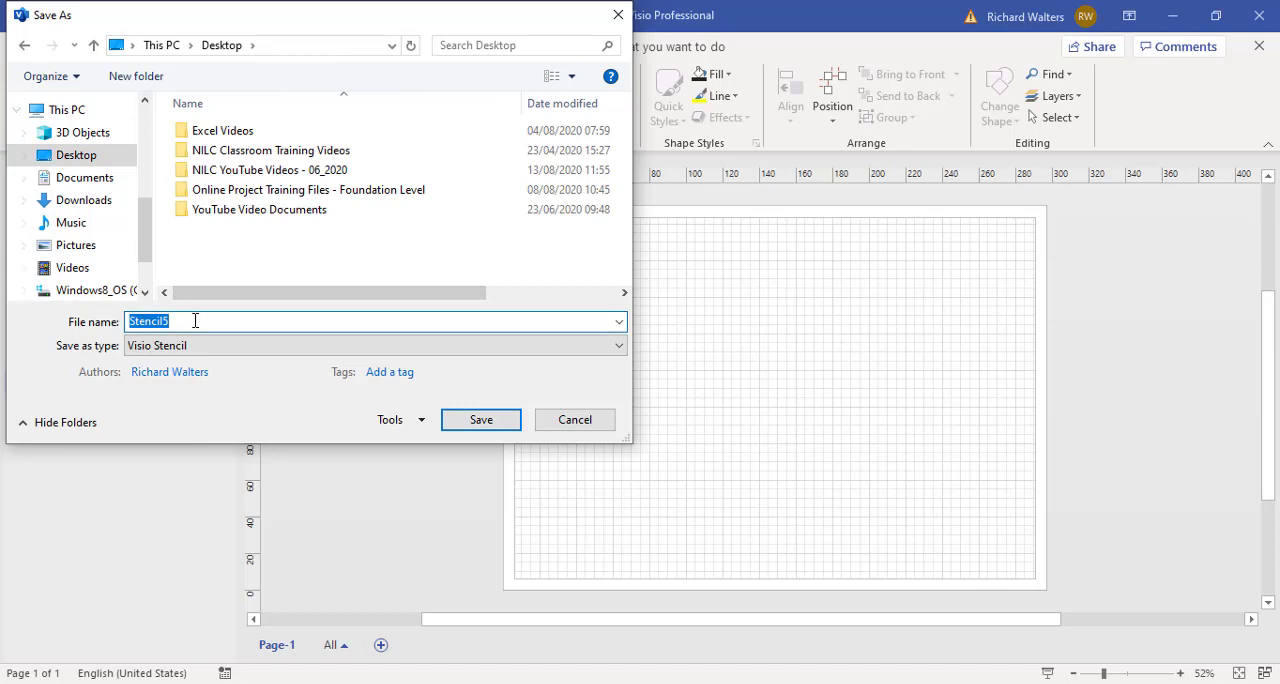
pyautogui.write('Di')
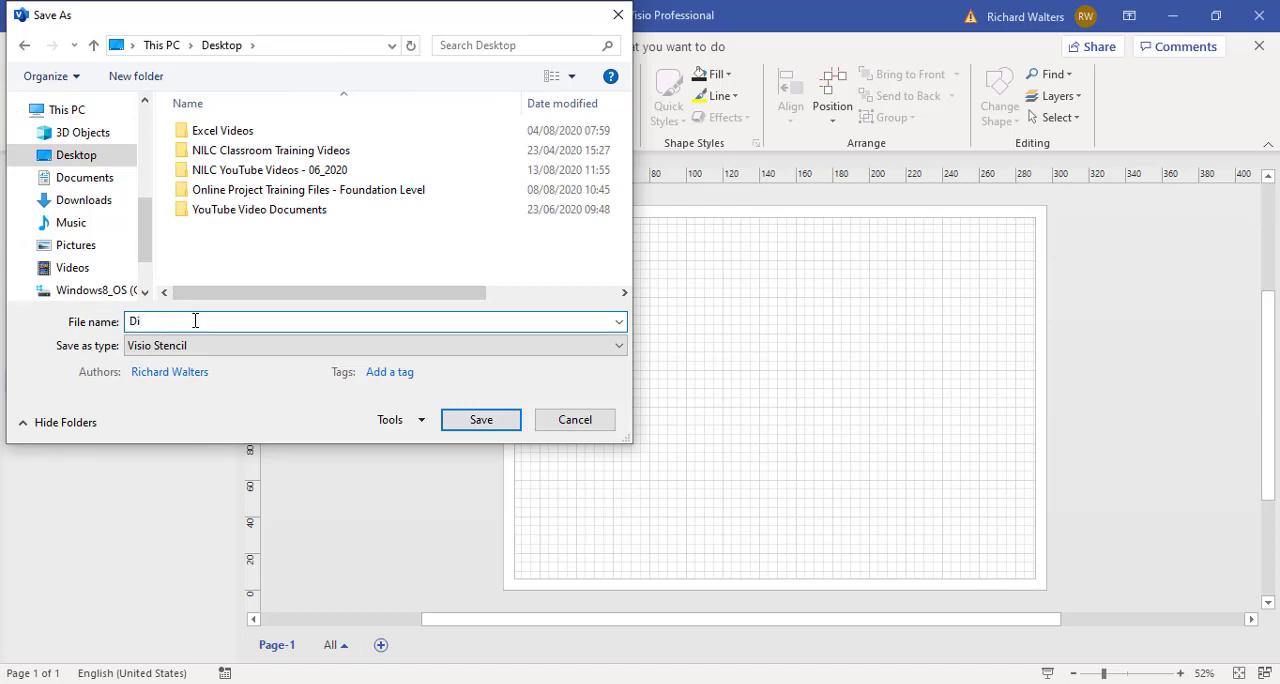
pyautogui.write('g')
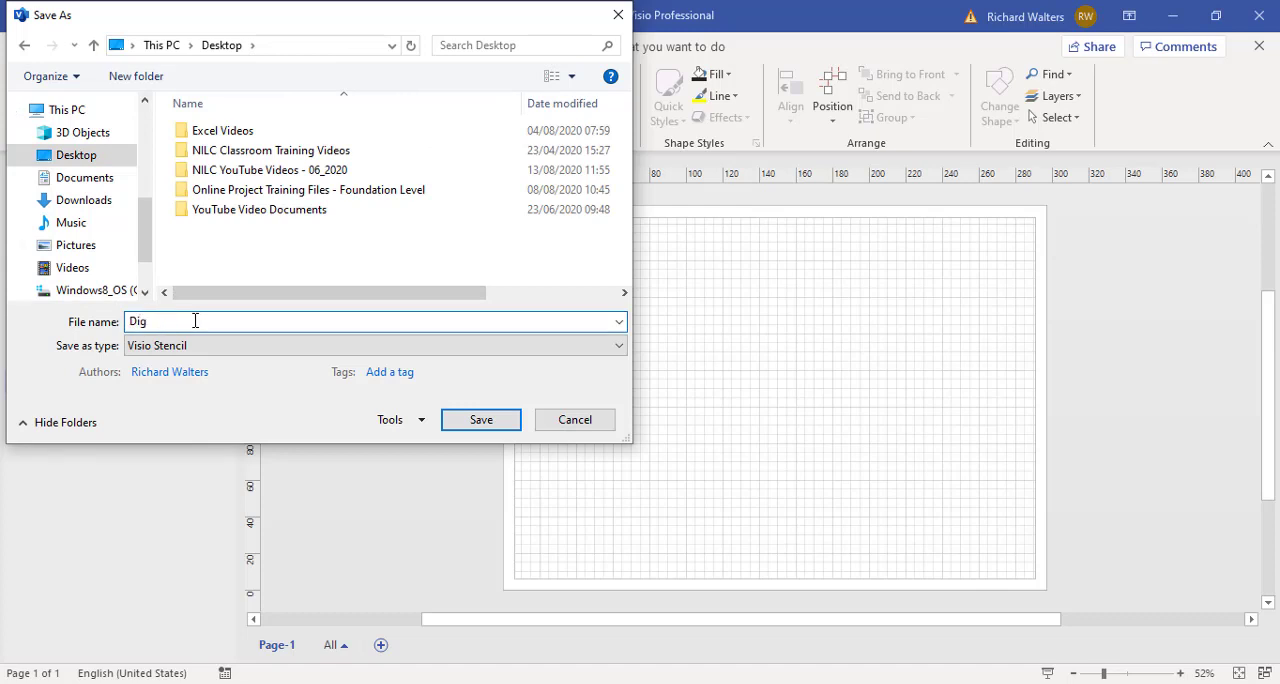
pyautogui.write('Diagram')
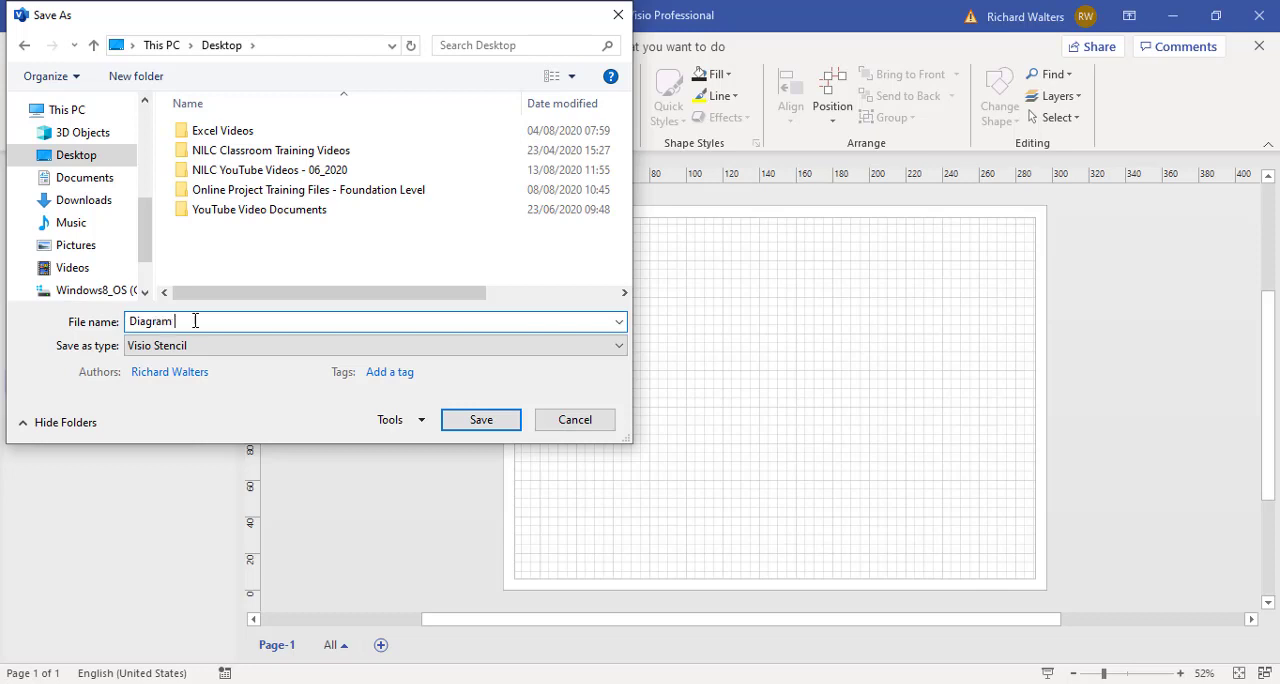
pyautogui.write('Shapes')
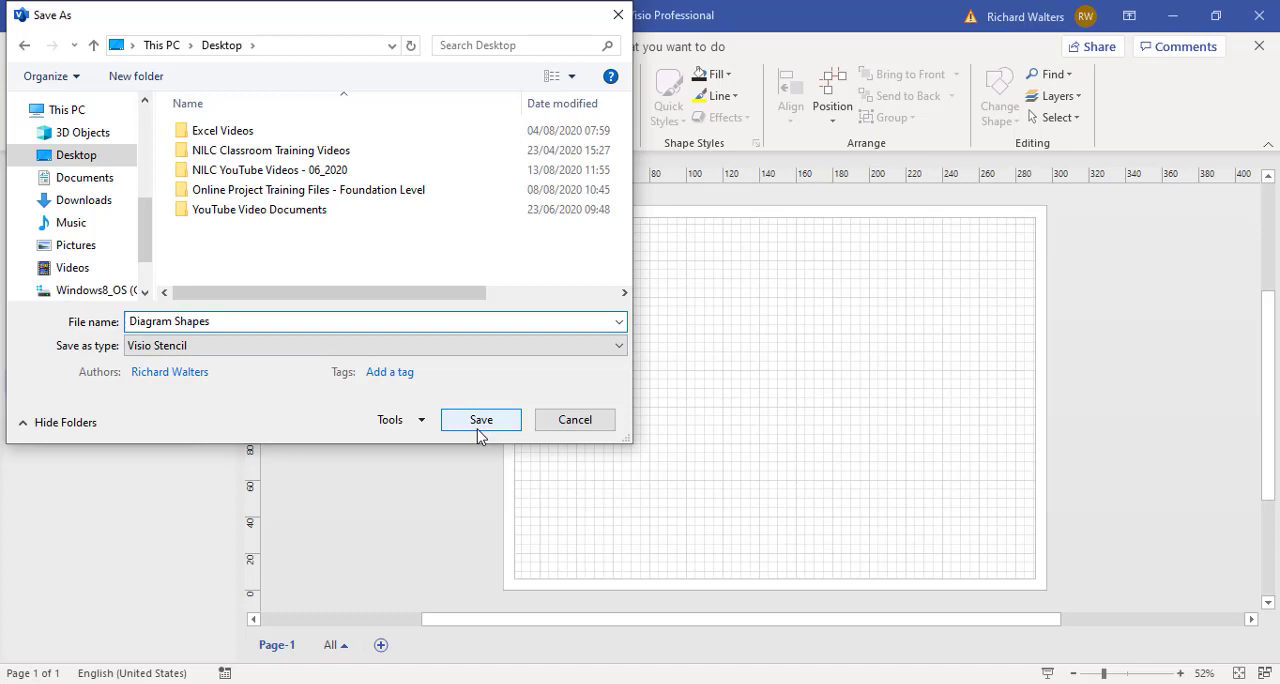
pyautogui.click(480, 420)
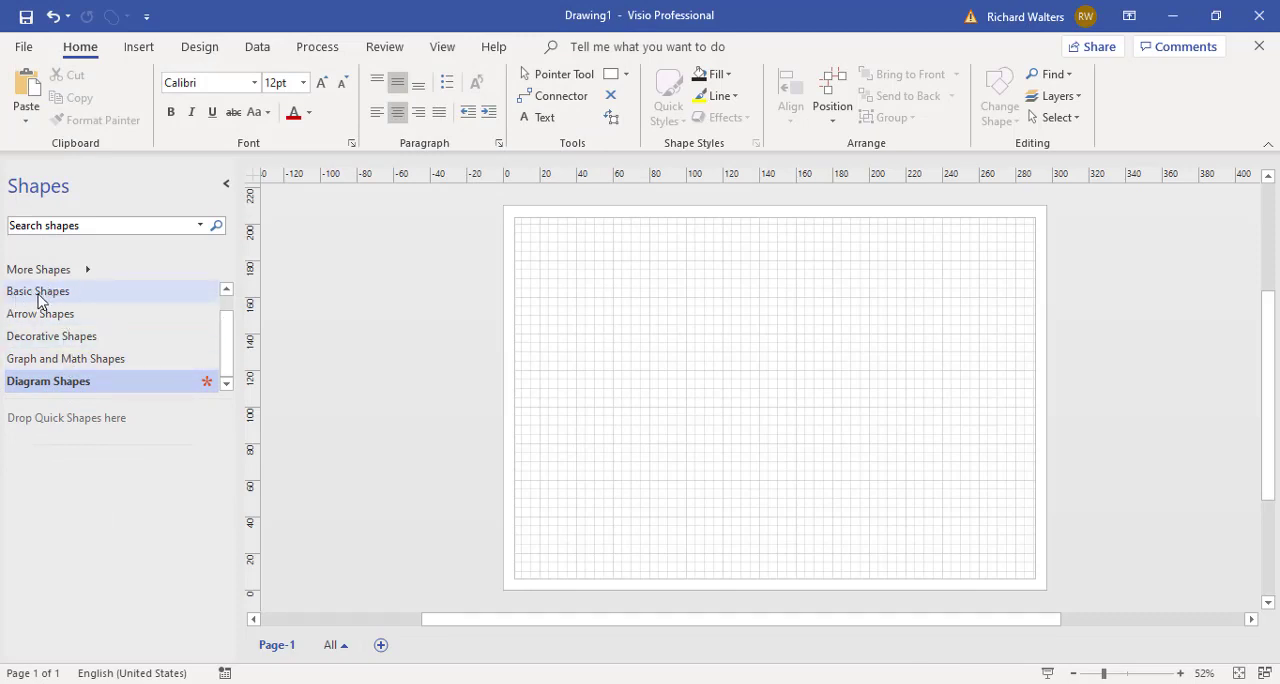
# Select Rectangle, Square, Ellipse, Circle, Can and Diamond in Basic Shapes for adding to Diagram Shapes
pyautogui.click(38, 290)
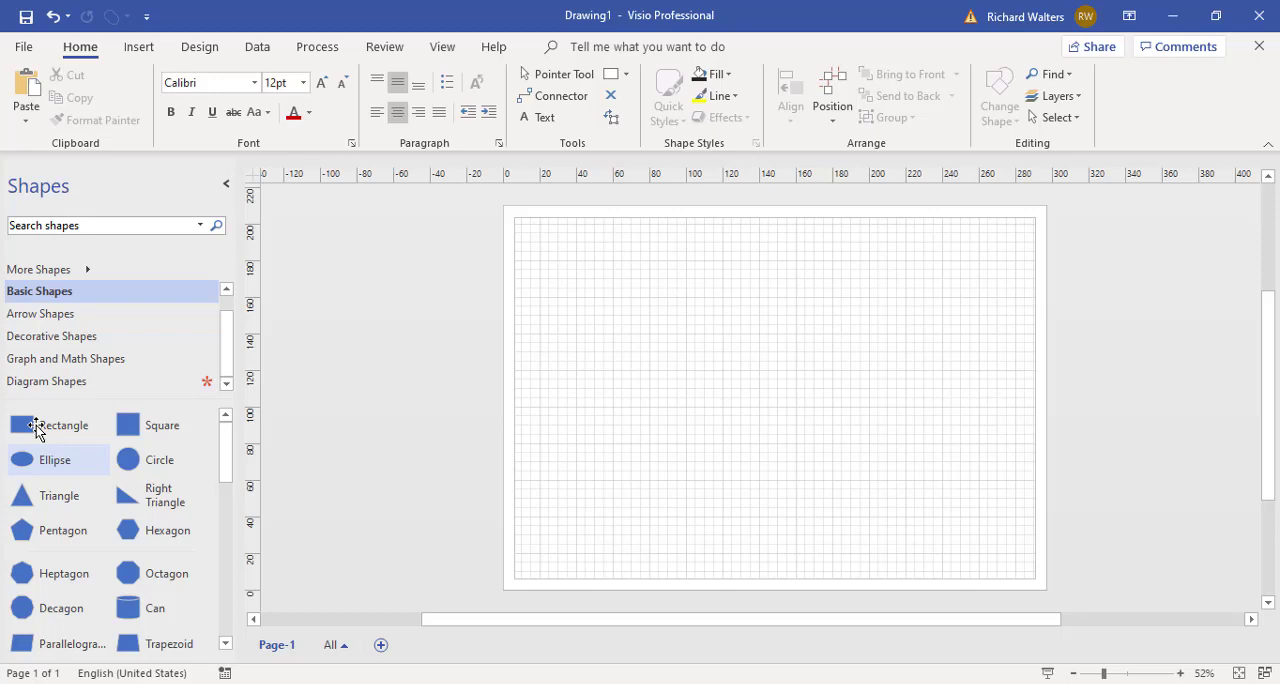
pyautogui.moveTo(20, 620)
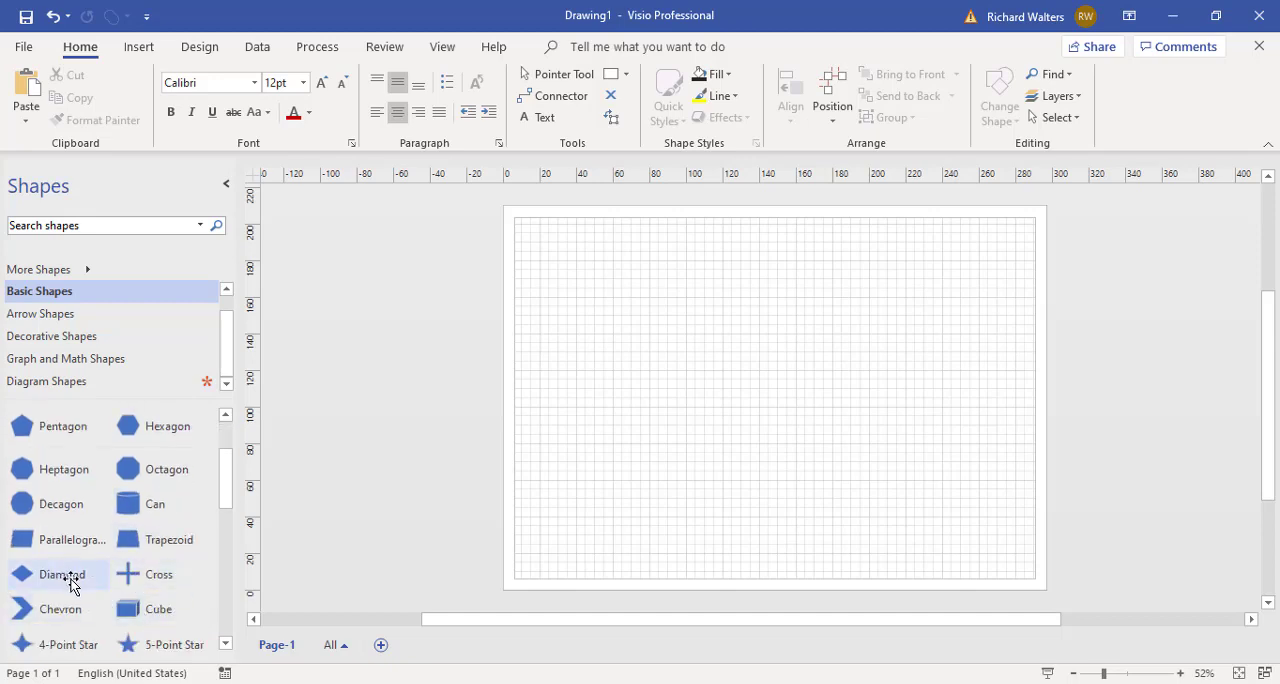
pyautogui.moveTo(128, 574)
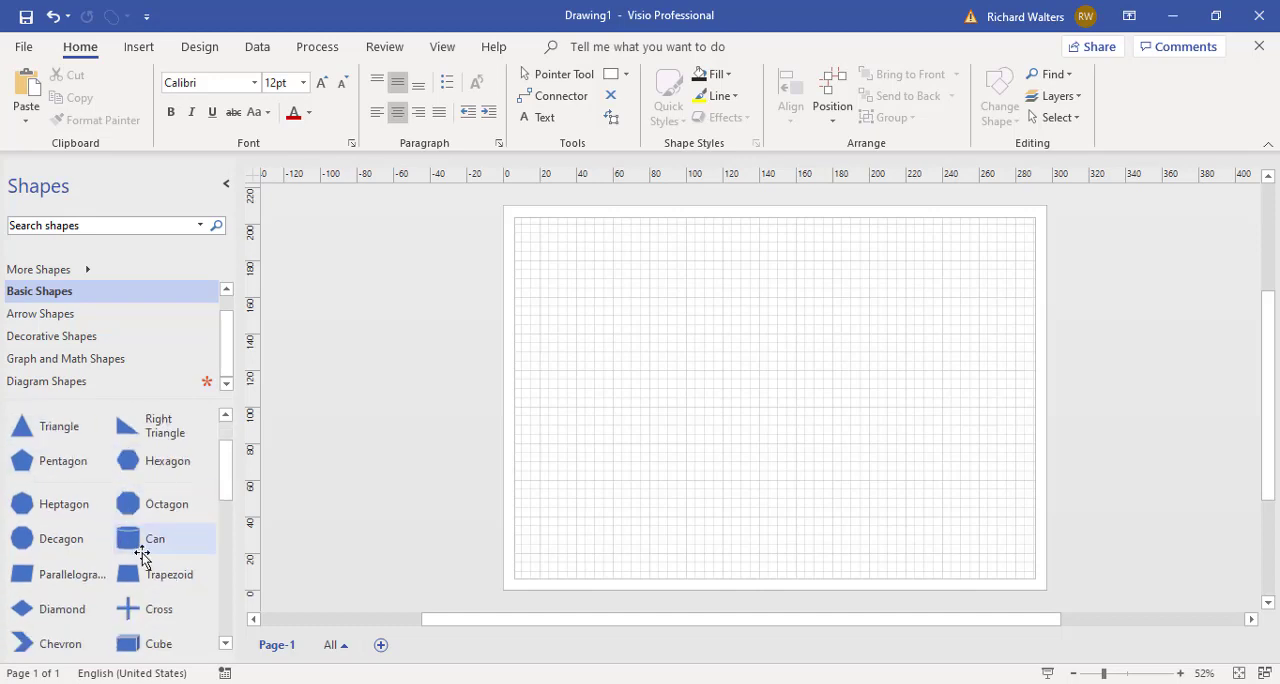
pyautogui.scroll(-3)
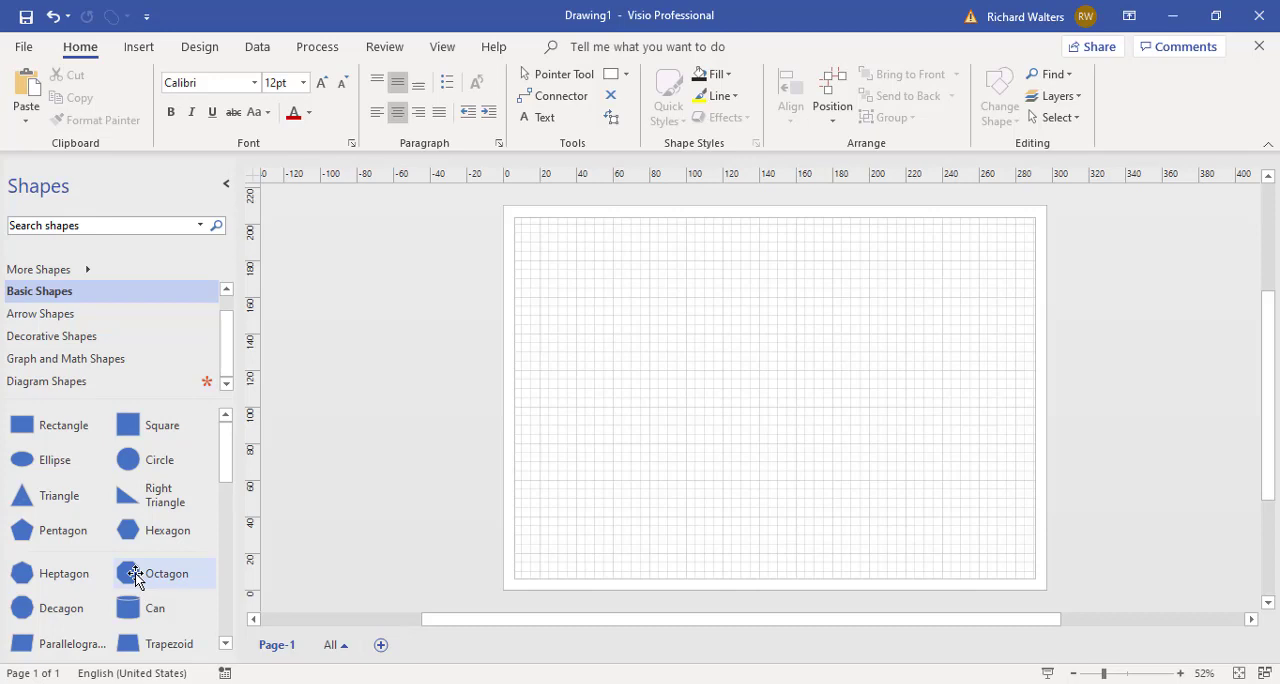
pyautogui.moveTo(28, 424)
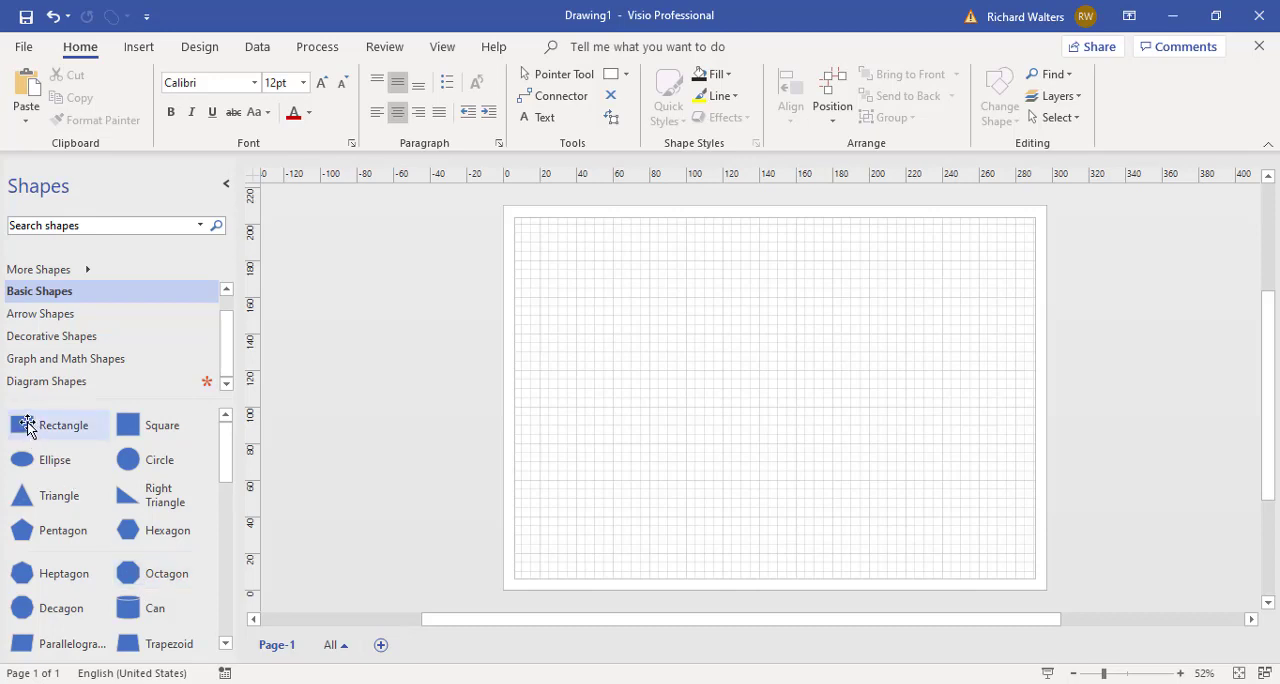
pyautogui.moveTo(144, 424)
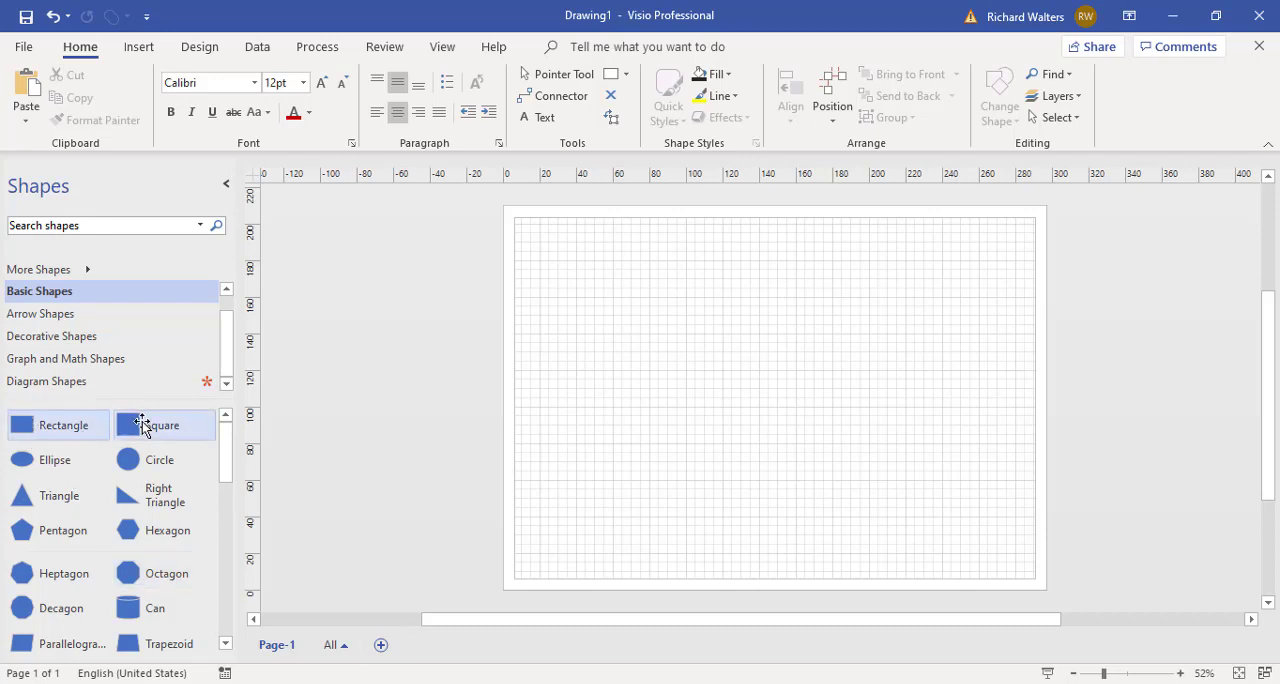
pyautogui.click(162, 424)
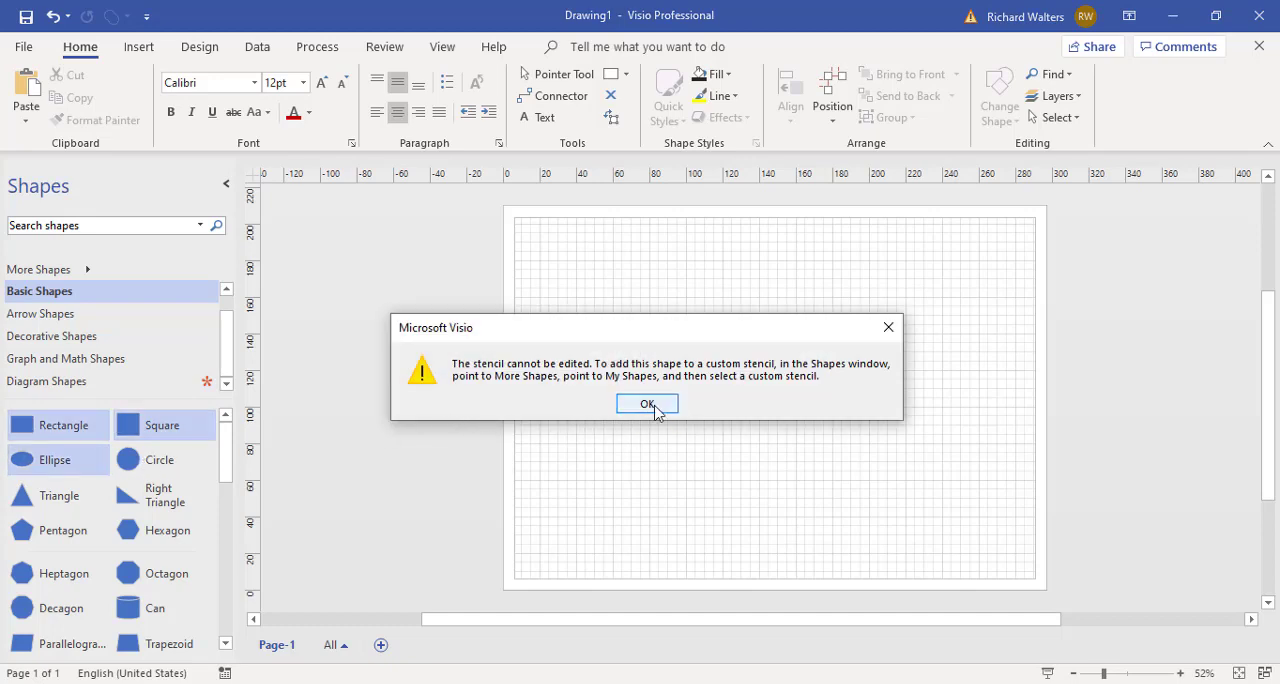
pyautogui.click(648, 404)
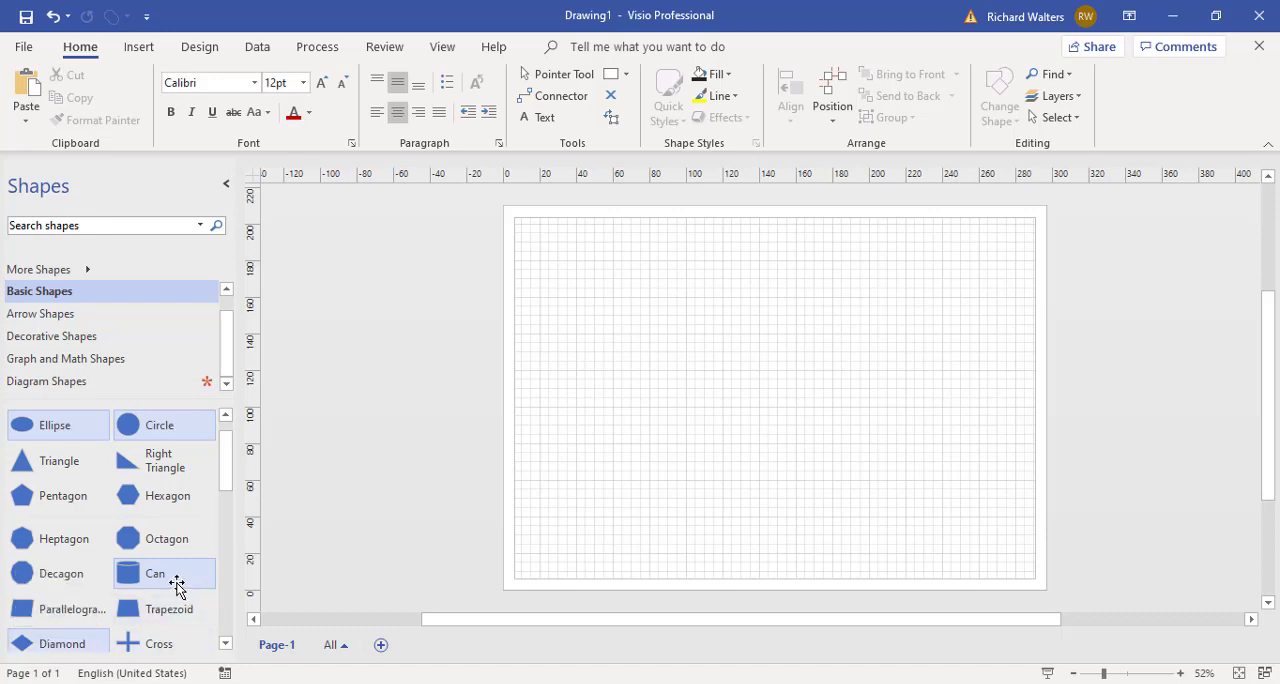
pyautogui.moveTo(160, 572)
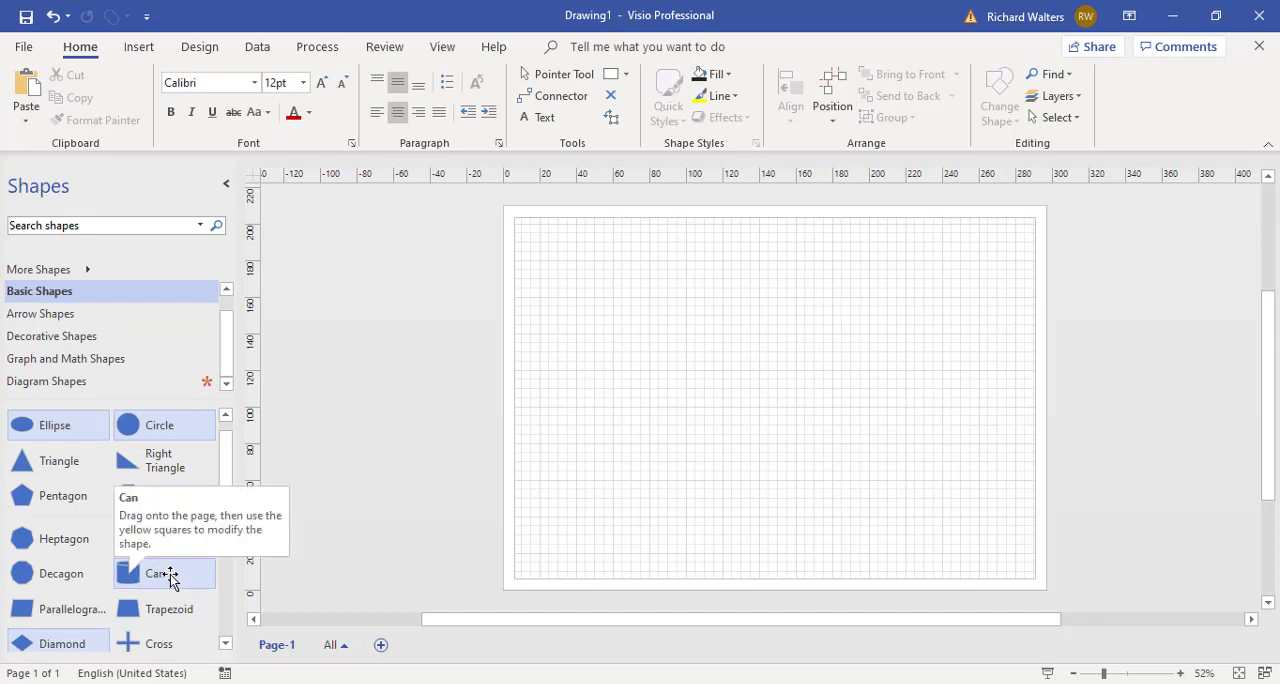
pyautogui.rightClick(156, 572)
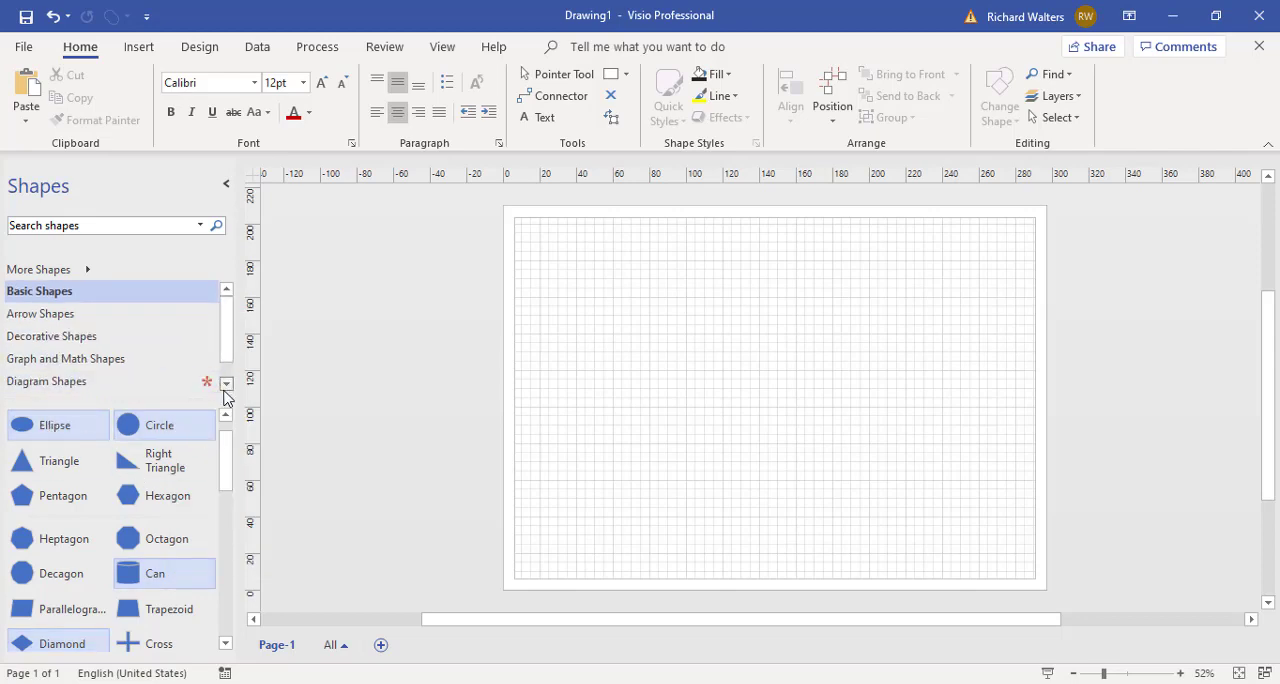
# Save Diagram Shapes with the six basic shapes added and deselect them
pyautogui.click(48, 380)
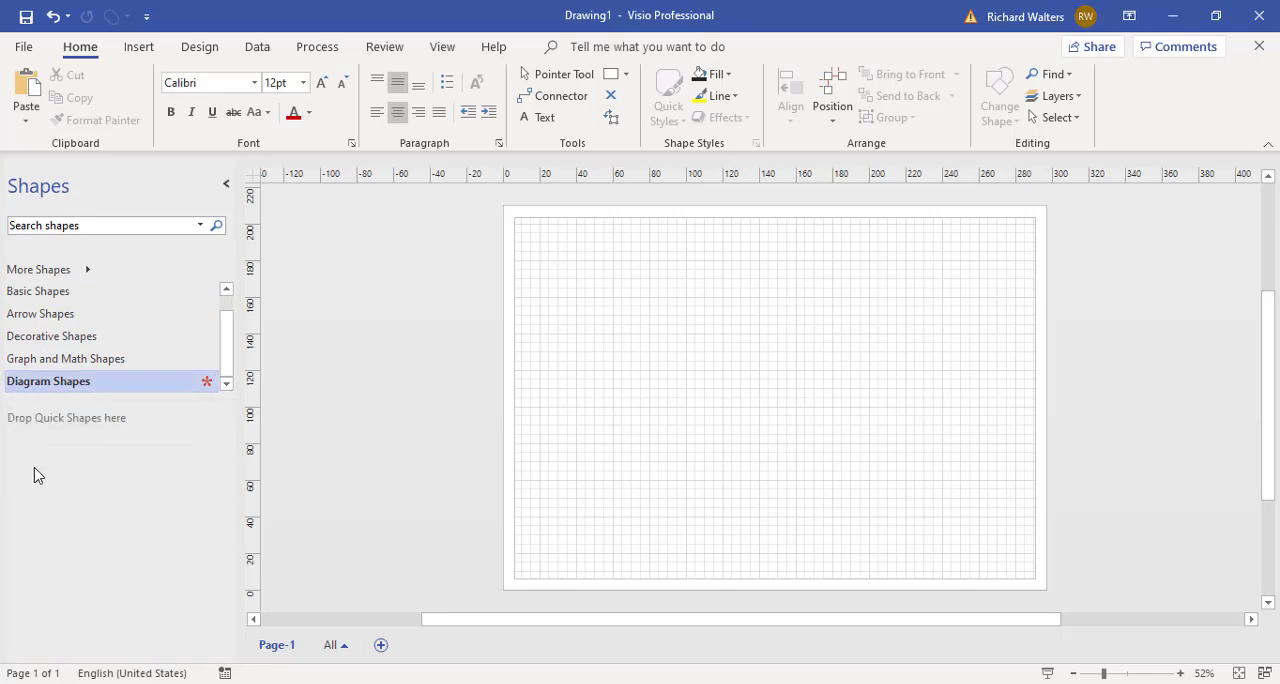
pyautogui.rightClick(48, 380)
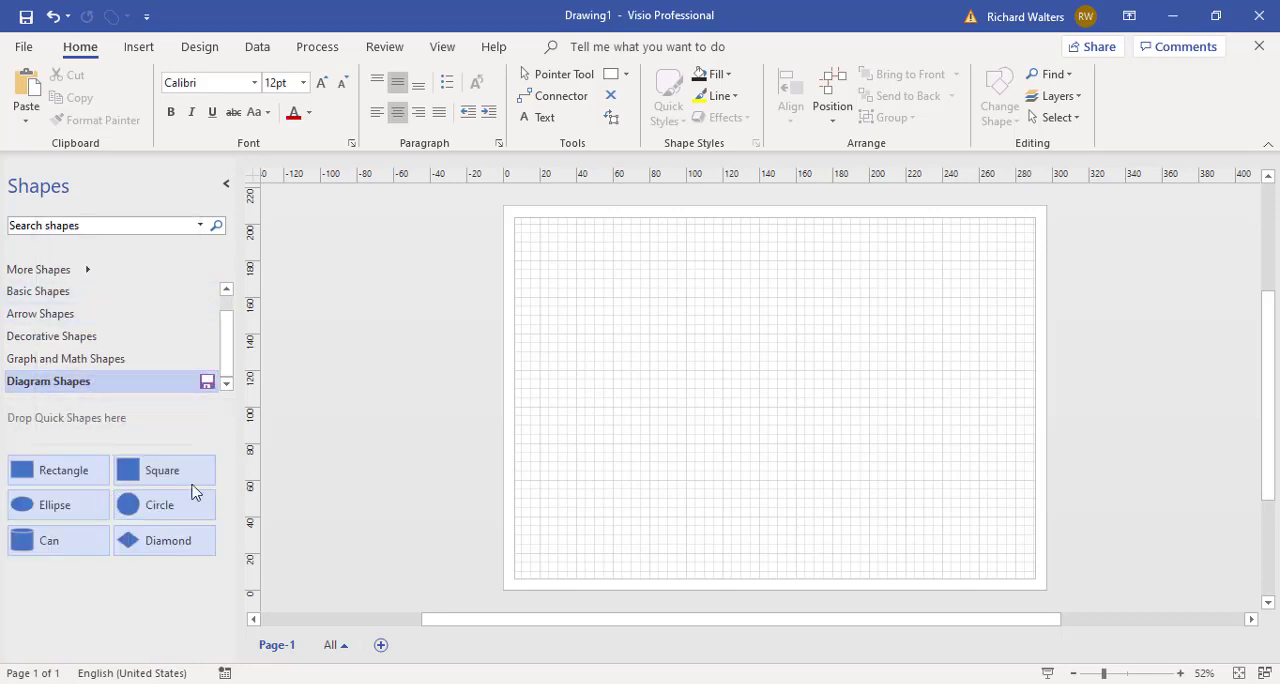
pyautogui.moveTo(124, 596)
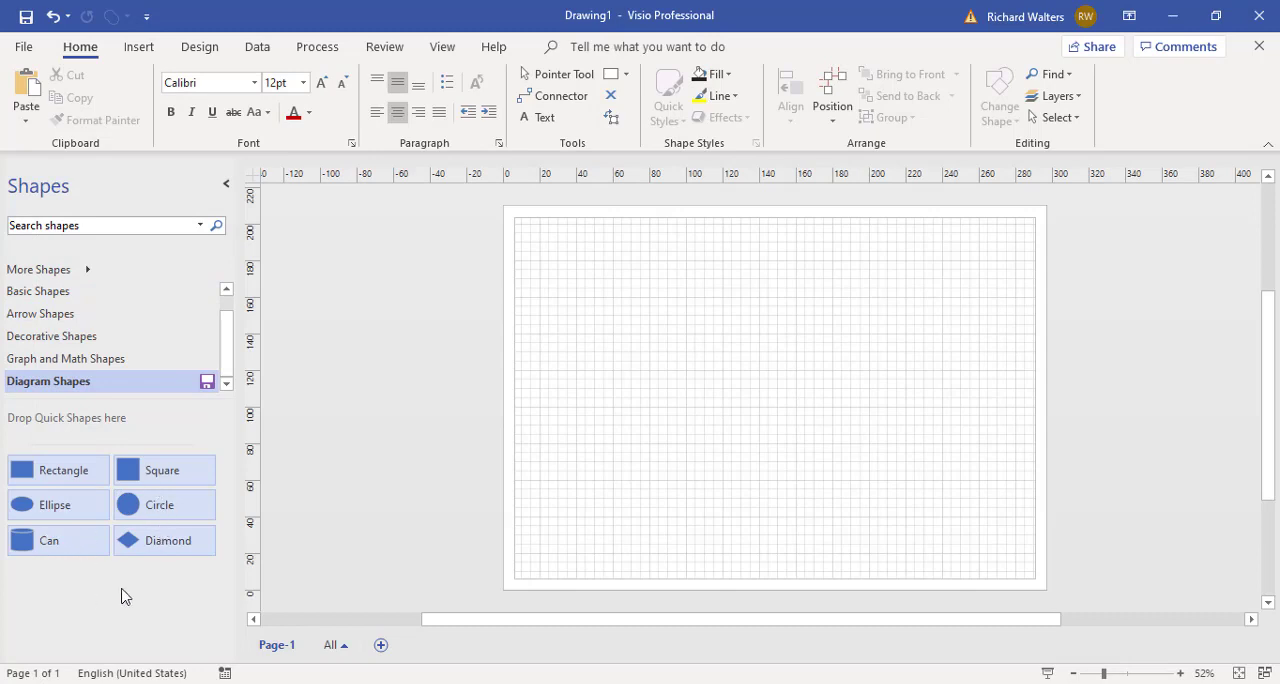
pyautogui.moveTo(128, 388)
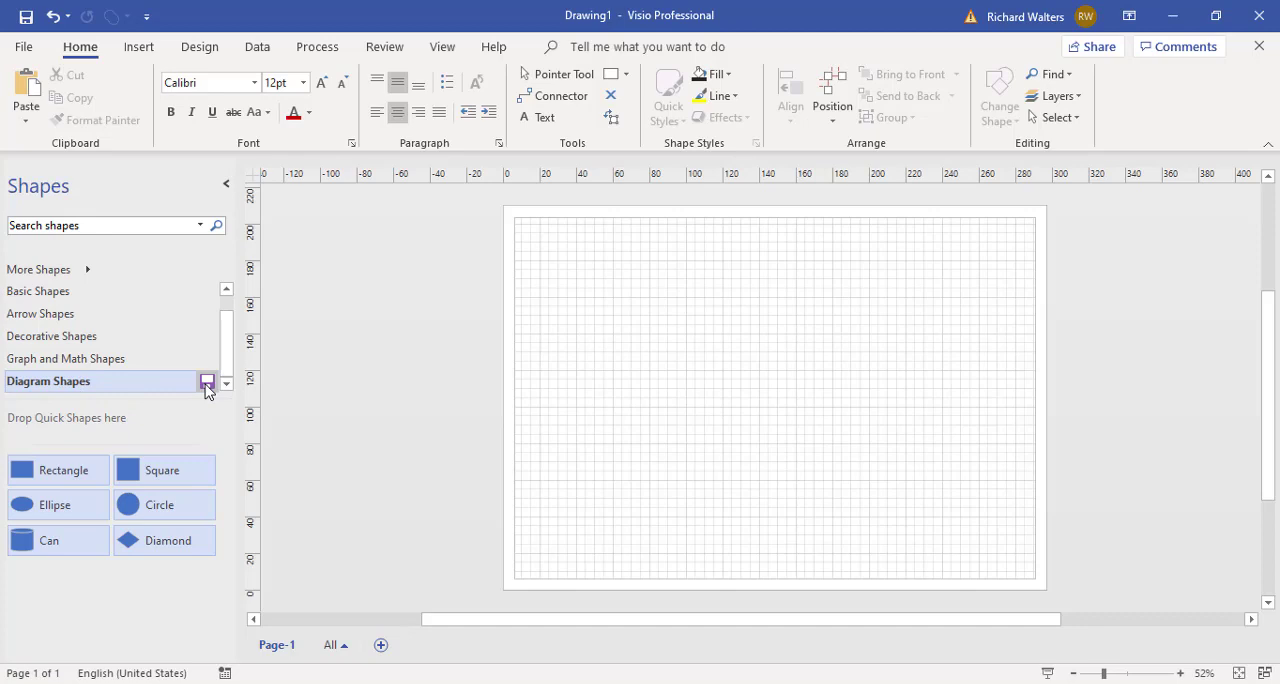
pyautogui.click(208, 382)
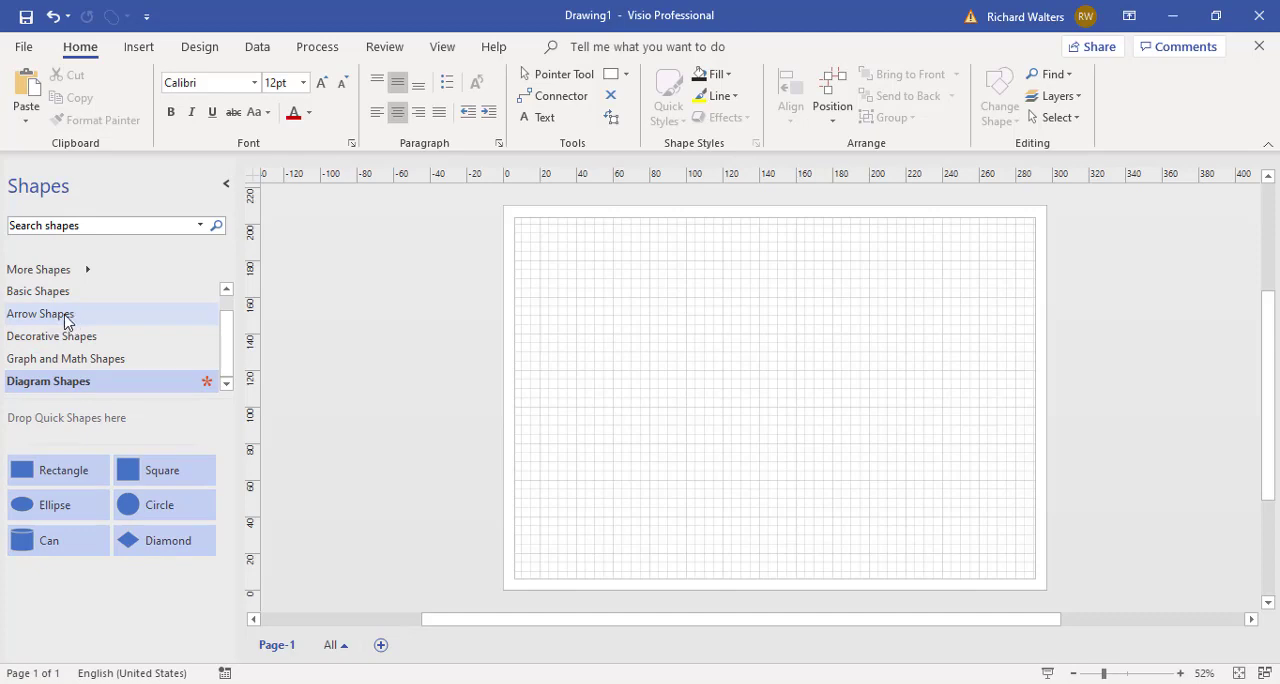
pyautogui.moveTo(50, 296)
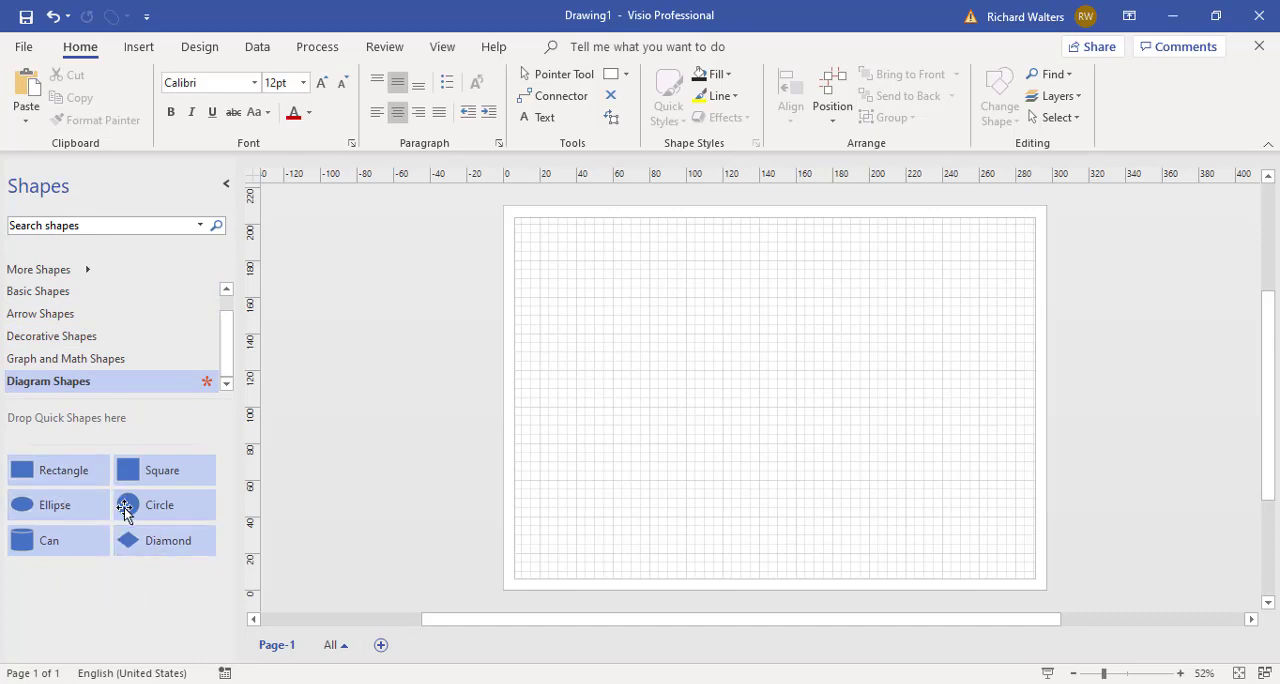
pyautogui.moveTo(144, 580)
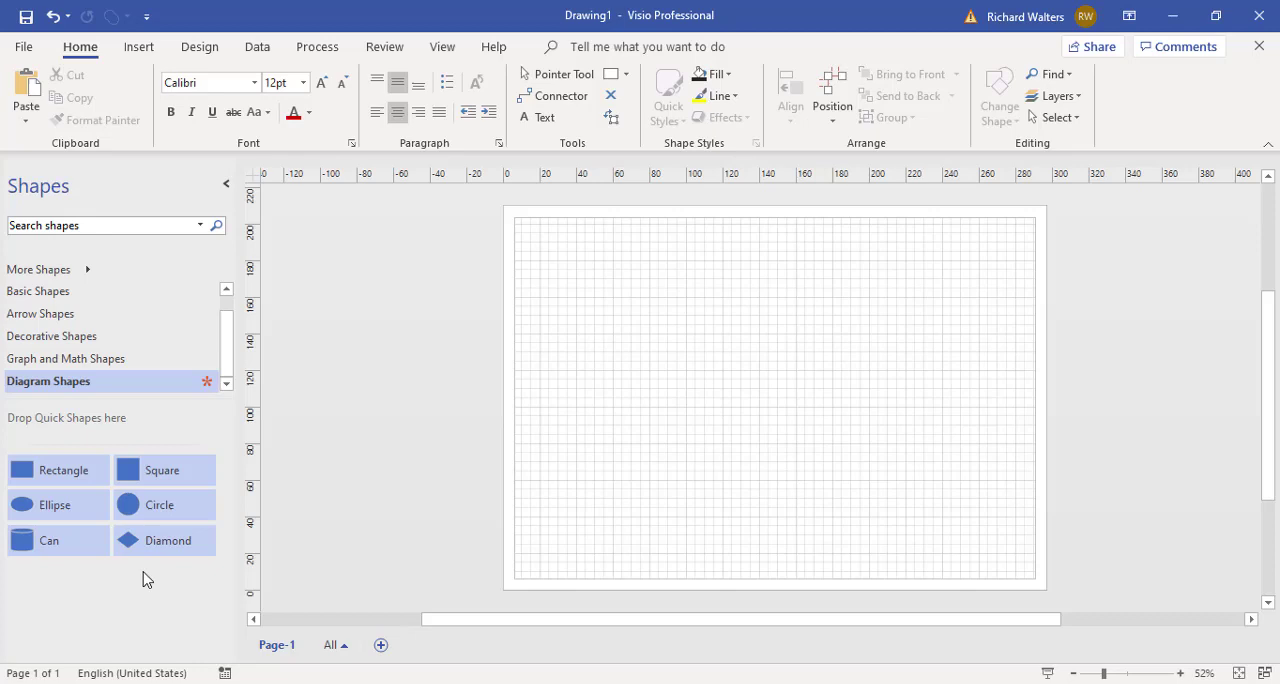
pyautogui.click(168, 540)
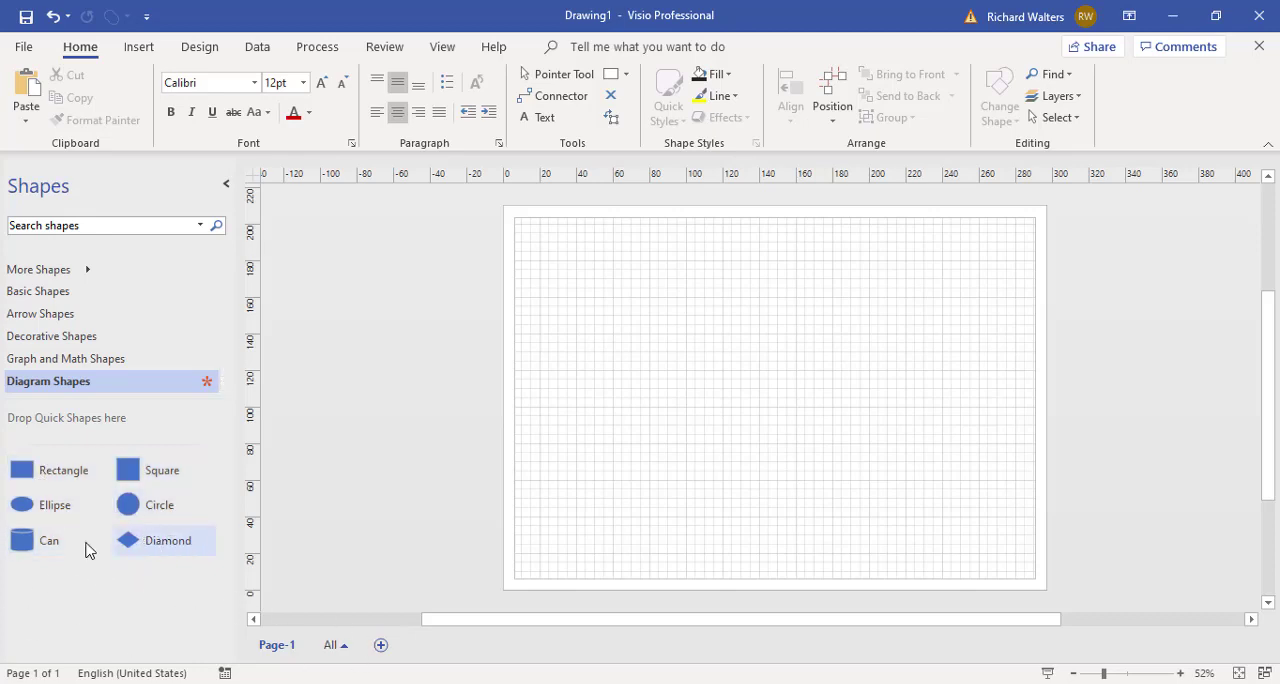
pyautogui.click(168, 540)
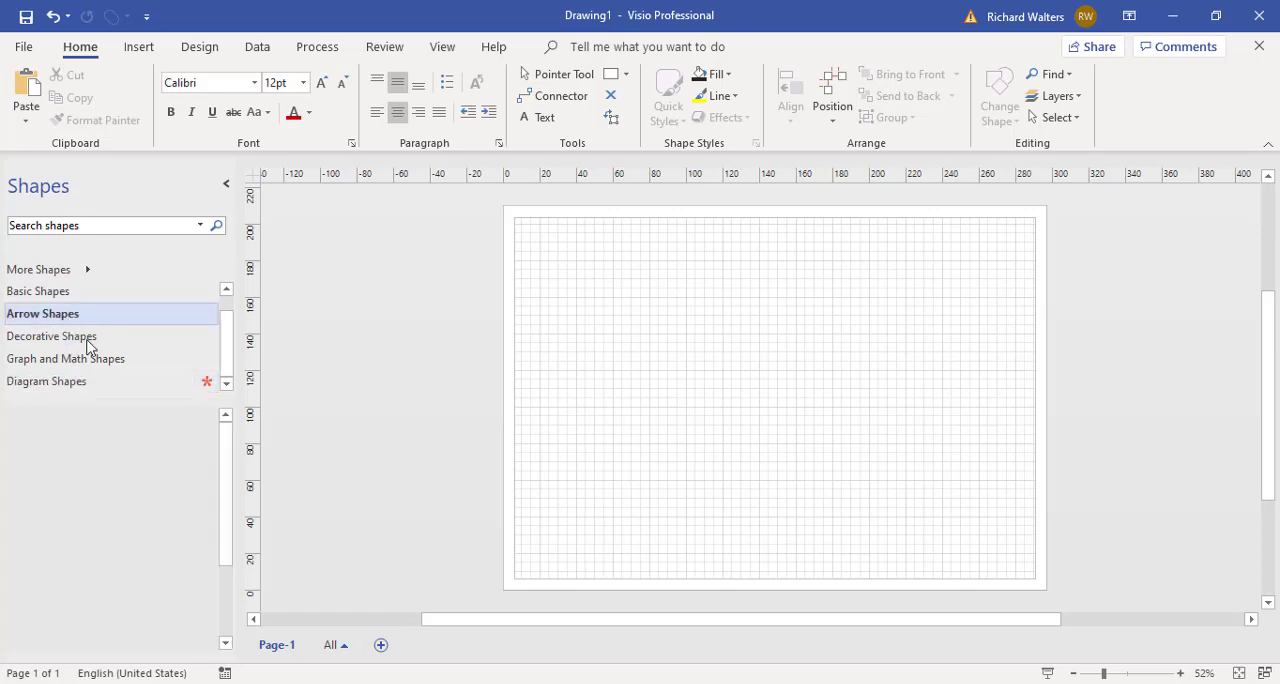
# Add Simple, Striped and Notched Arrow from Arrow Shapes into Diagram Shapes
pyautogui.click(42, 312)
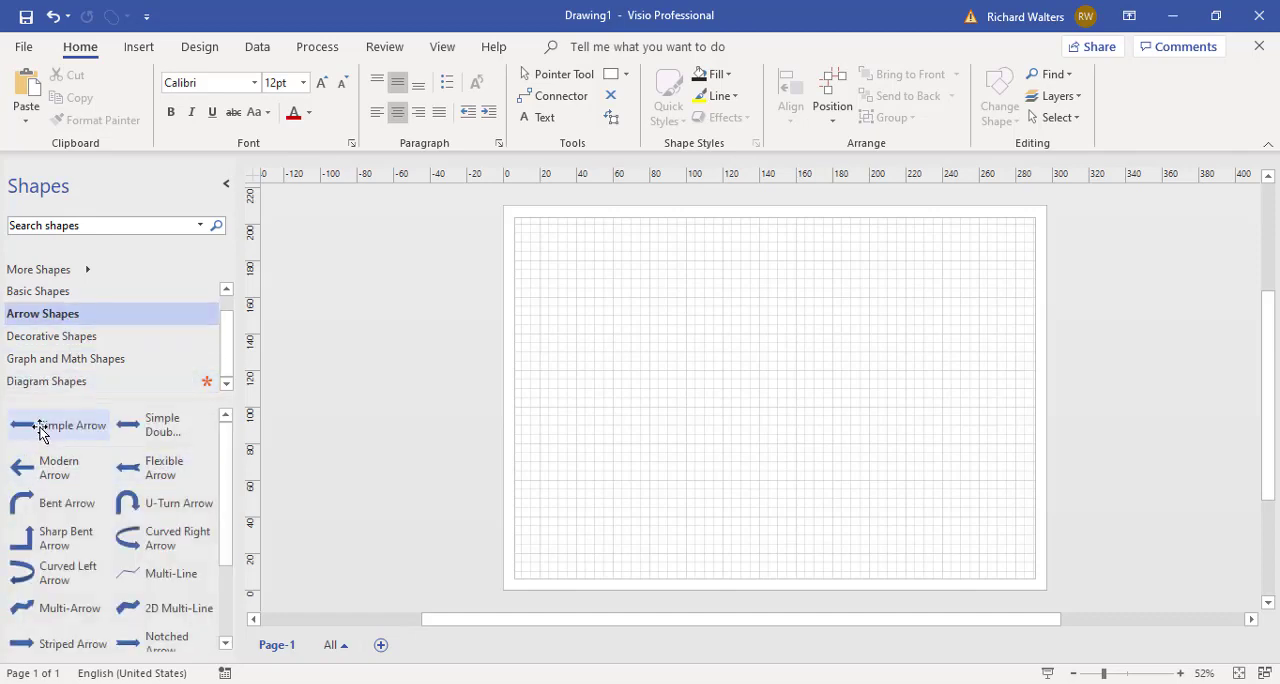
pyautogui.click(58, 424)
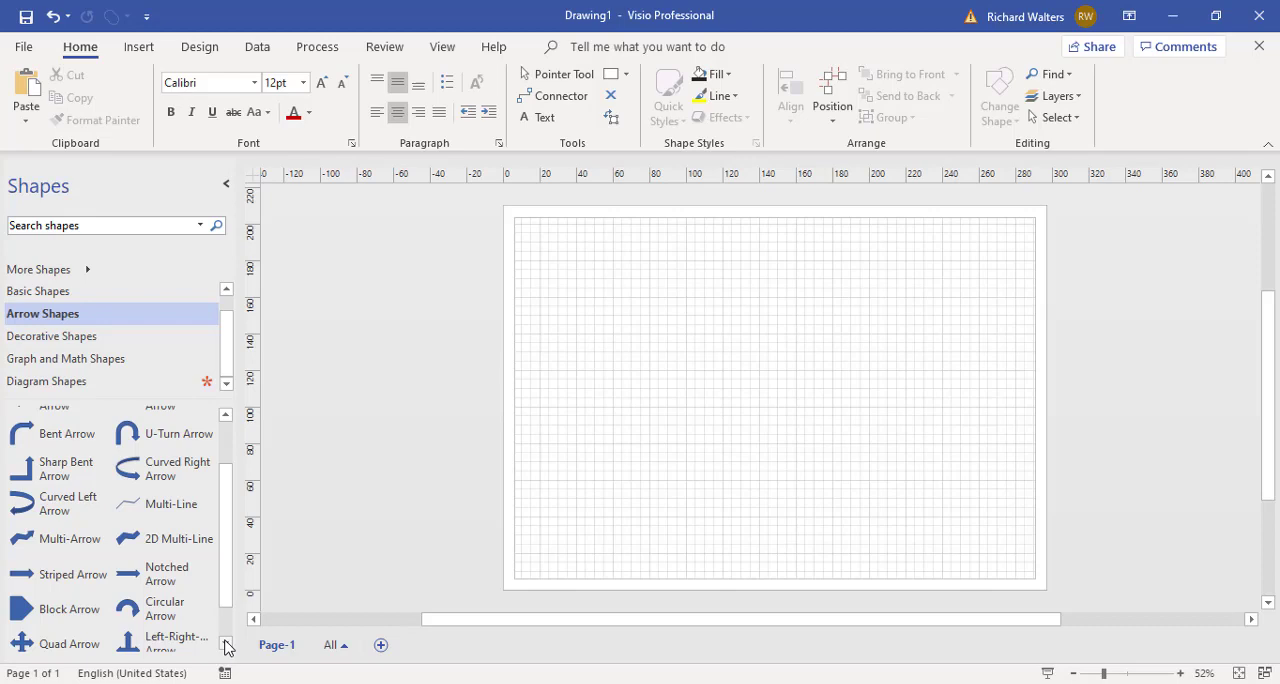
pyautogui.moveTo(156, 678)
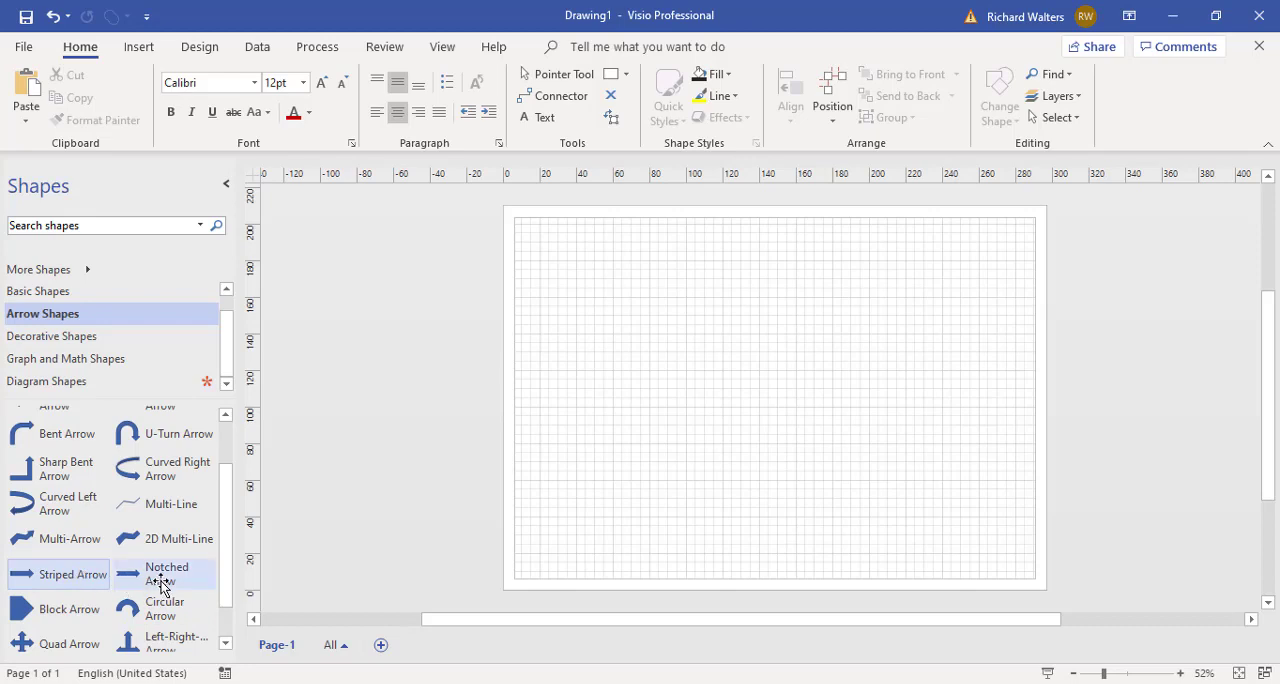
pyautogui.rightClick(160, 578)
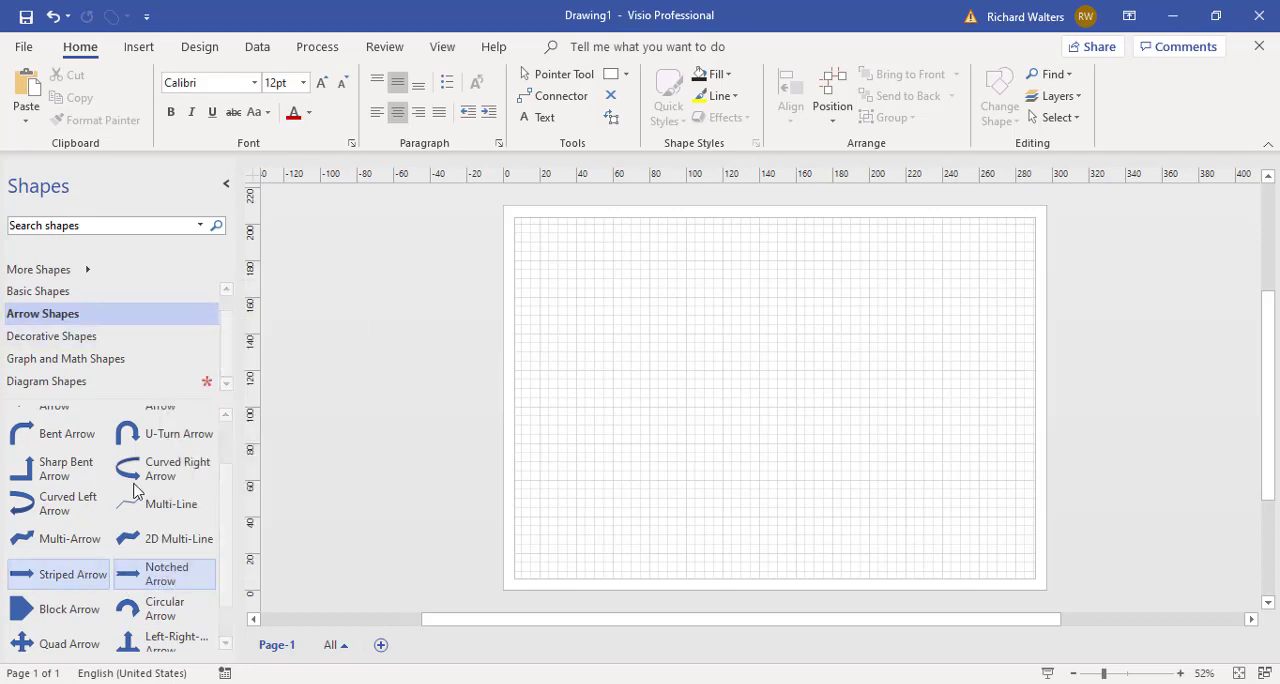
pyautogui.click(48, 380)
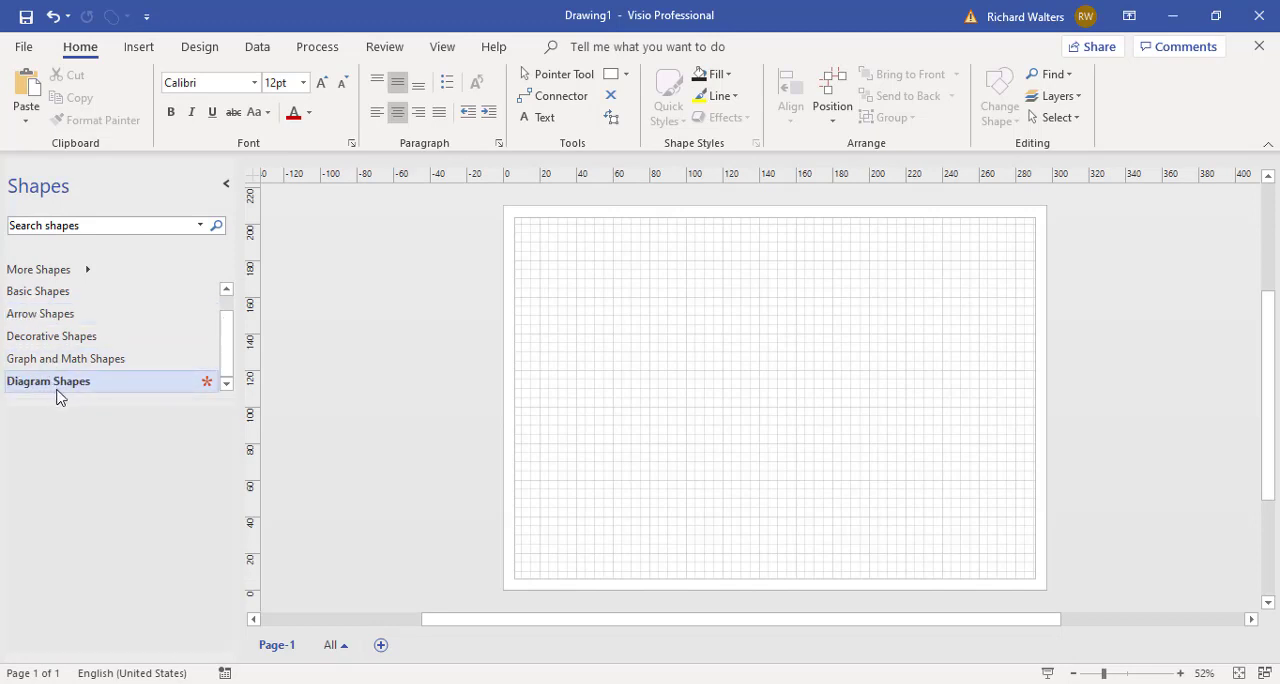
pyautogui.rightClick(48, 380)
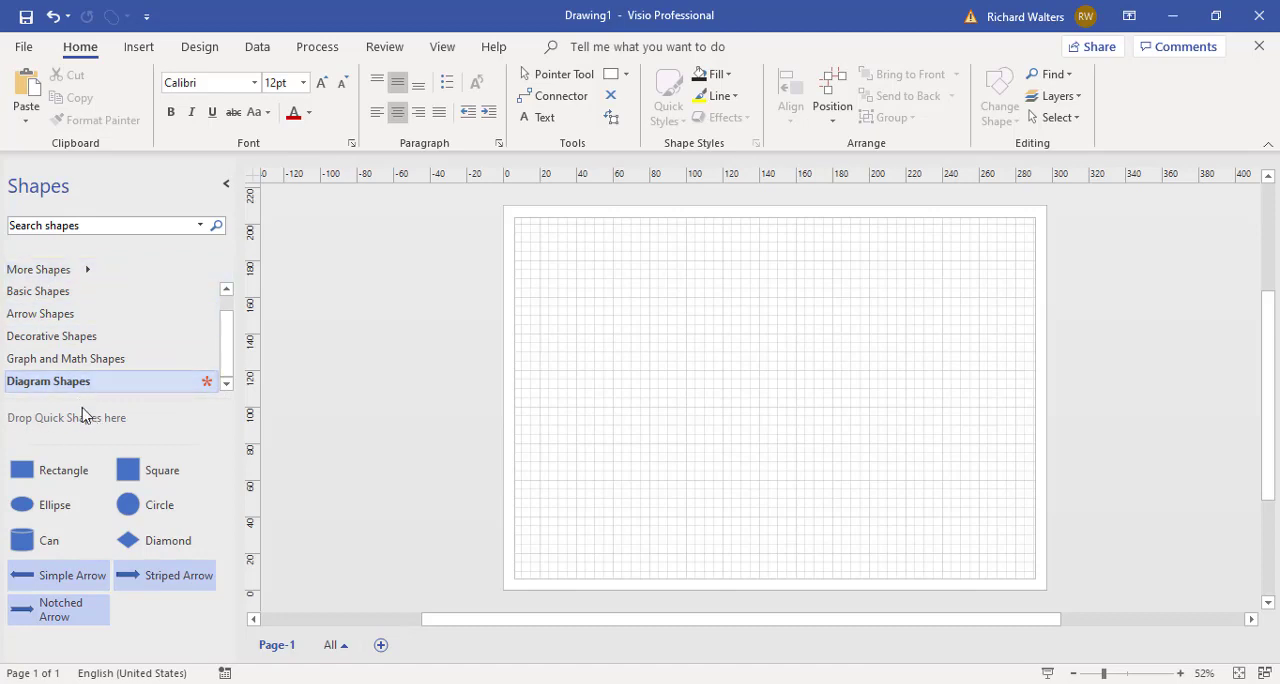
pyautogui.moveTo(100, 470)
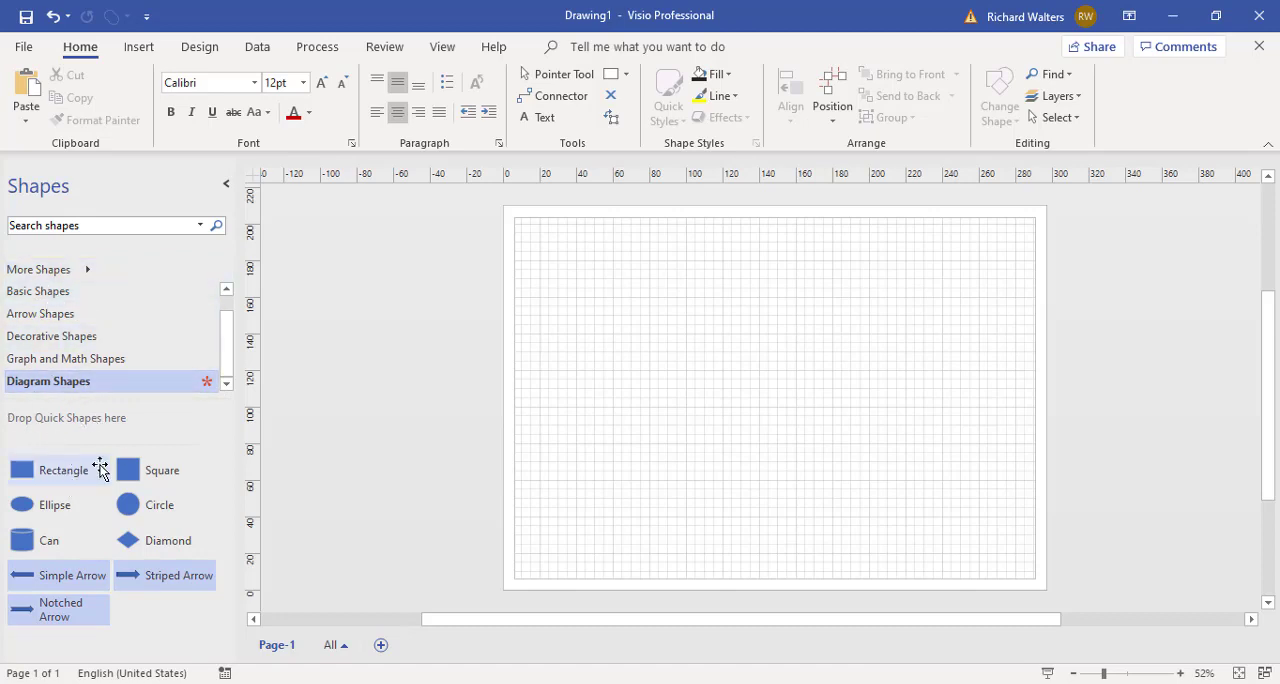
pyautogui.moveTo(64, 440)
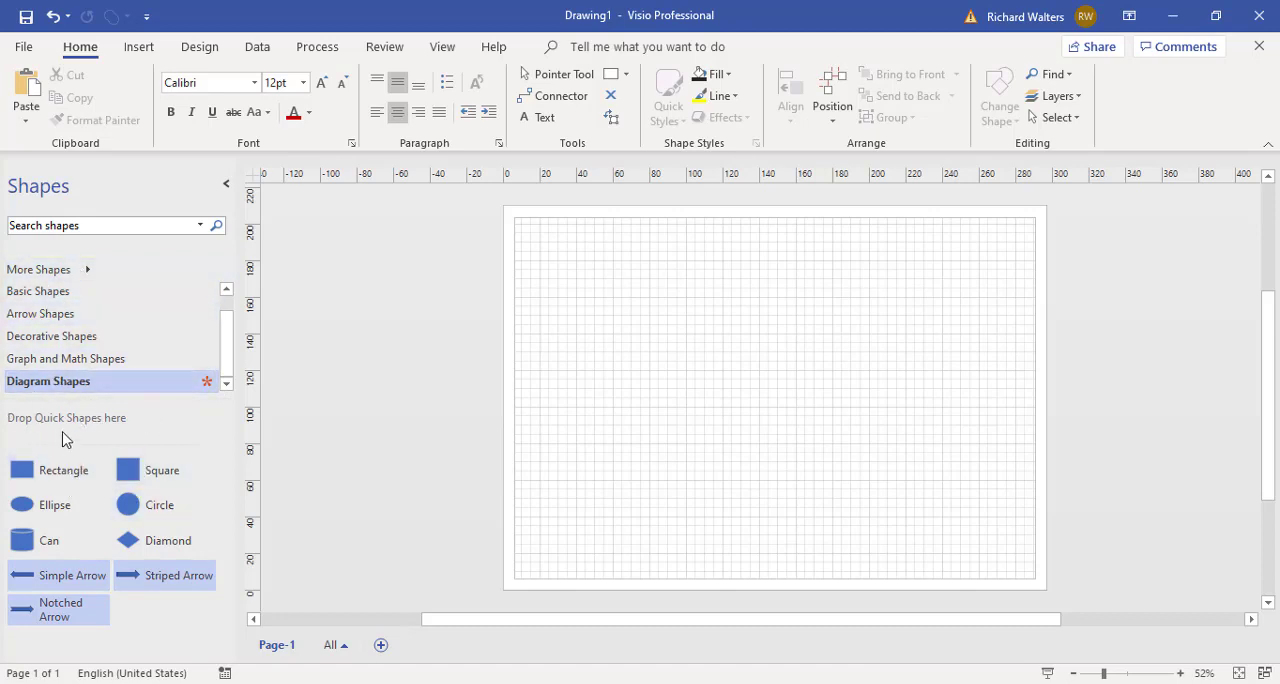
pyautogui.moveTo(140, 540)
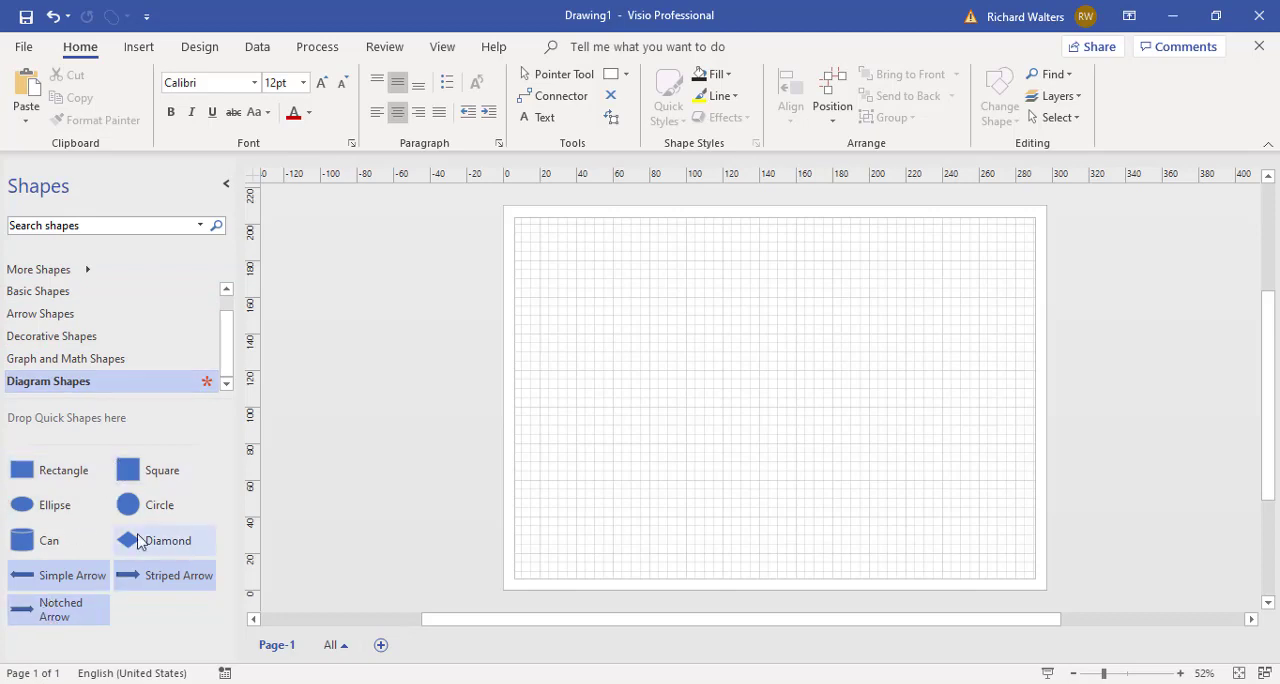
pyautogui.moveTo(132, 624)
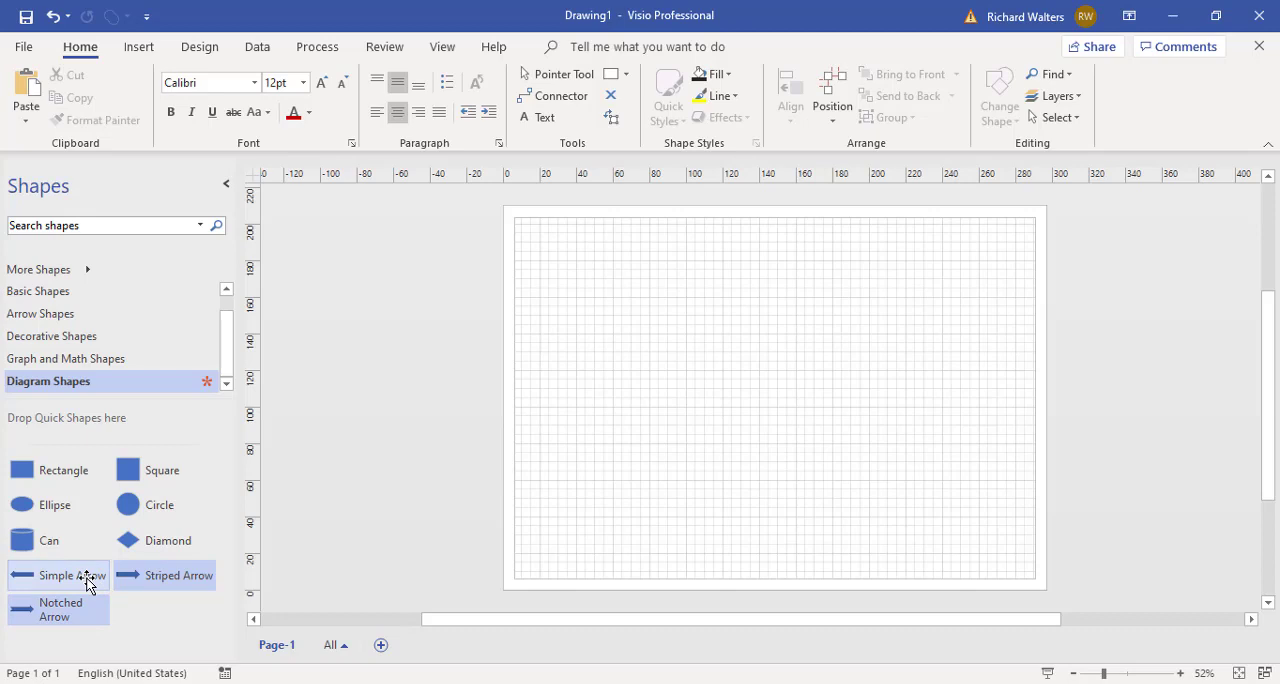
pyautogui.moveTo(52, 396)
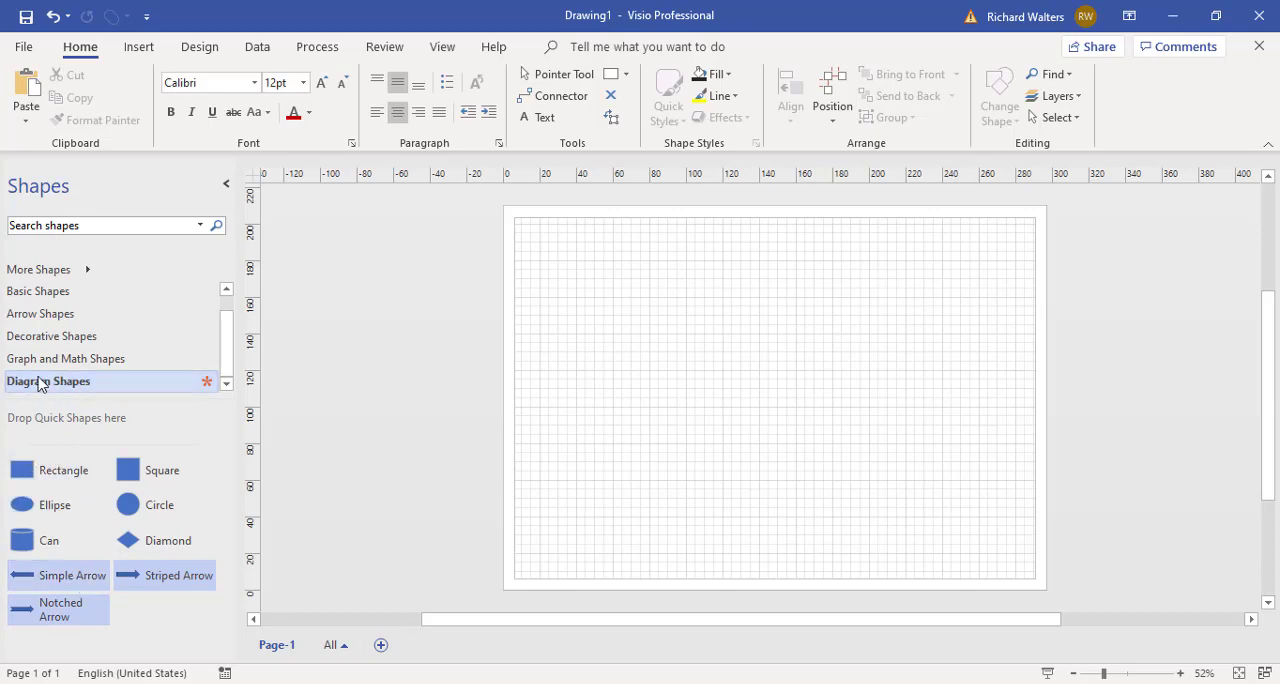
# Drop a Rectangle from Diagram Shapes onto the page and move it to the upper middle
pyautogui.moveTo(44, 470); pyautogui.dragTo(448, 352)
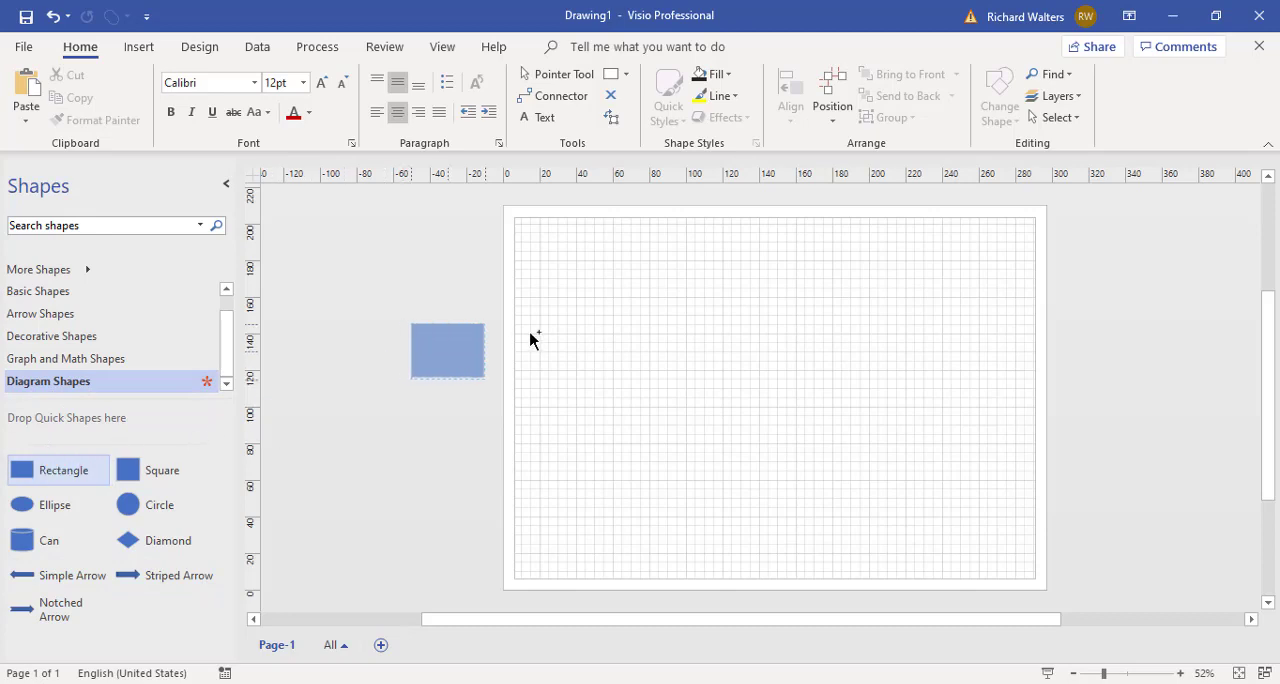
pyautogui.moveTo(448, 352); pyautogui.dragTo(702, 304)
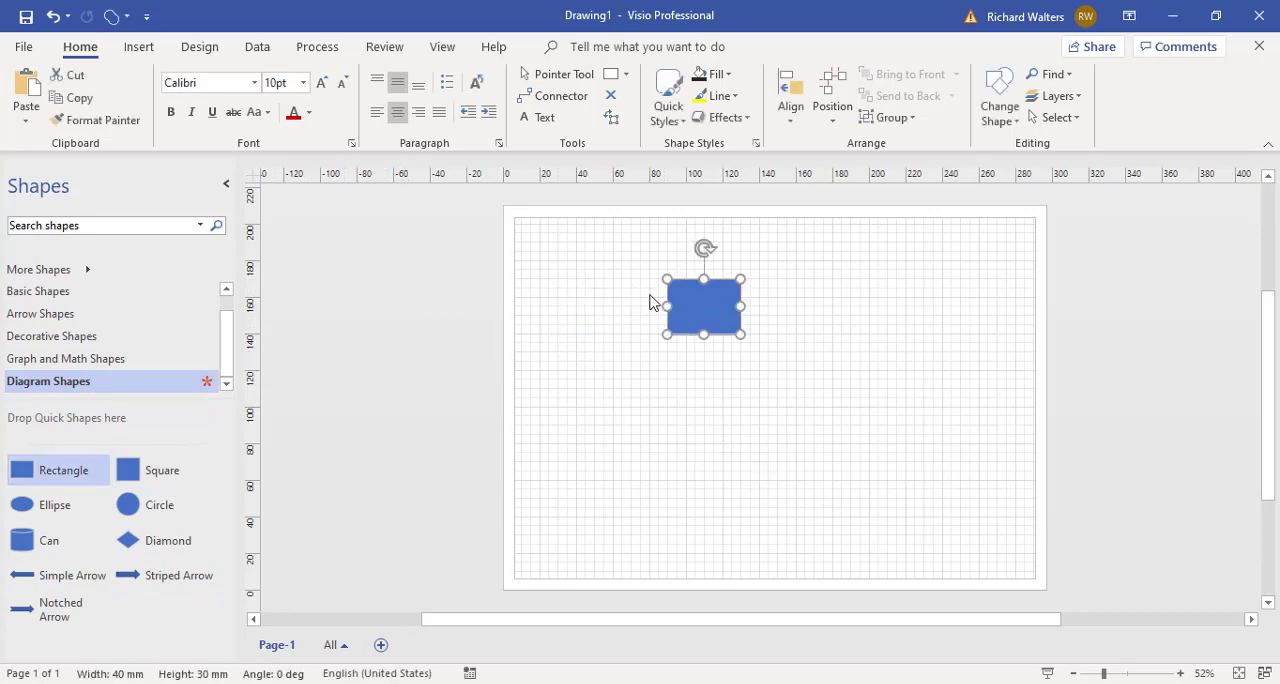
pyautogui.moveTo(712, 336)
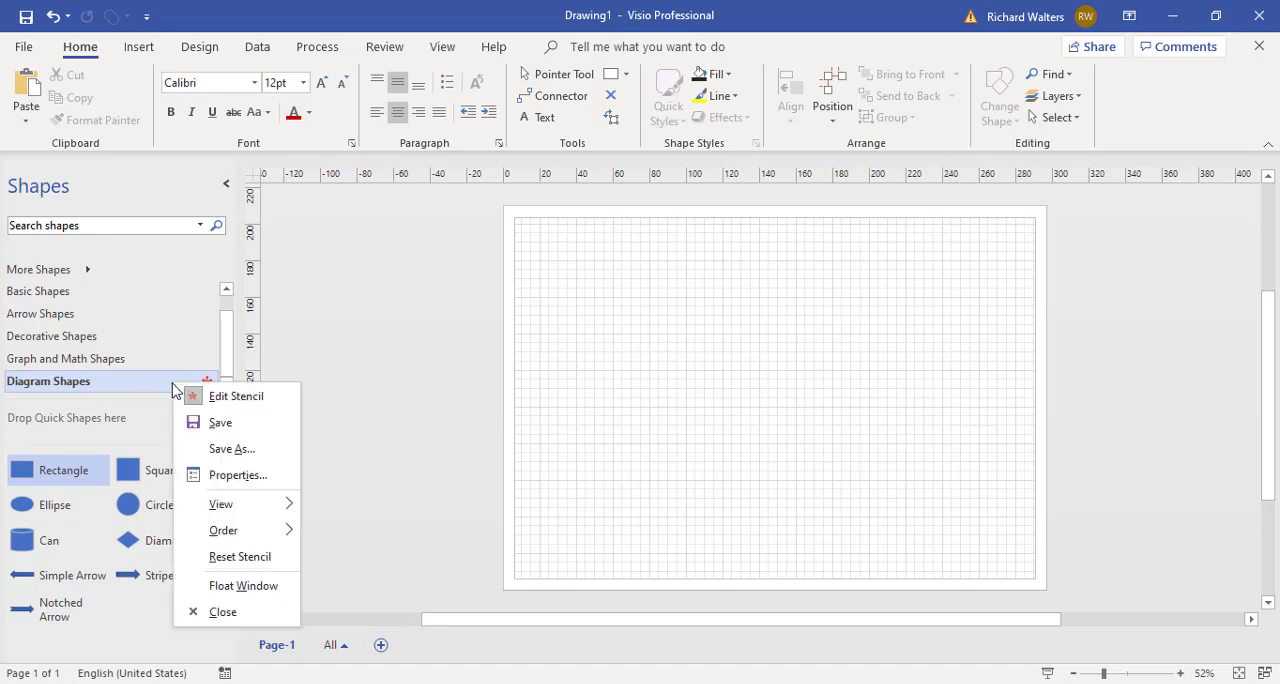
pyautogui.moveTo(244, 396)
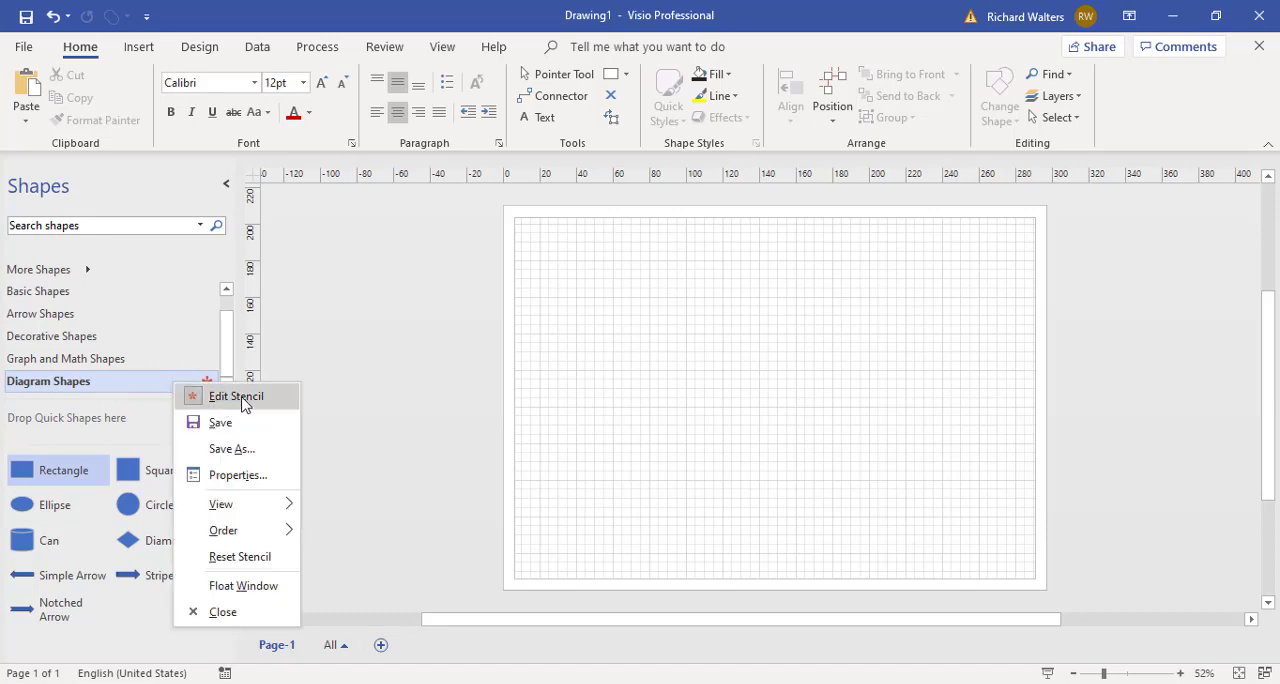
pyautogui.moveTo(192, 410)
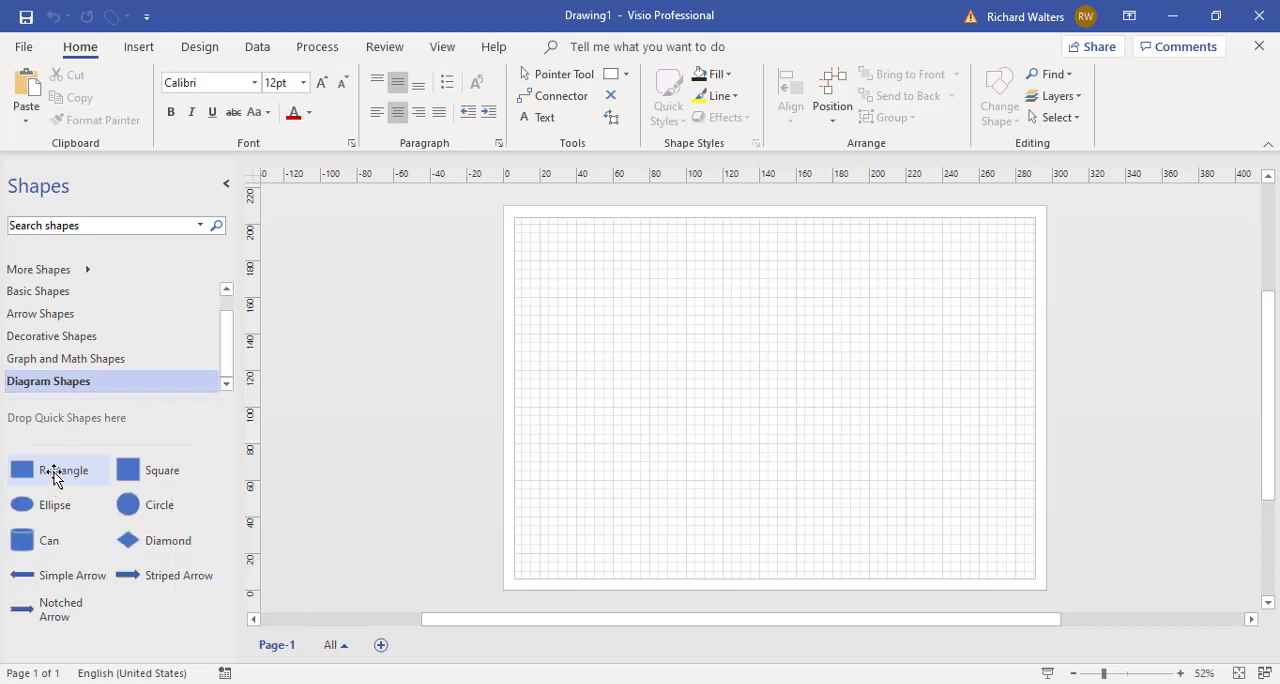
# Switch Diagram Shapes to Edit Stencil mode and reach Edit Master for Rectangle
pyautogui.rightClick(64, 470)
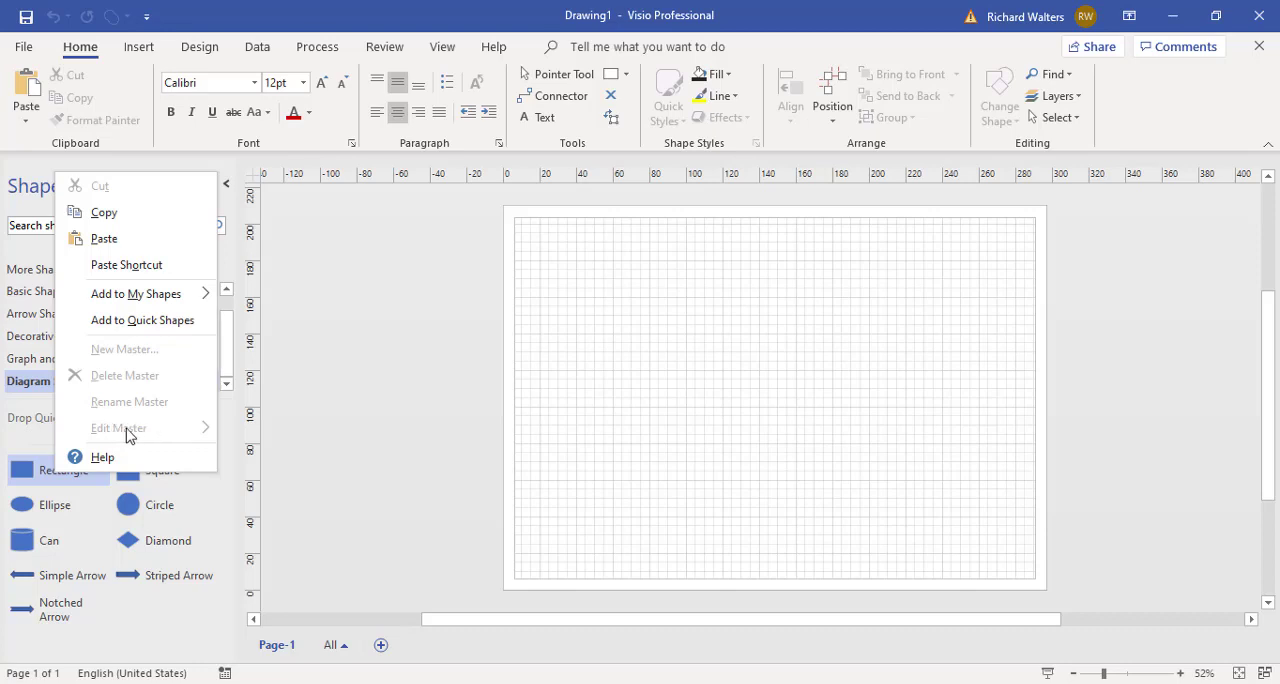
pyautogui.moveTo(52, 480)
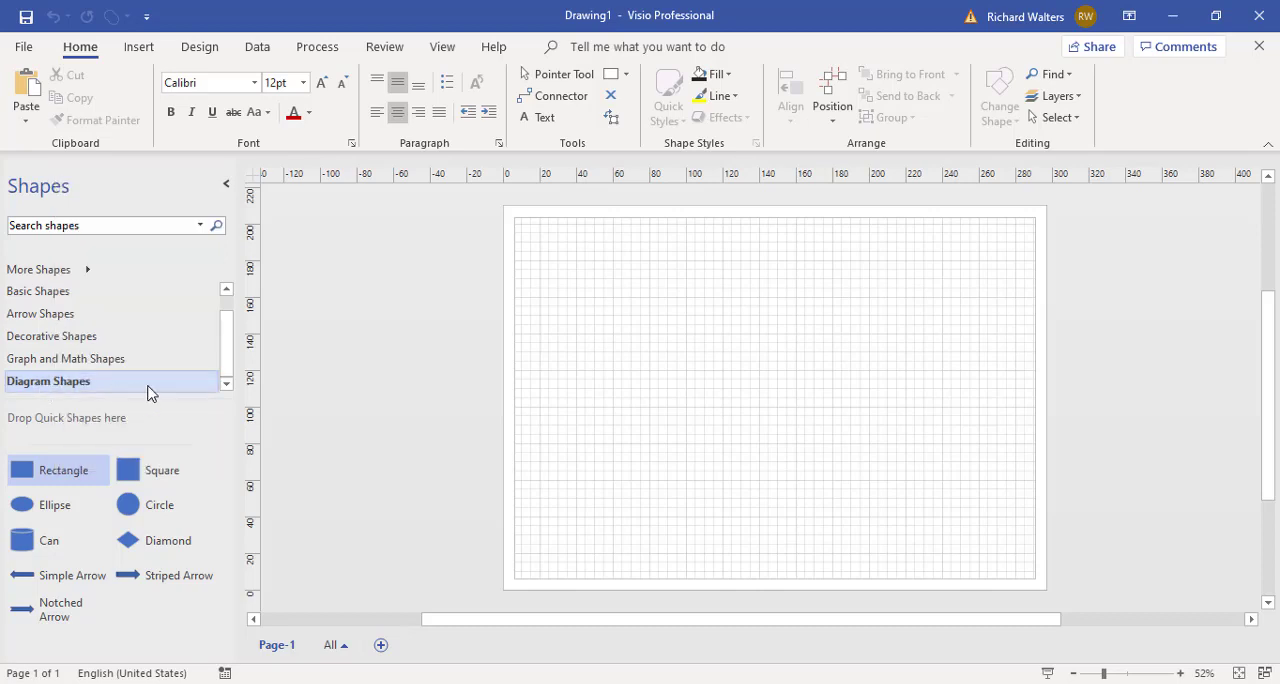
pyautogui.rightClick(48, 380)
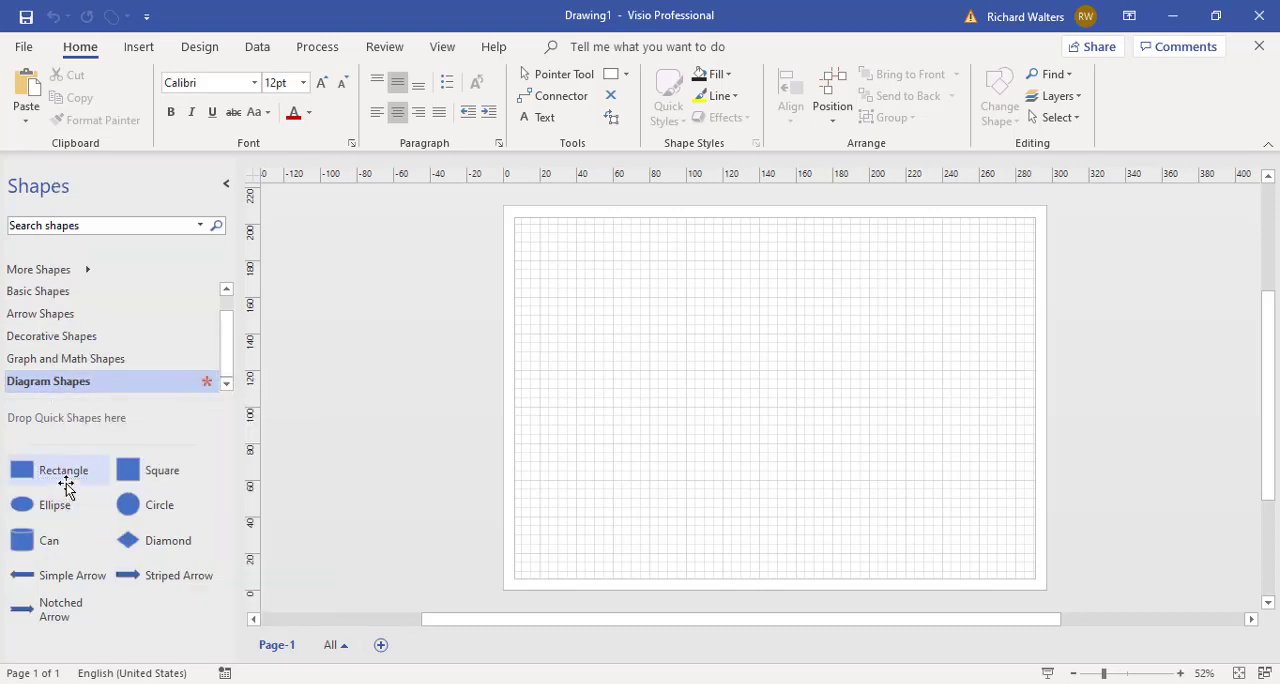
pyautogui.moveTo(108, 504)
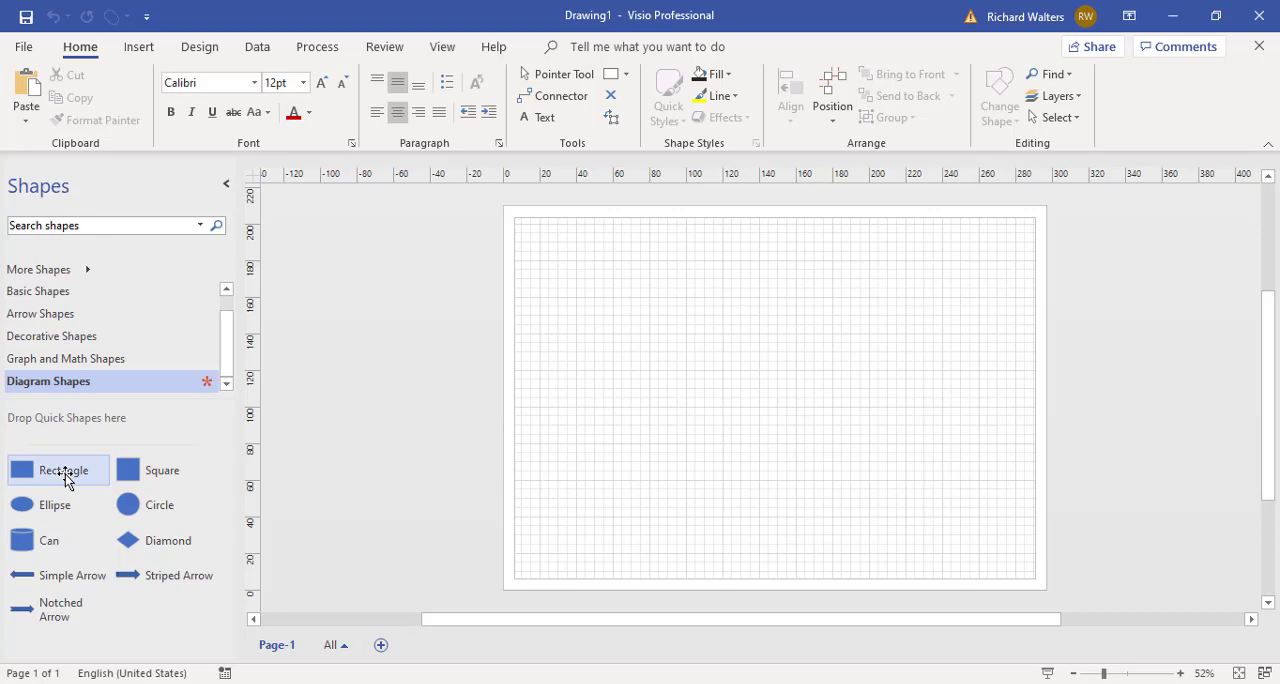
pyautogui.rightClick(56, 470)
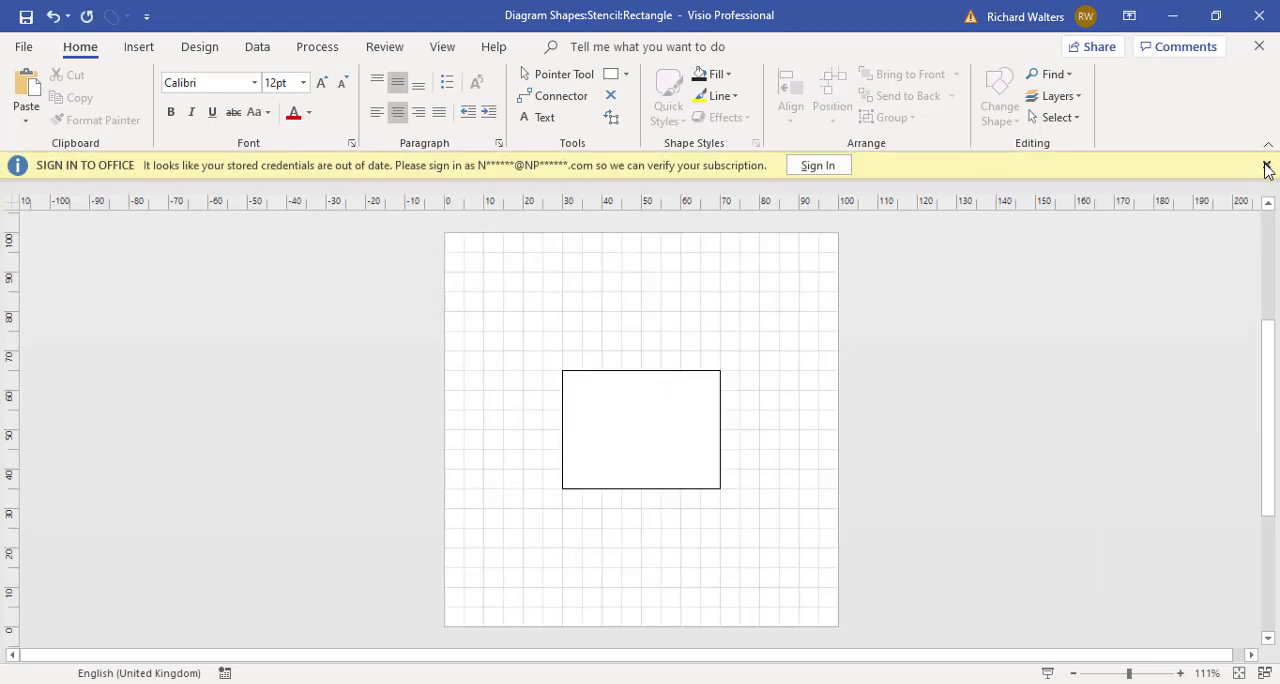
# Fill the Rectangle master dark grey, update it and save the stencil
pyautogui.click(1264, 164)
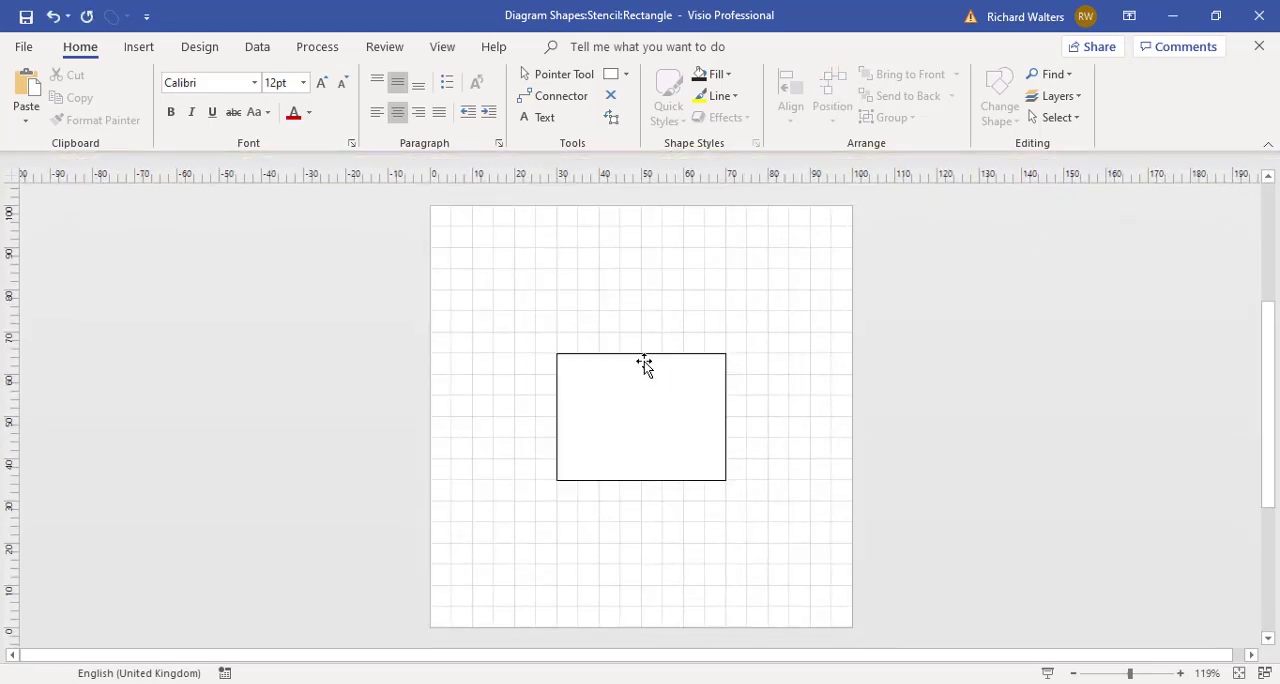
pyautogui.click(640, 416)
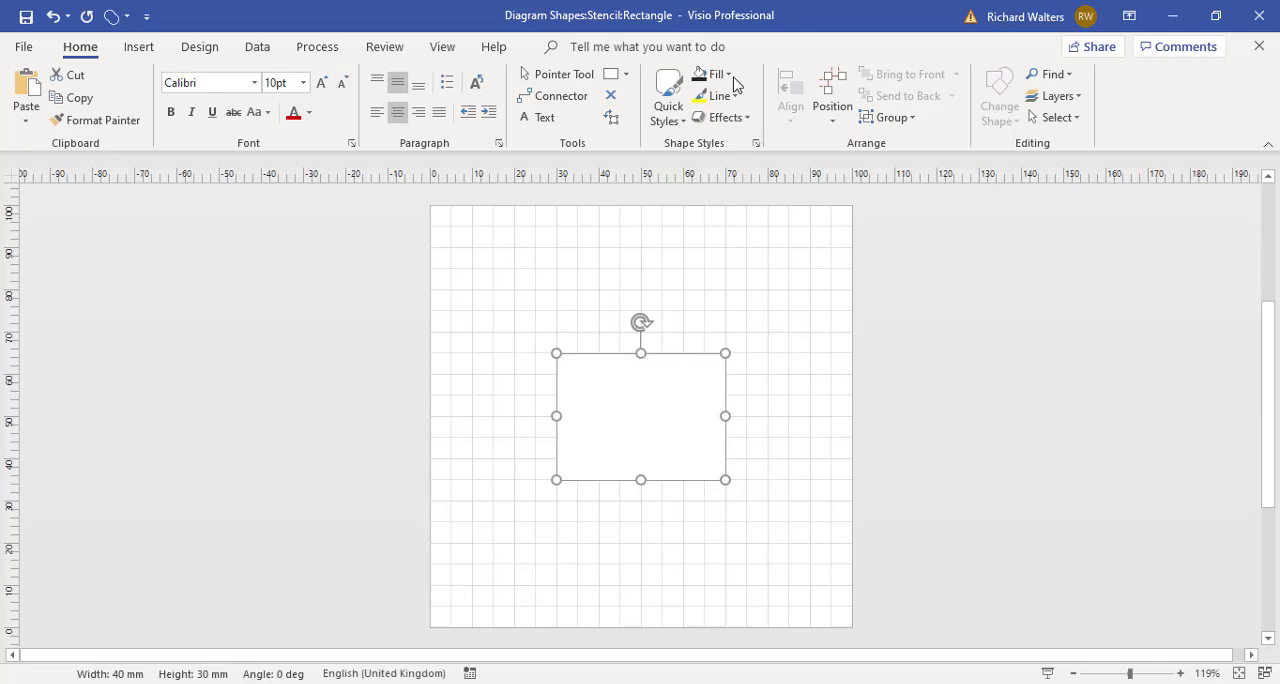
pyautogui.click(718, 72)
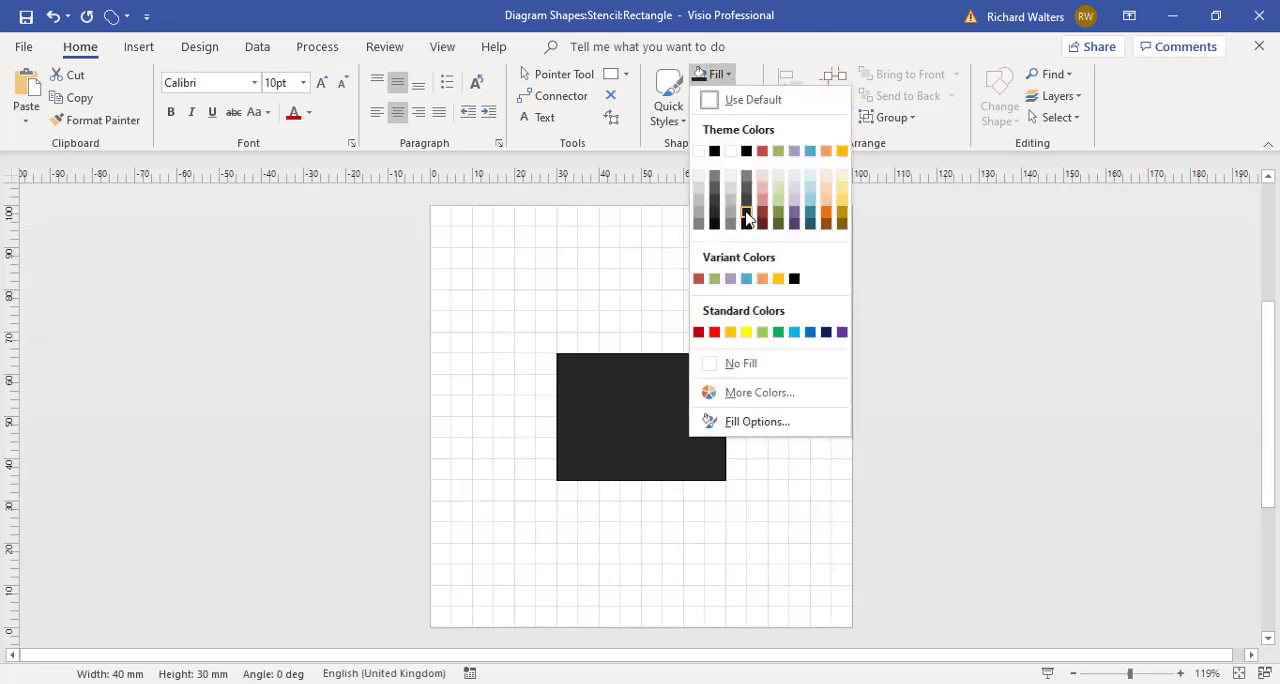
pyautogui.click(744, 218)
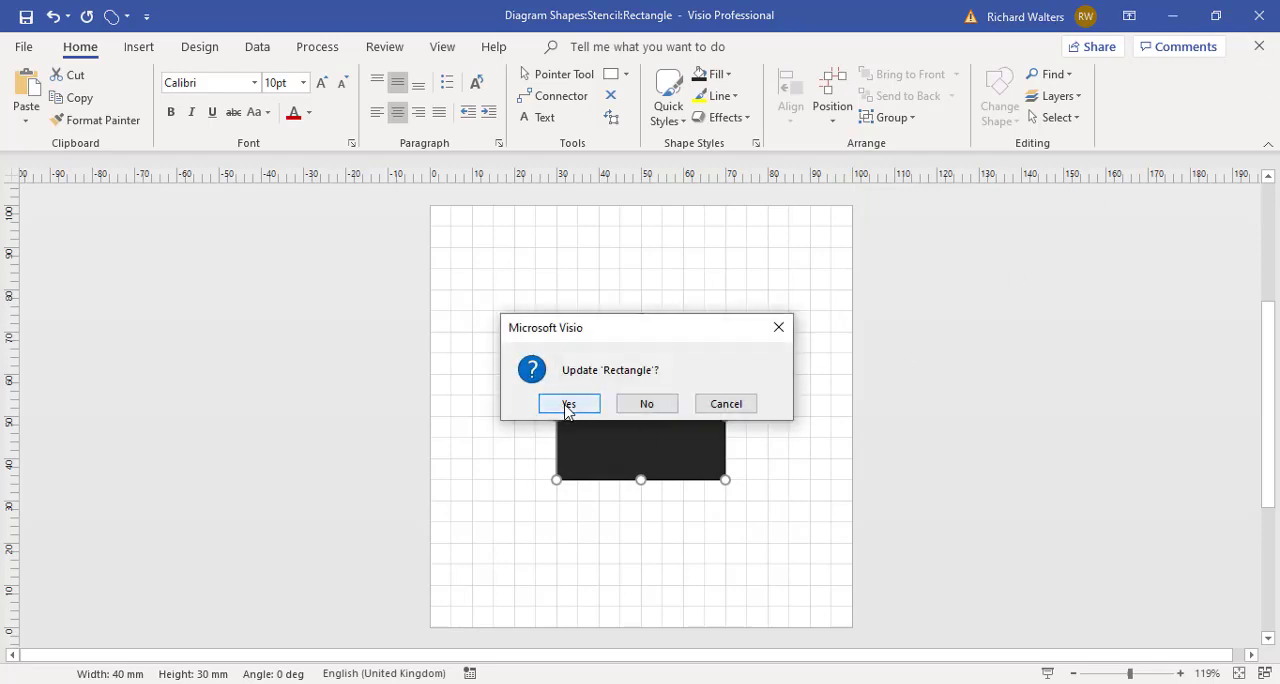
pyautogui.click(568, 404)
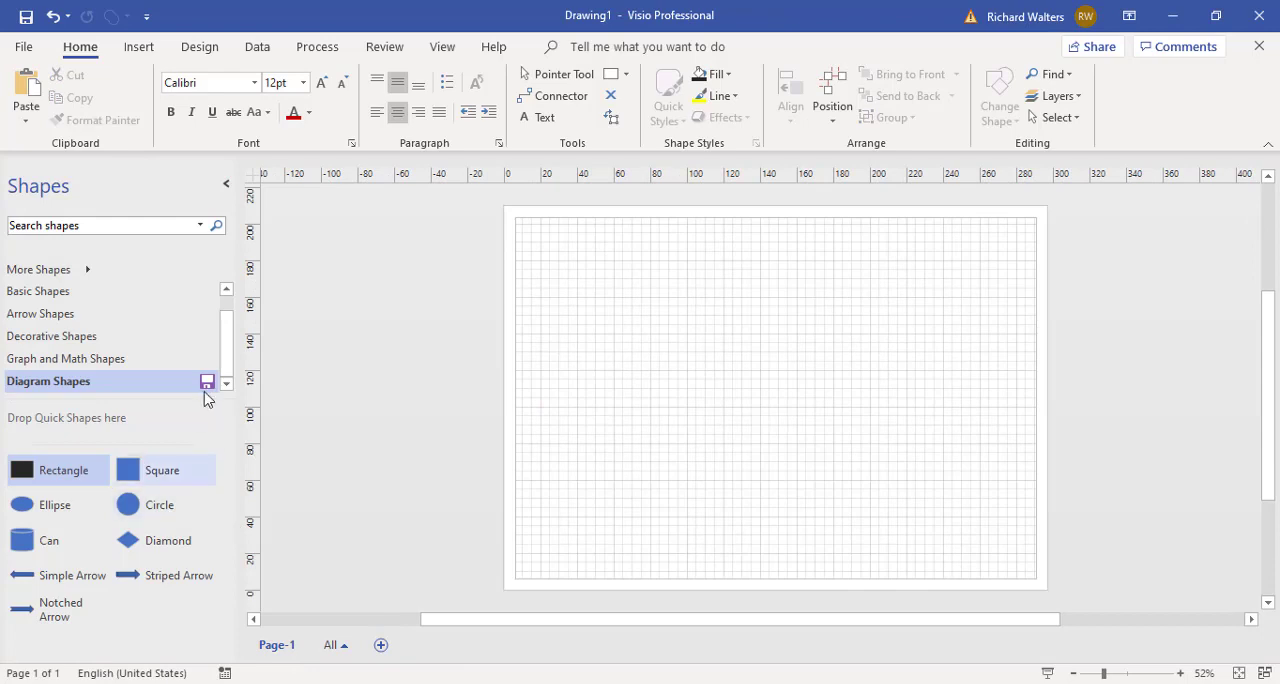
pyautogui.click(162, 470)
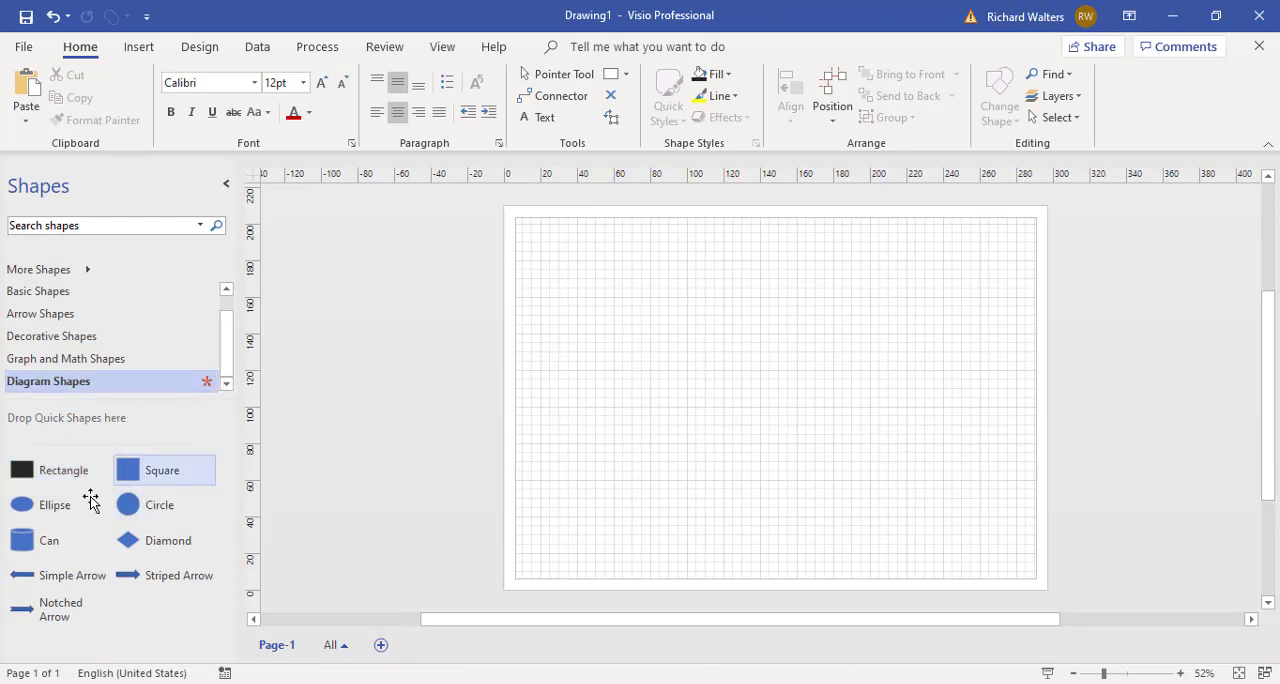
# Fill the Square master black and update it in the stencil
pyautogui.rightClick(160, 470)
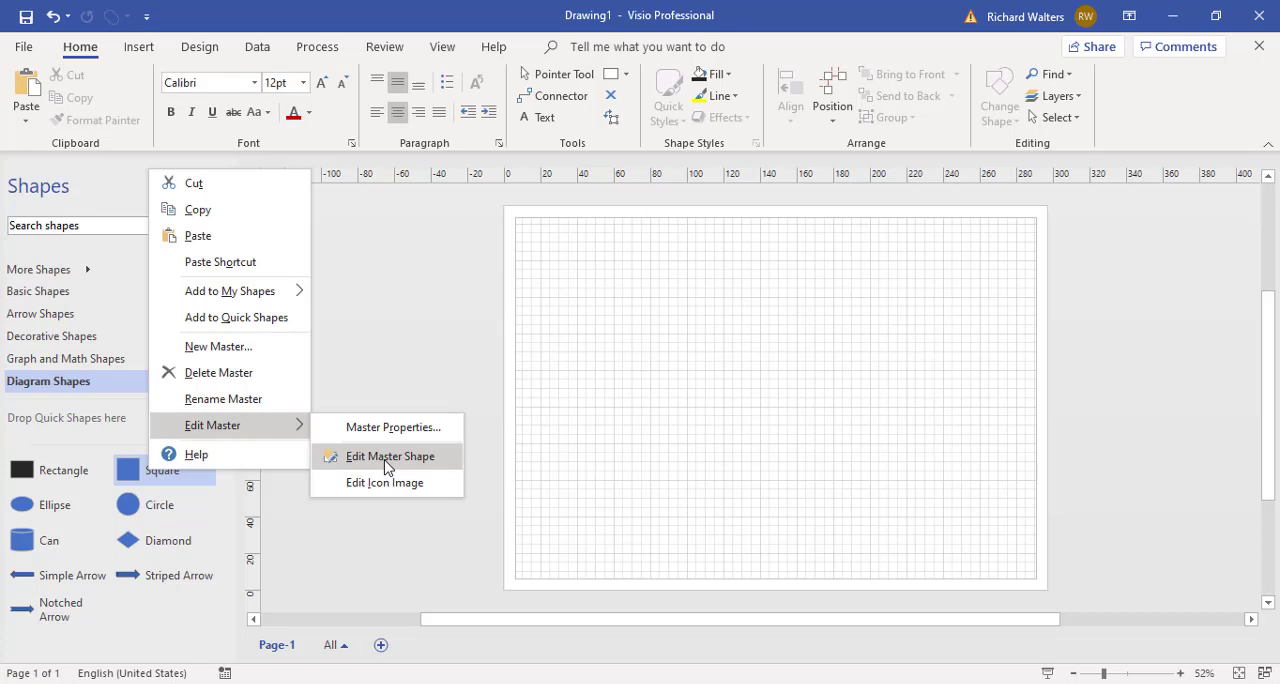
pyautogui.click(390, 456)
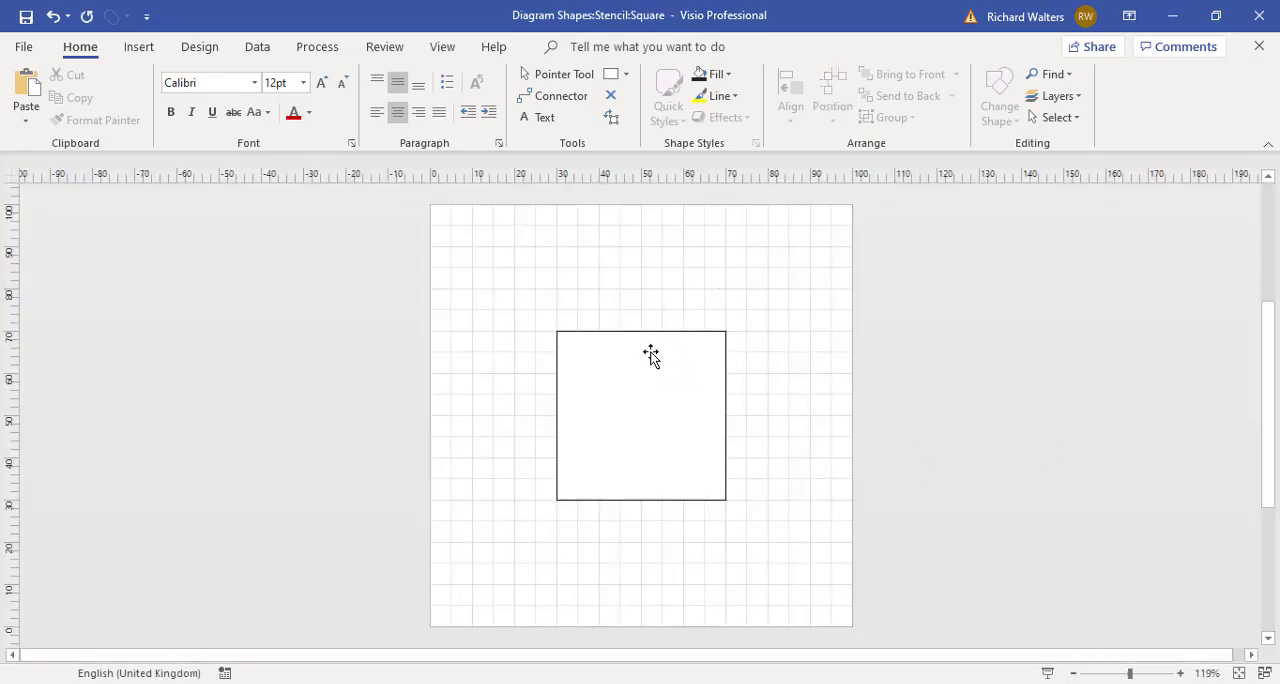
pyautogui.click(640, 414)
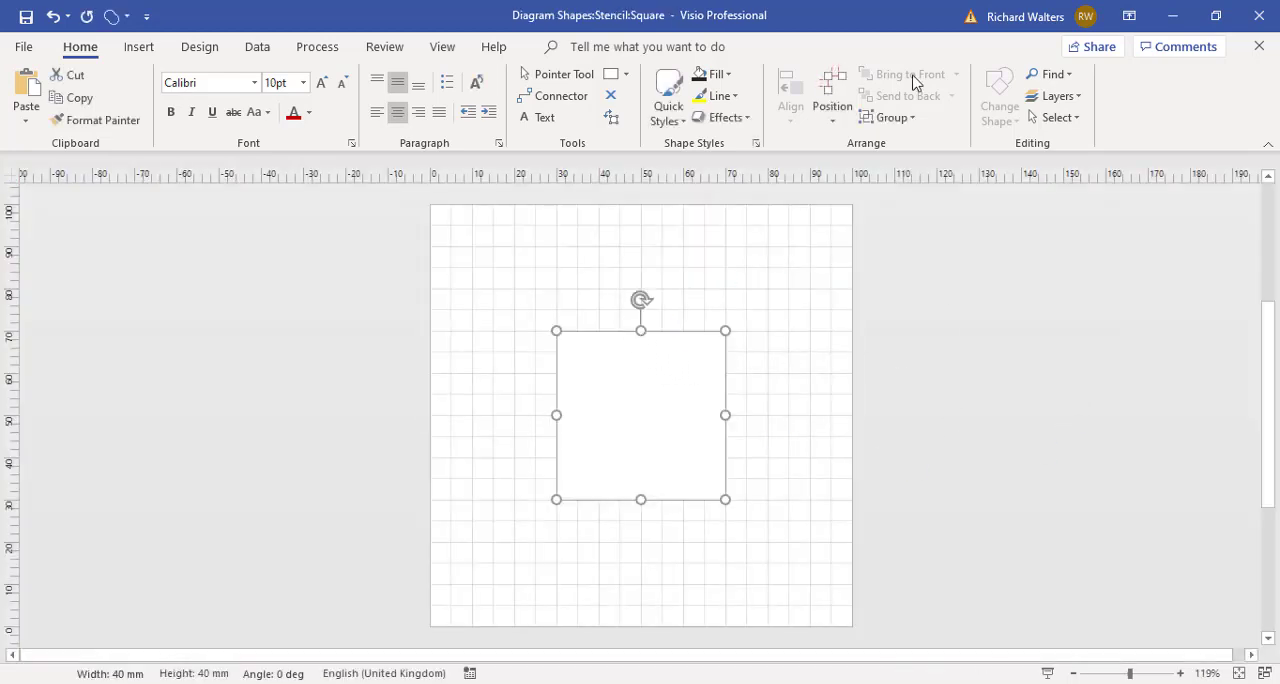
pyautogui.click(718, 72)
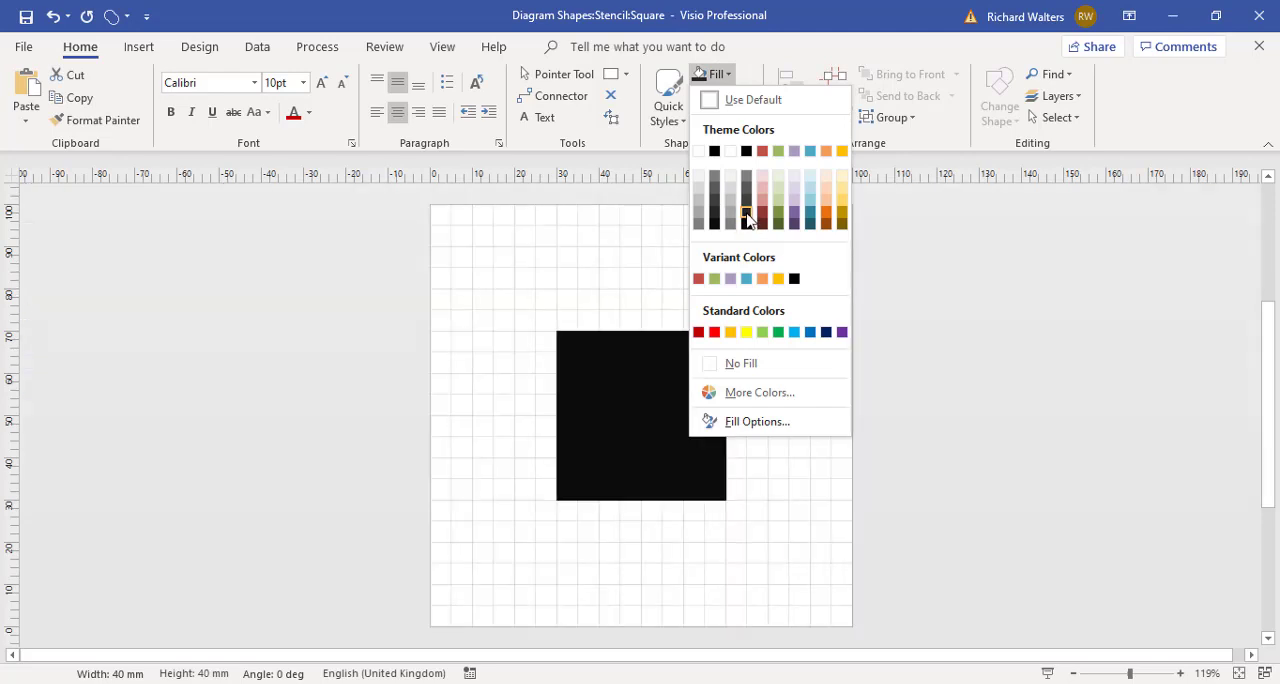
pyautogui.click(744, 216)
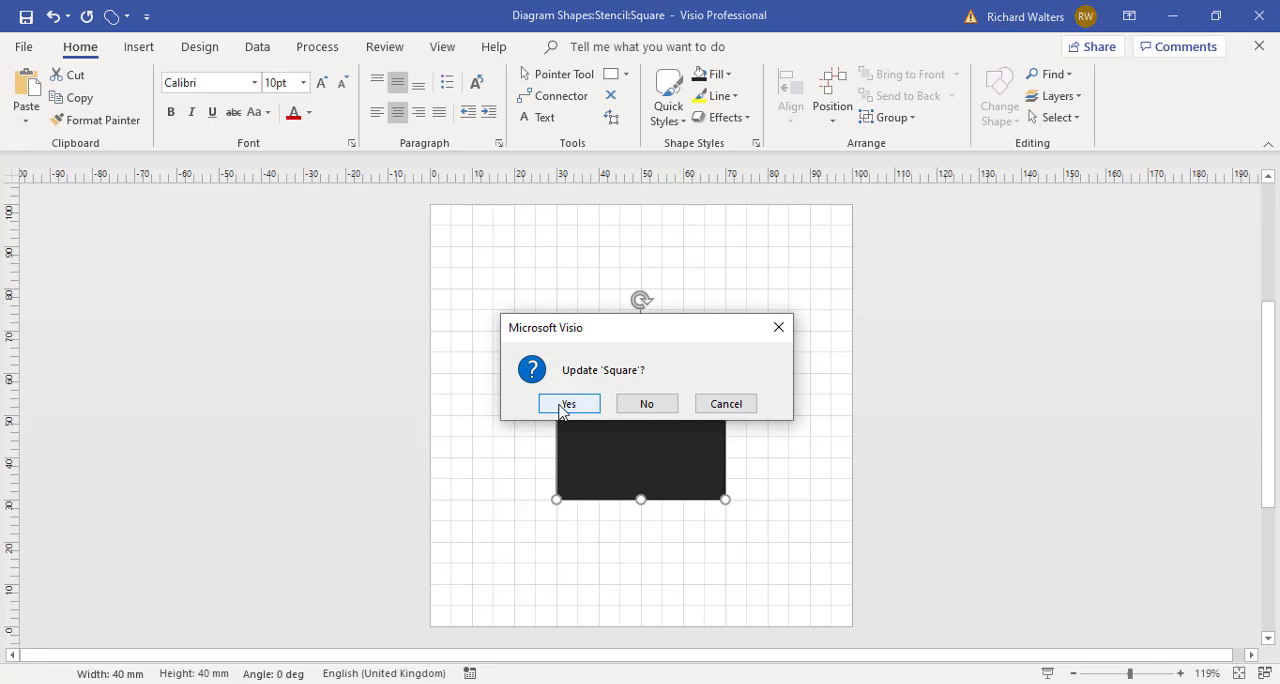
pyautogui.click(568, 404)
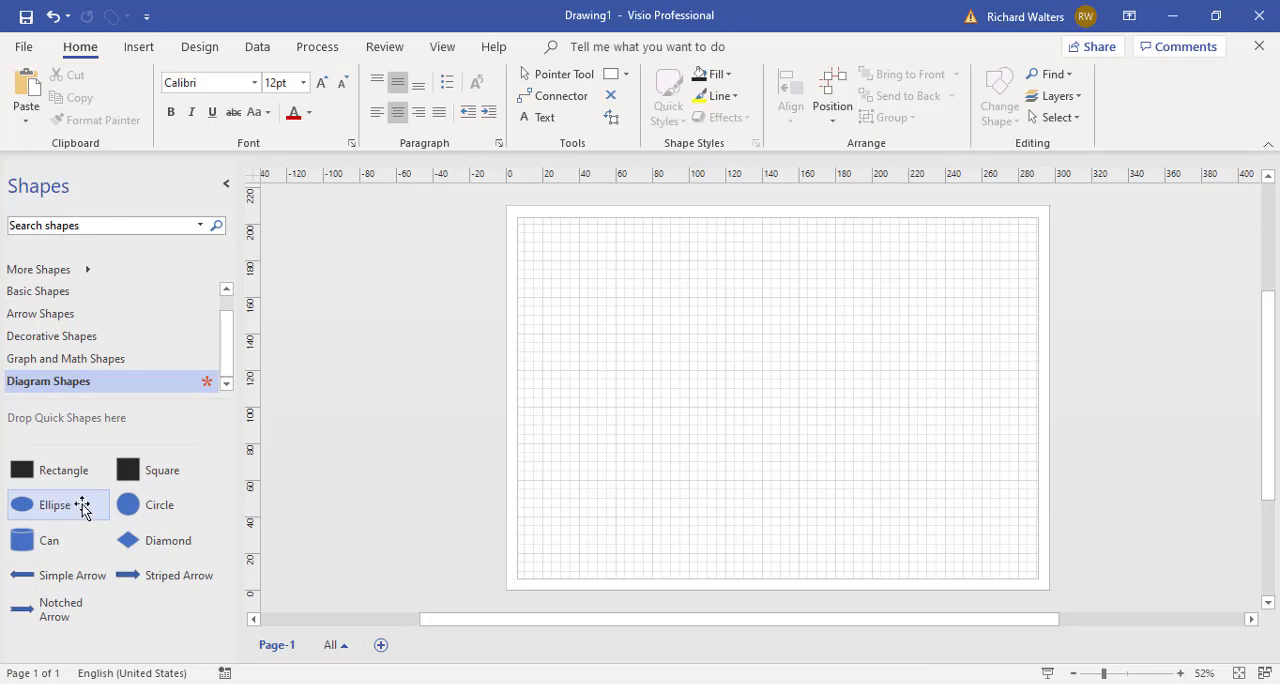
pyautogui.moveTo(78, 512)
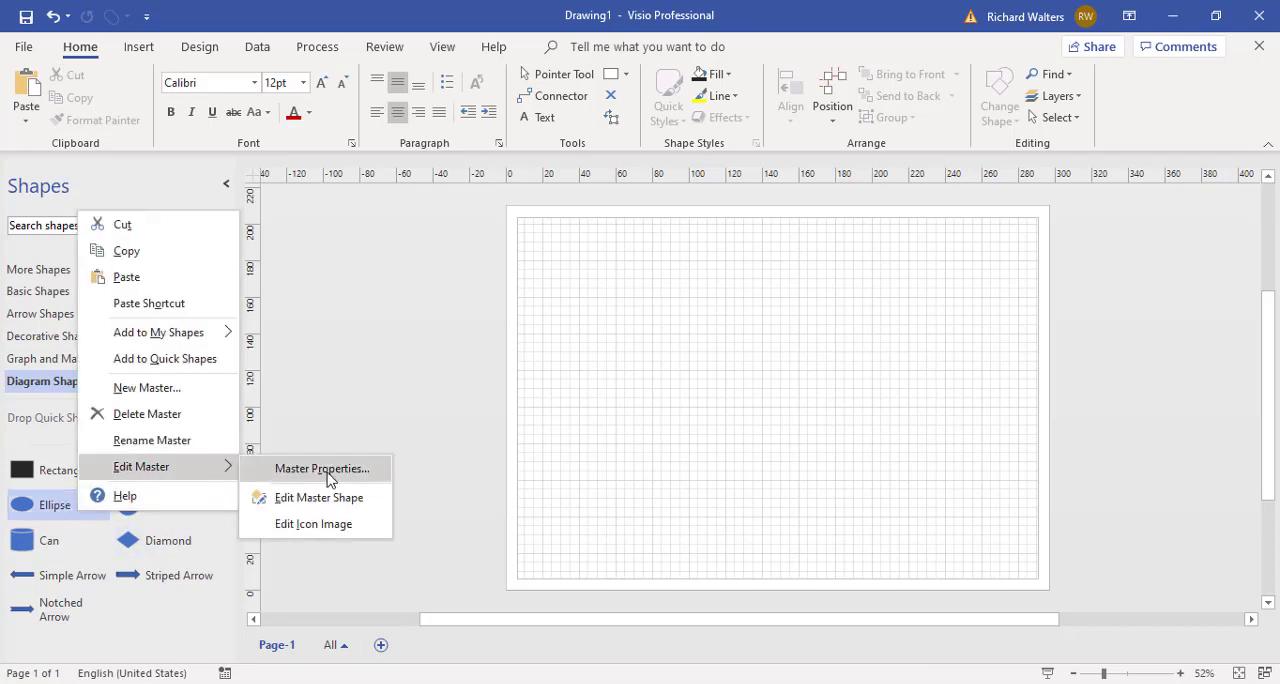
# Fill the Ellipse master black and update it in the stencil
pyautogui.click(320, 496)
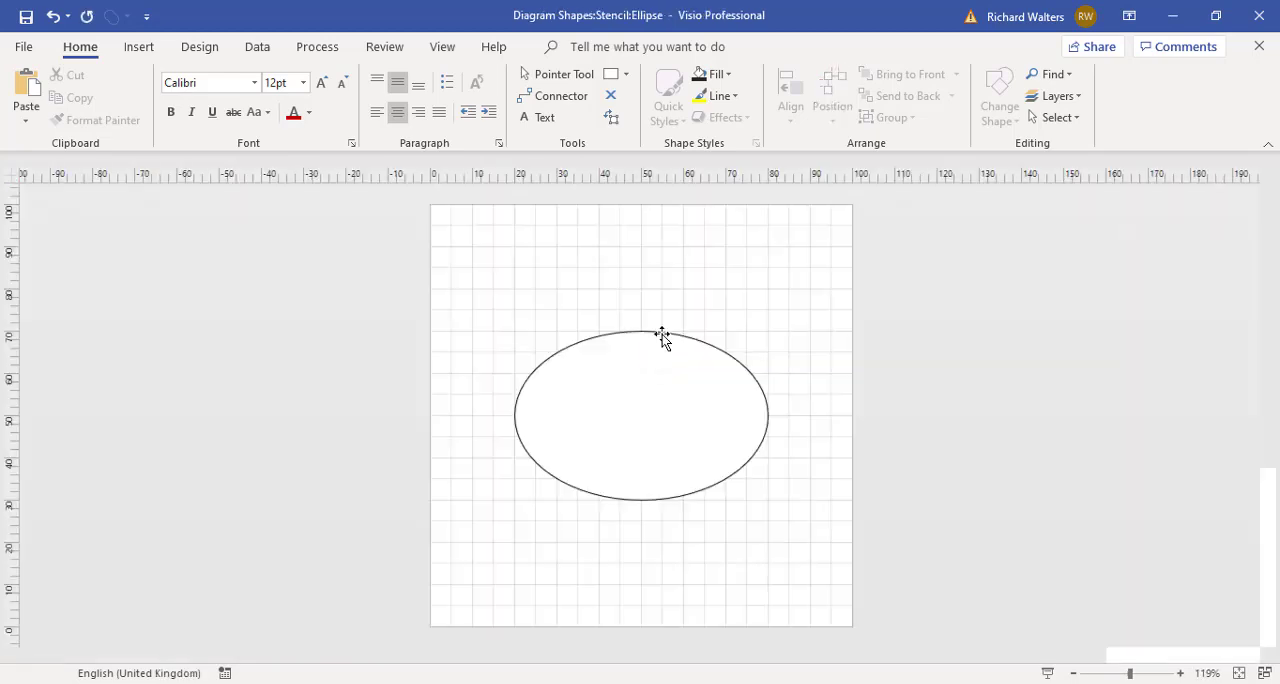
pyautogui.click(662, 336)
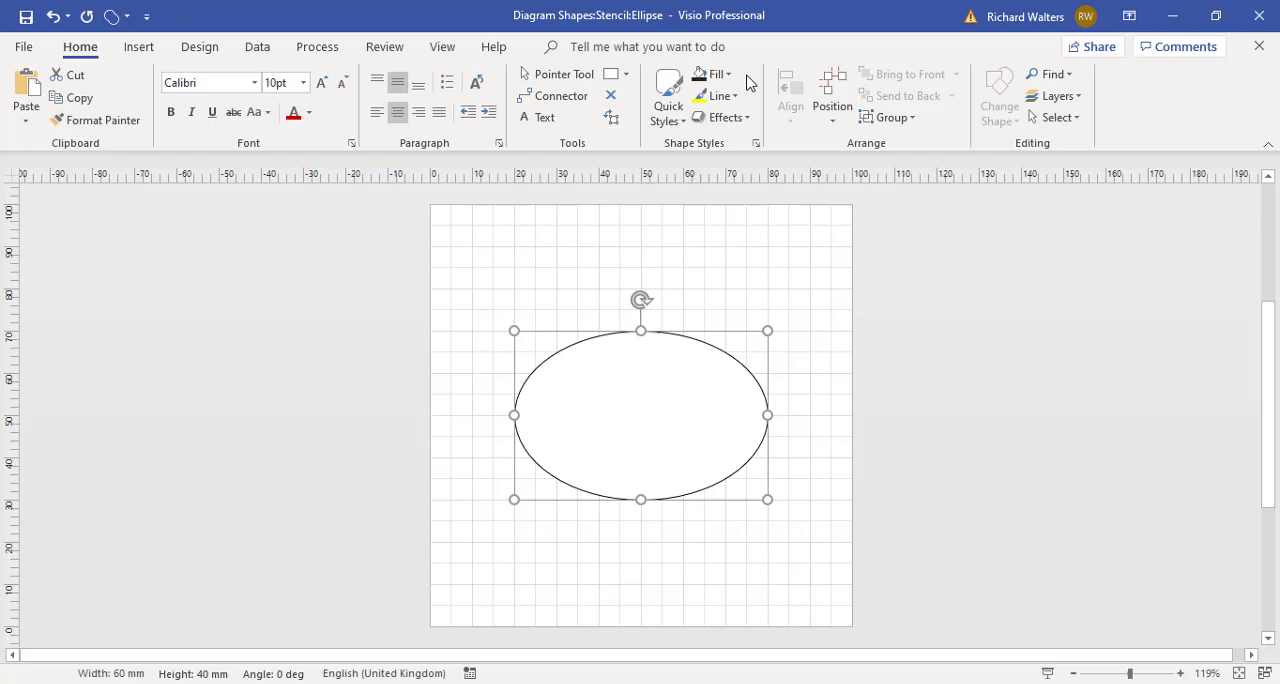
pyautogui.click(716, 74)
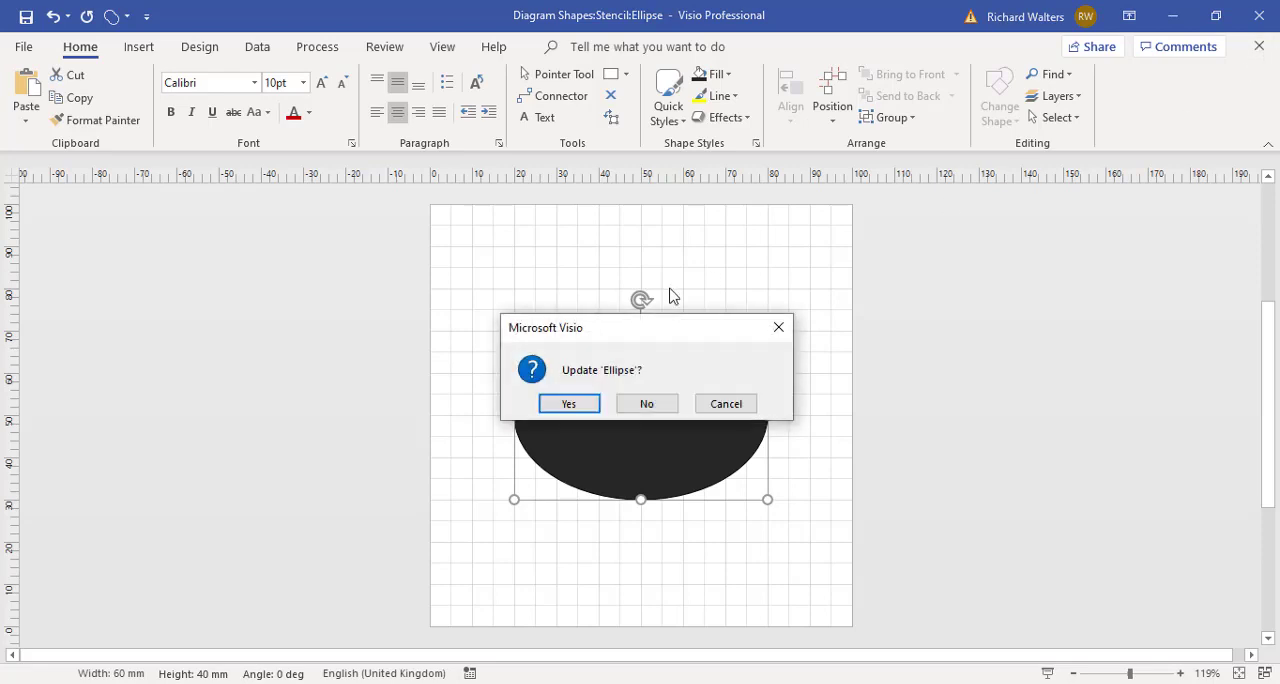
pyautogui.click(568, 404)
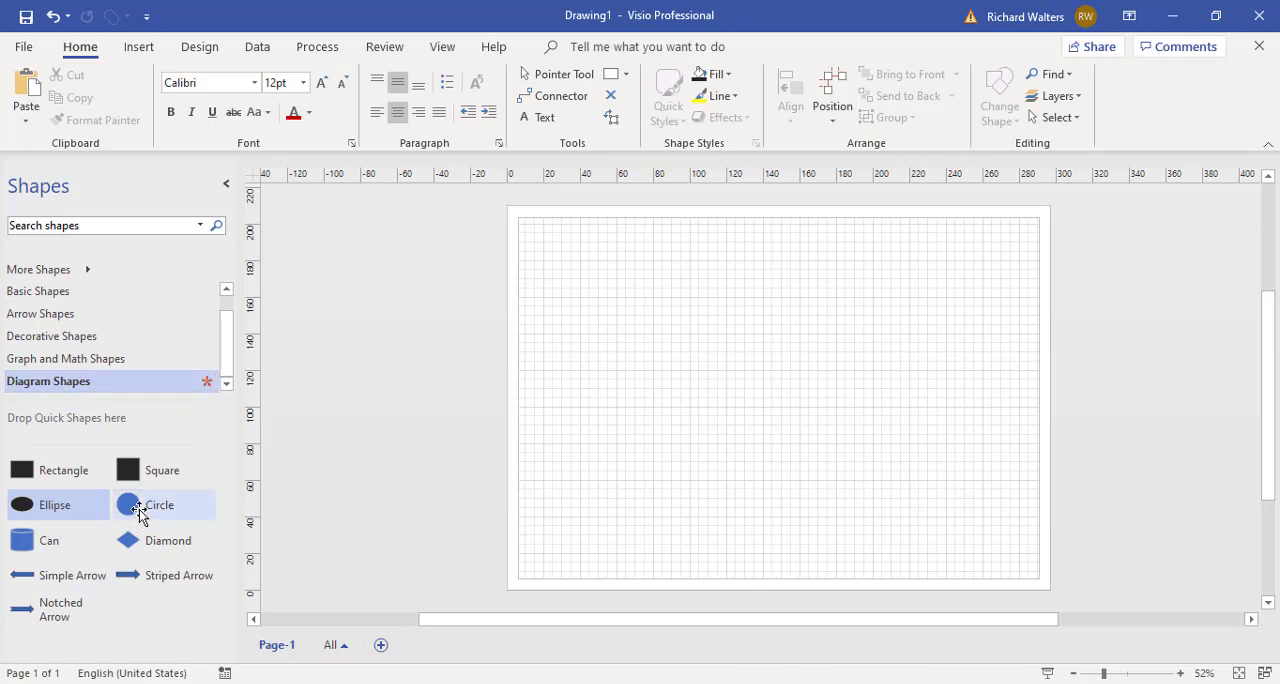
# Edit the Circle master, fill its circle black and confirm updating 'Circle'
pyautogui.rightClick(140, 504)
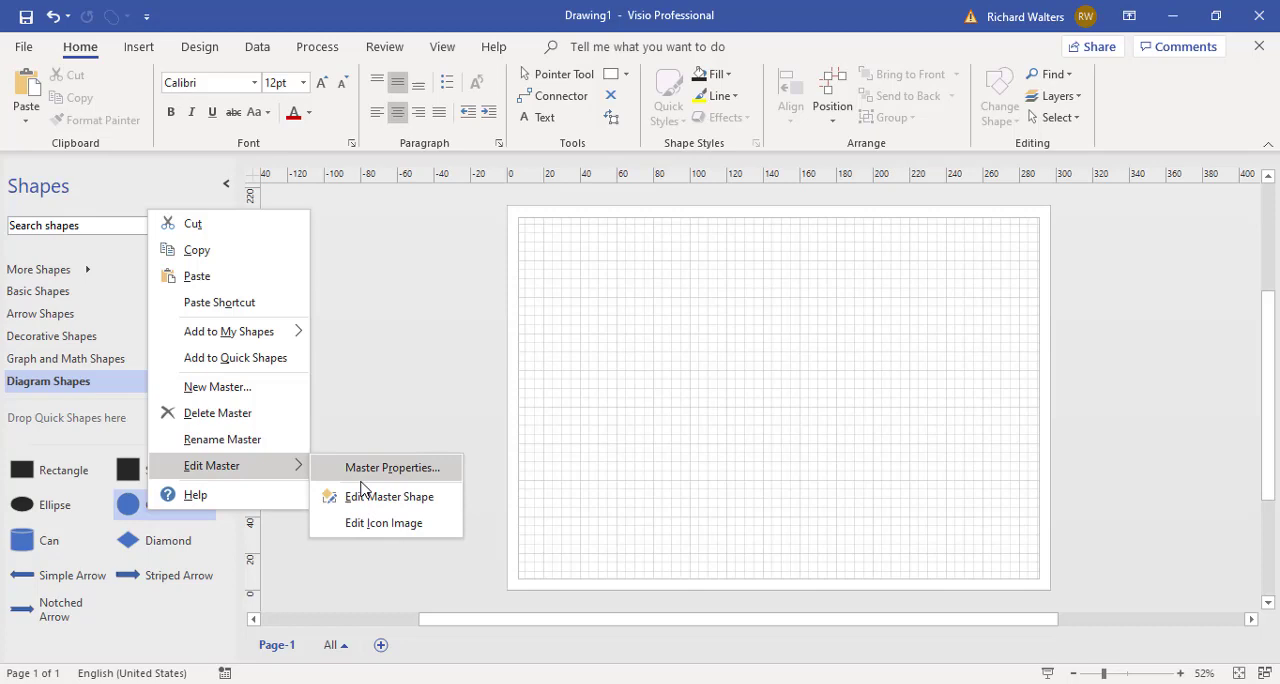
pyautogui.click(388, 496)
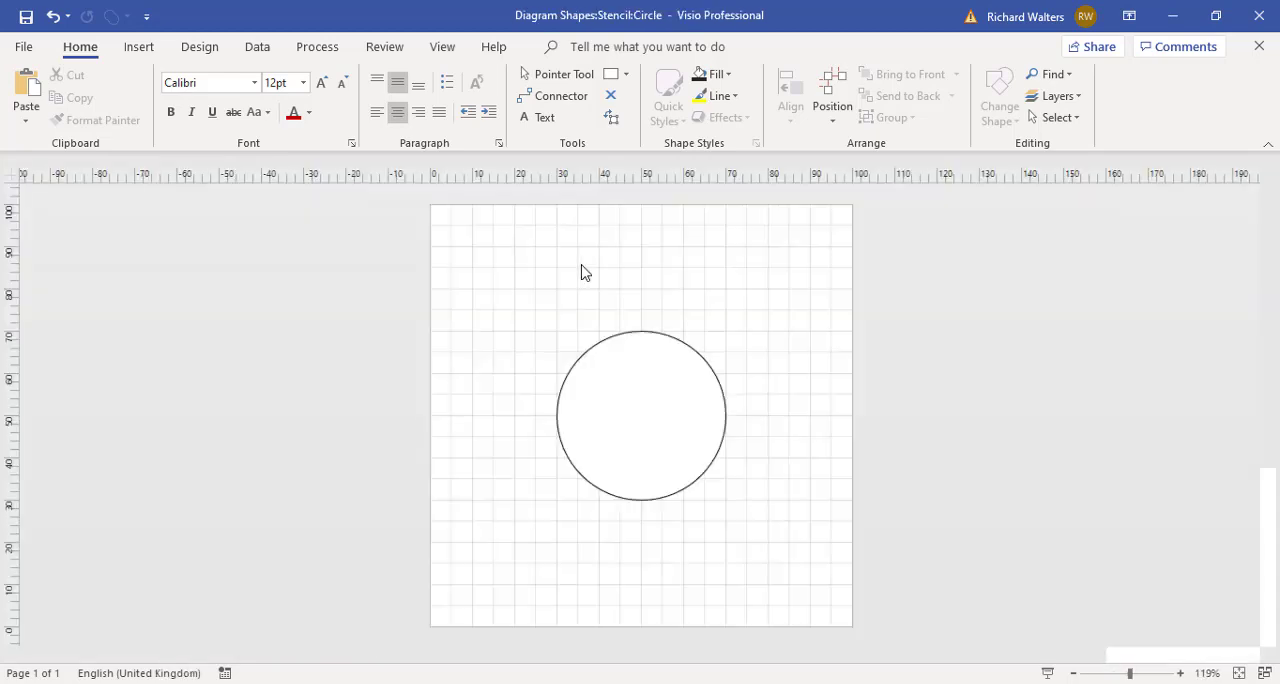
pyautogui.click(640, 416)
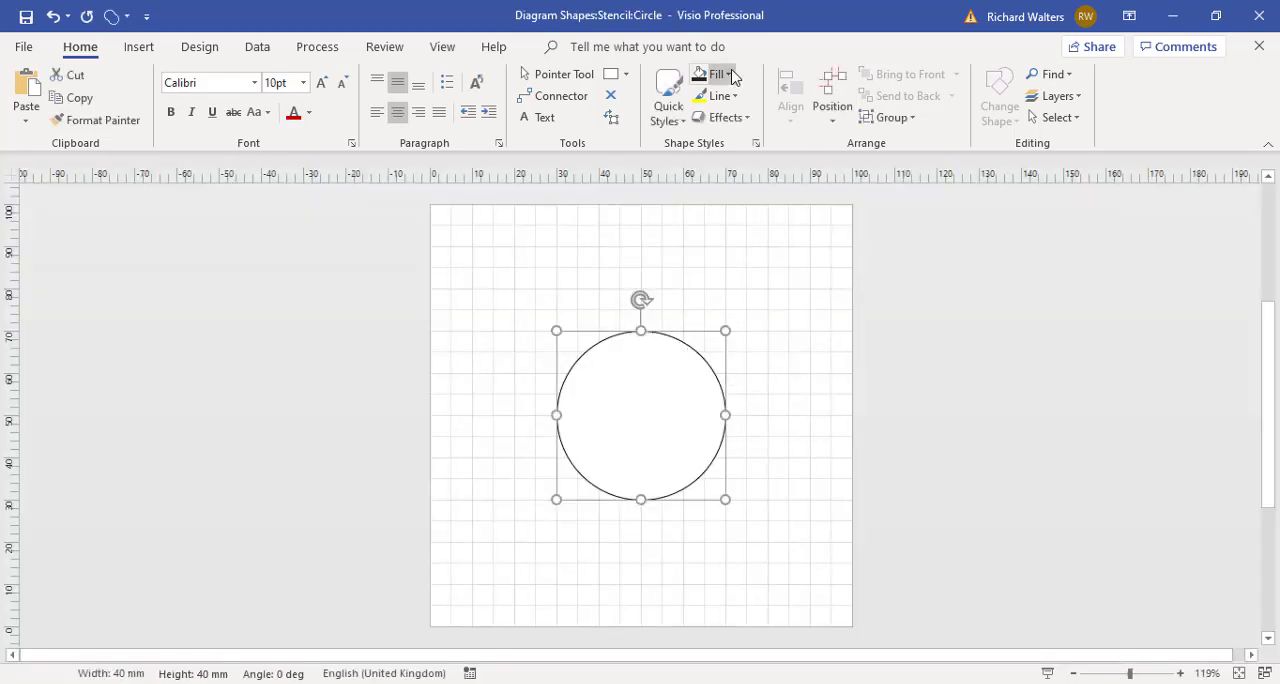
pyautogui.click(716, 72)
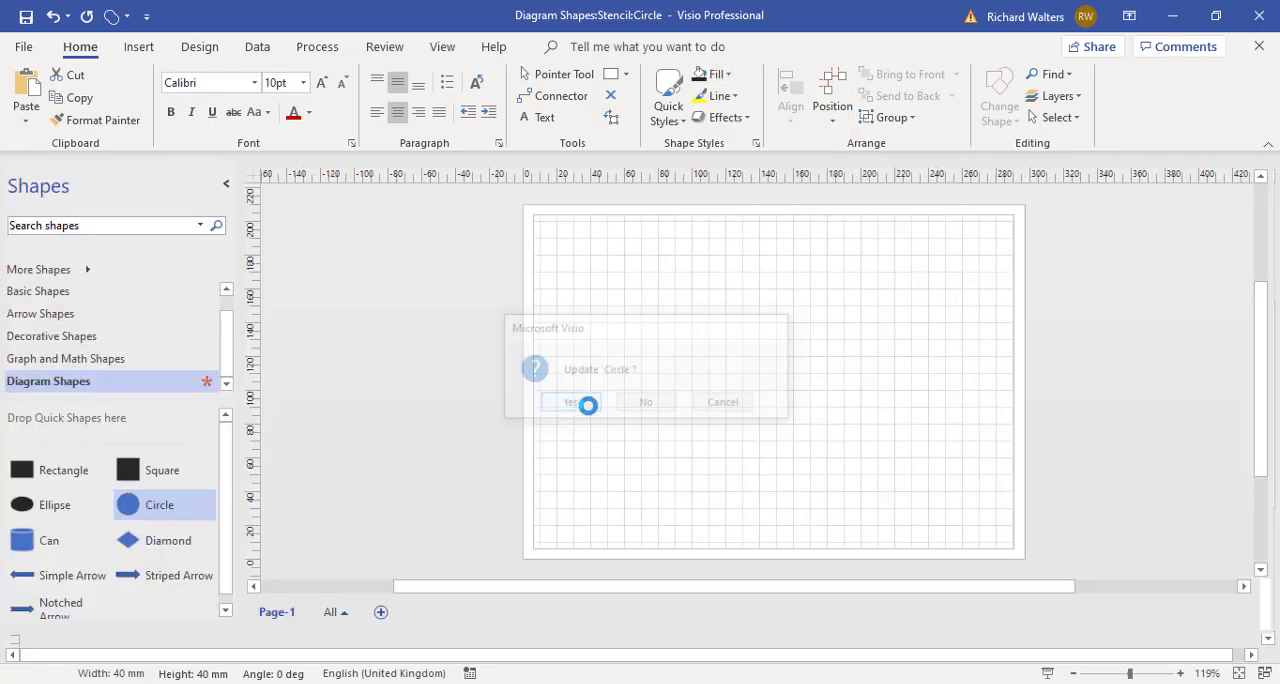
pyautogui.click(572, 400)
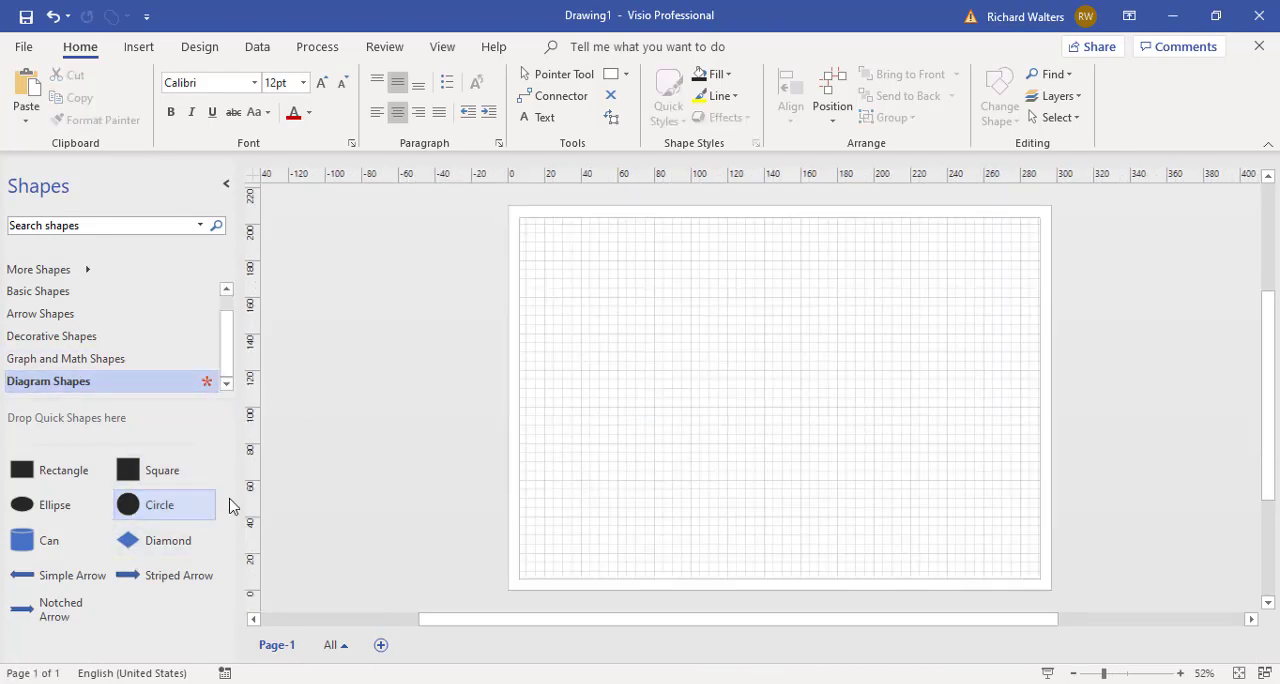
pyautogui.moveTo(10, 516)
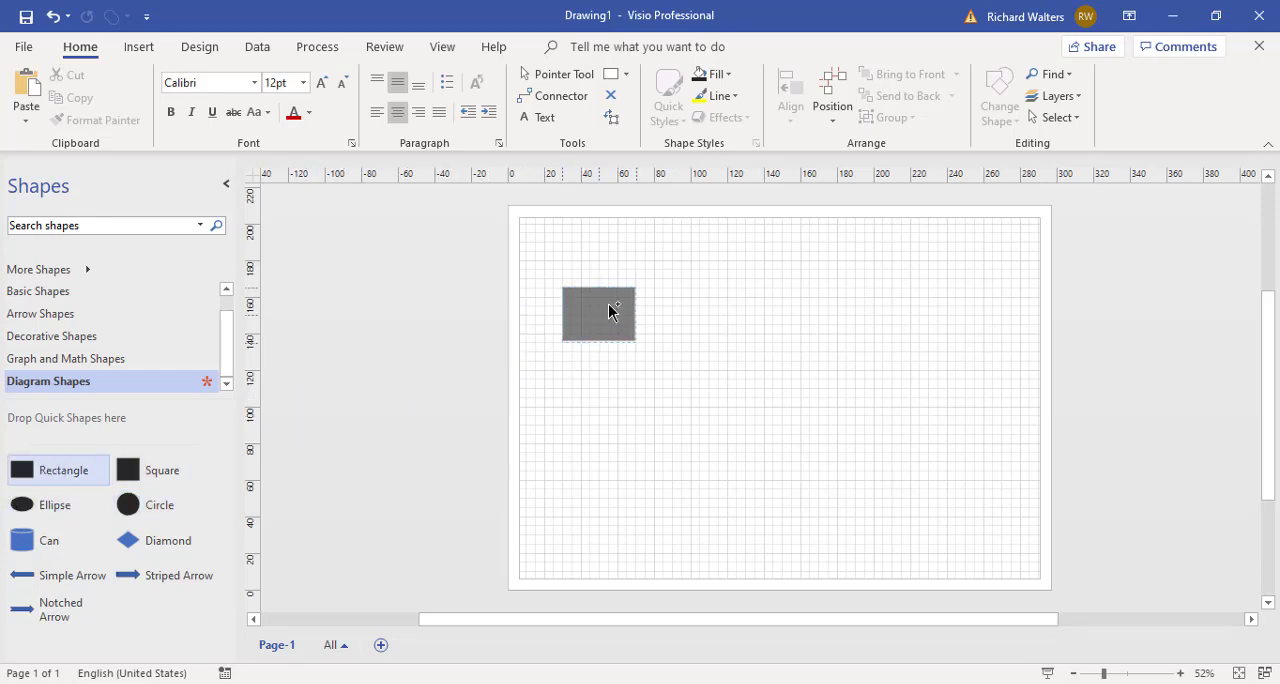
# Place the black rectangle top-left and a diamond right of centre, then glue a striped arrow to the rectangle's right connection point
pyautogui.click(598, 312)
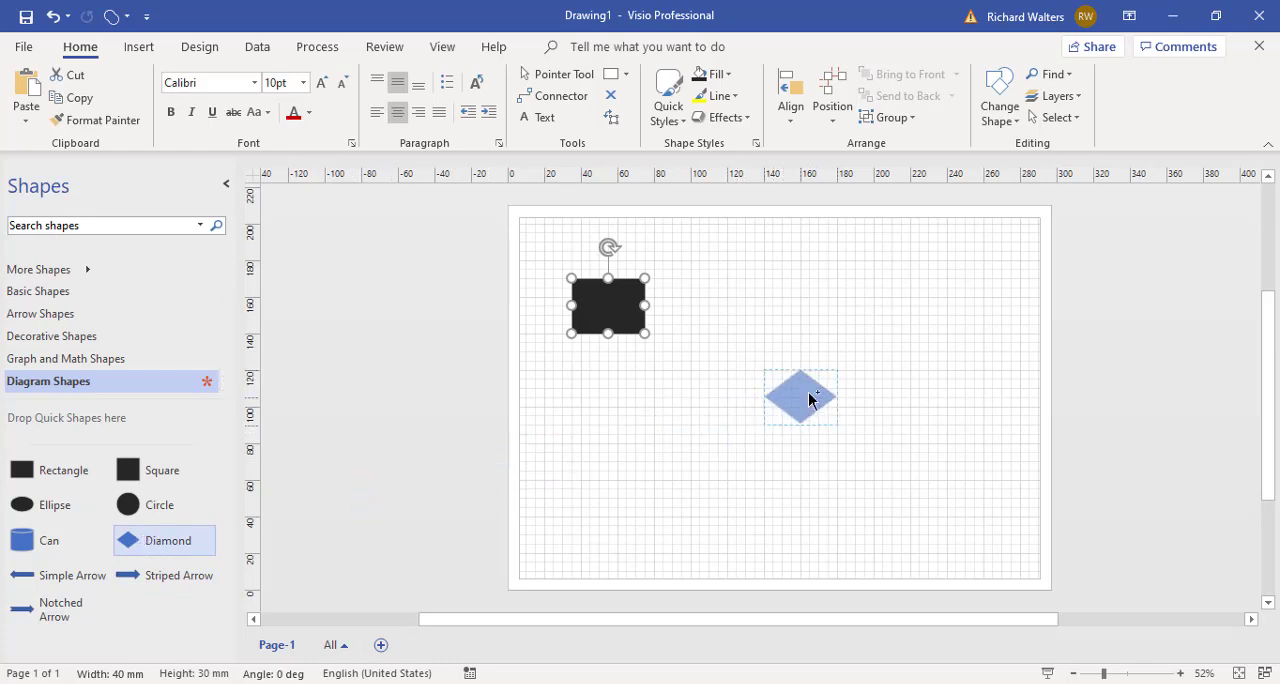
pyautogui.moveTo(800, 396); pyautogui.dragTo(810, 388)
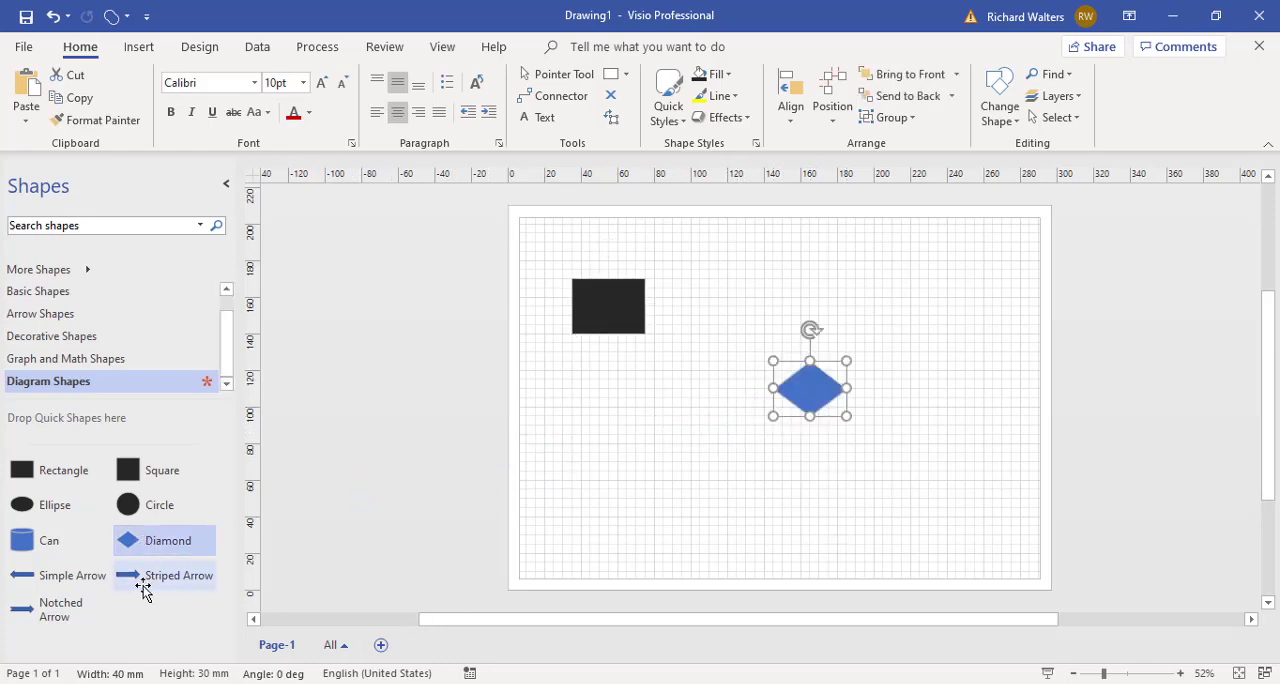
pyautogui.moveTo(144, 576); pyautogui.dragTo(630, 470)
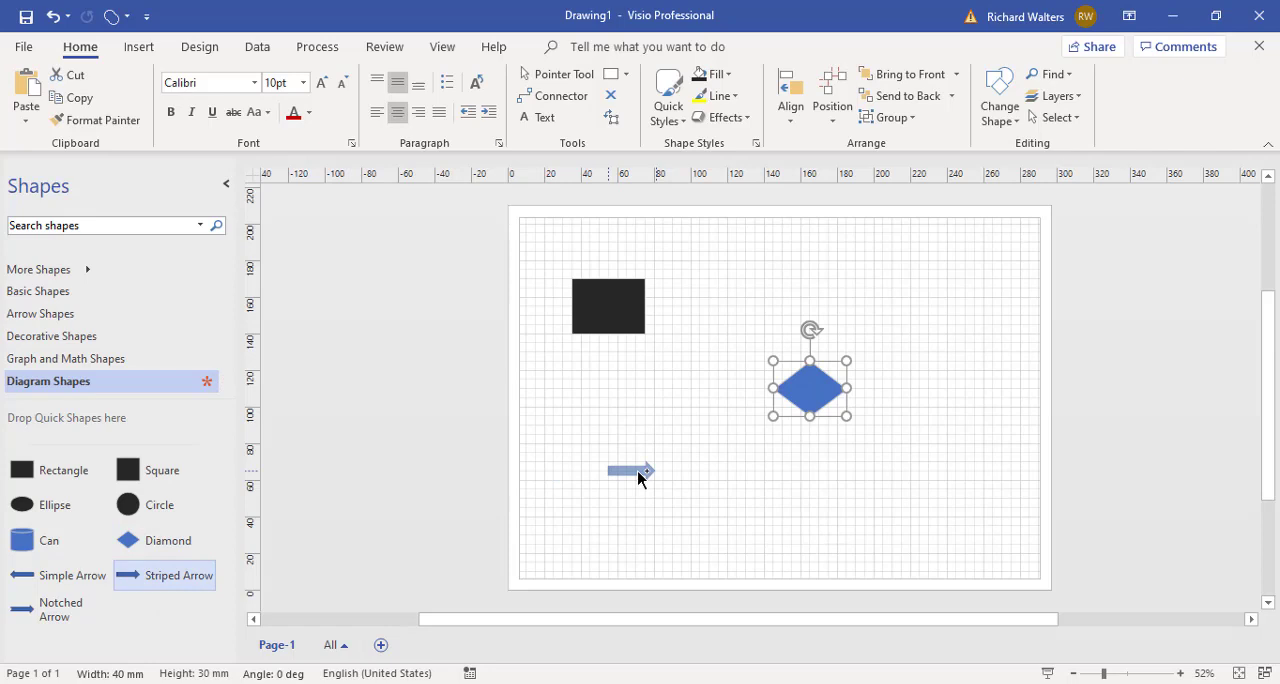
pyautogui.moveTo(630, 472); pyautogui.dragTo(660, 306)
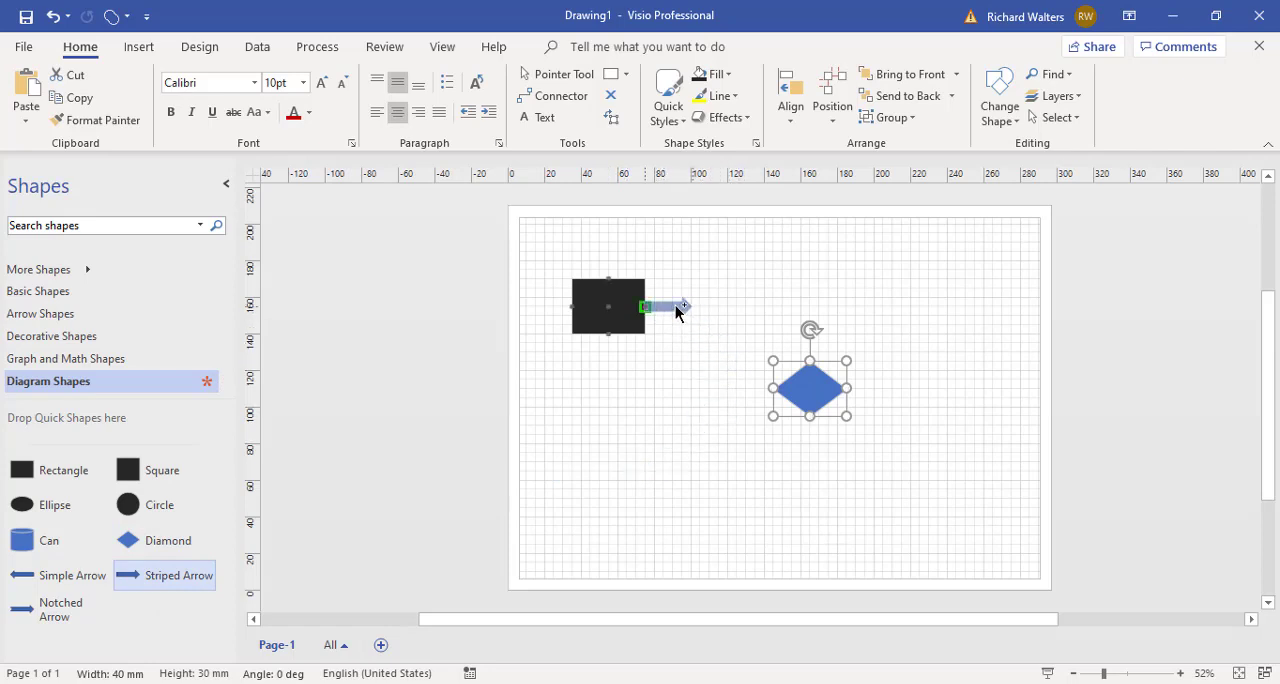
pyautogui.moveTo(684, 308)
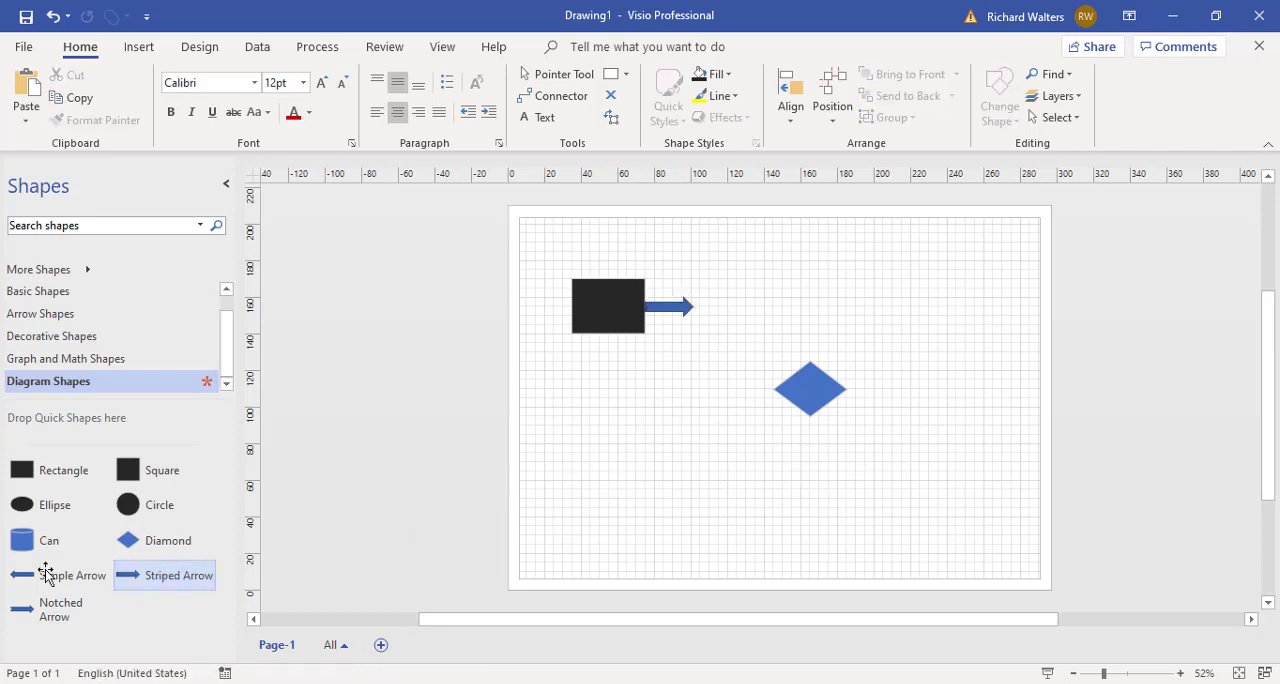
pyautogui.moveTo(204, 476)
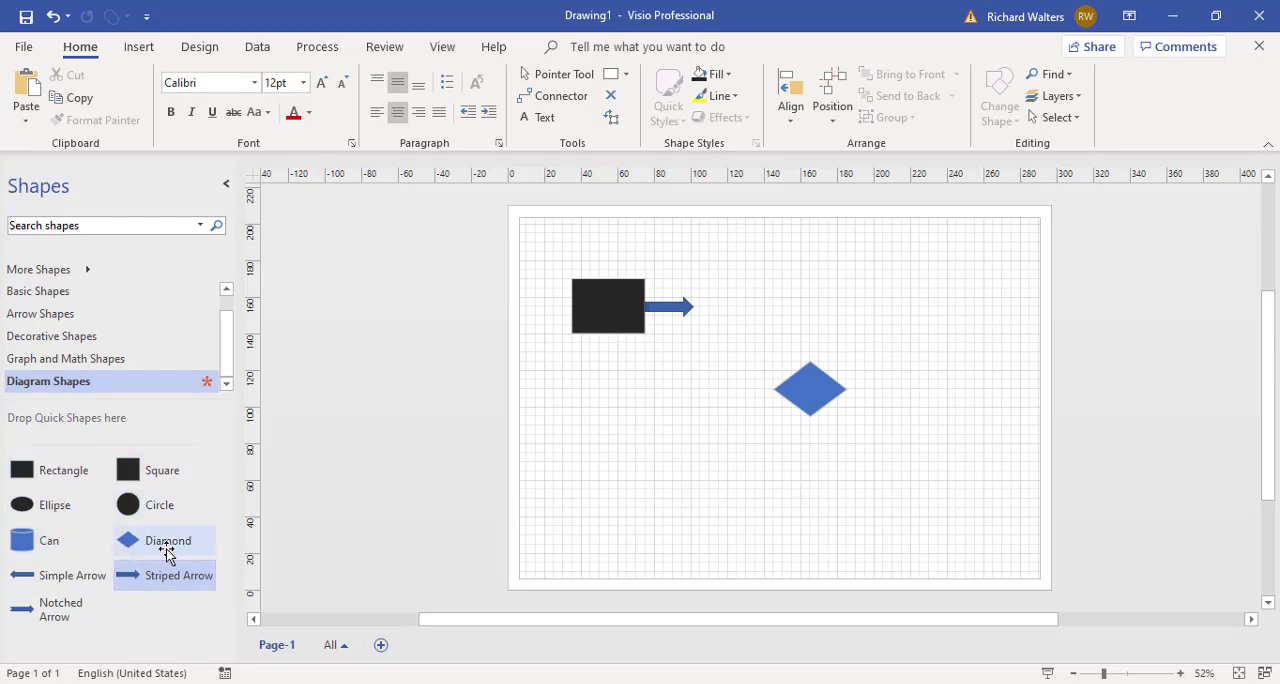
pyautogui.moveTo(108, 568)
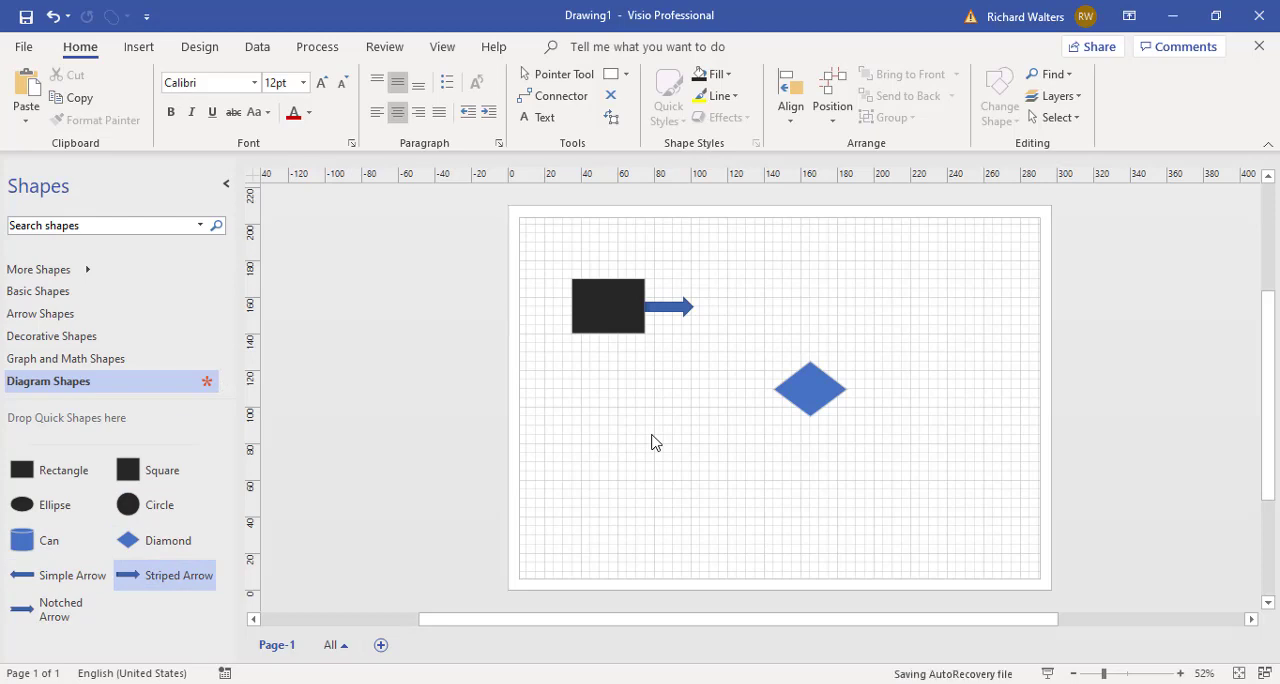
pyautogui.moveTo(76, 578)
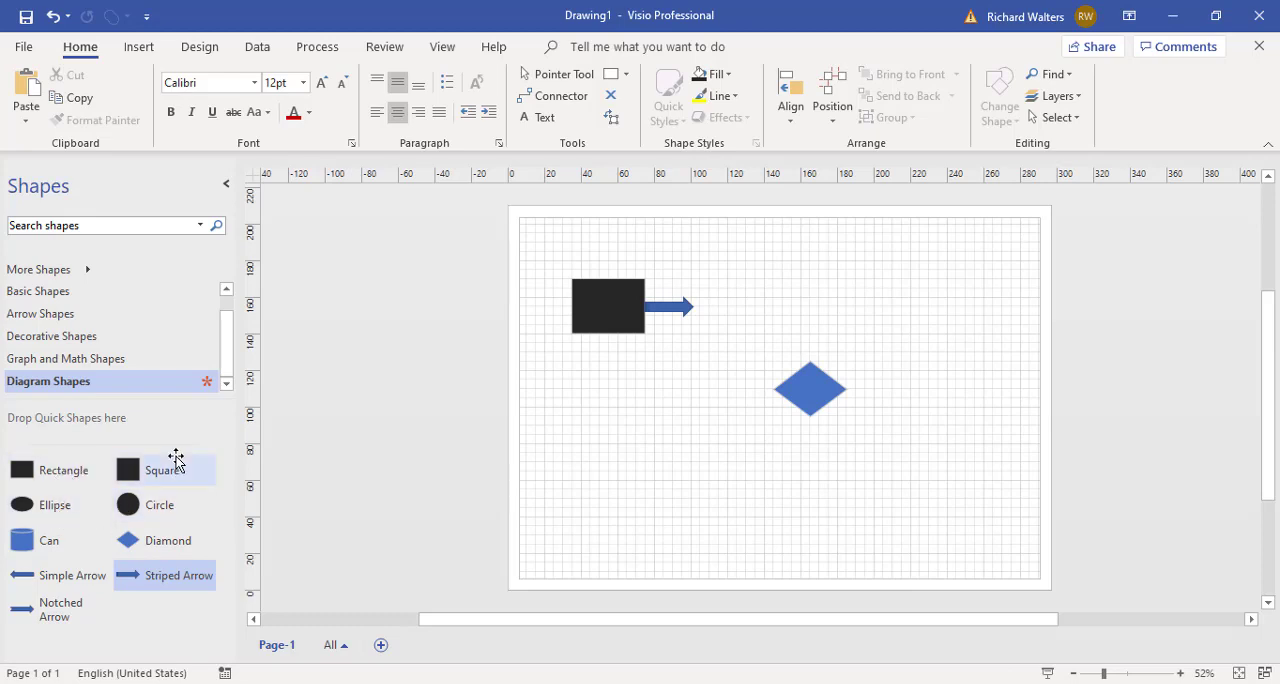
pyautogui.moveTo(36, 540)
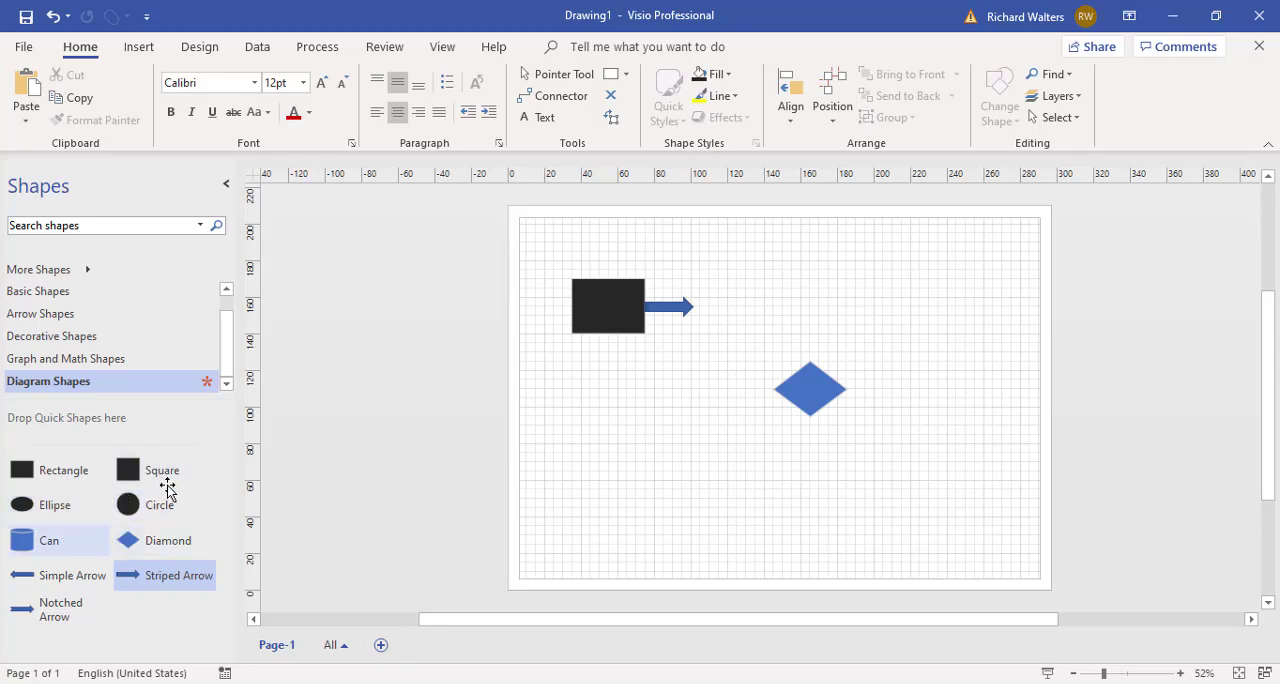
pyautogui.moveTo(104, 580)
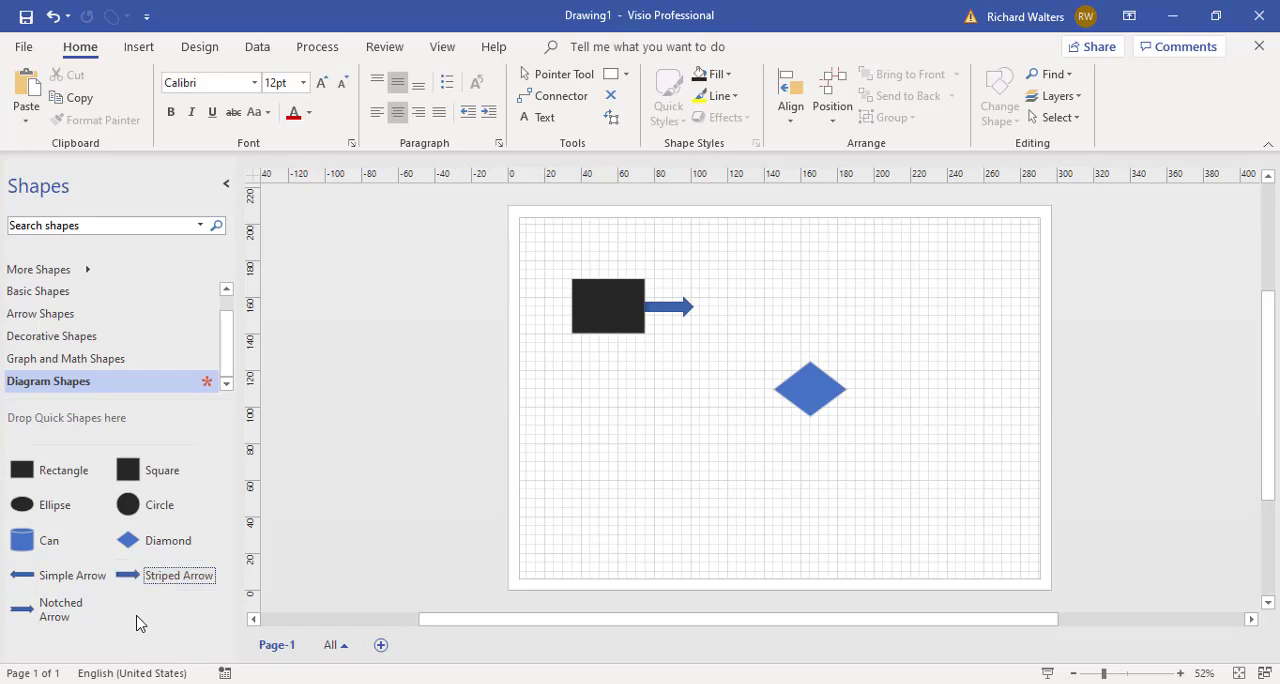
pyautogui.moveTo(164, 576)
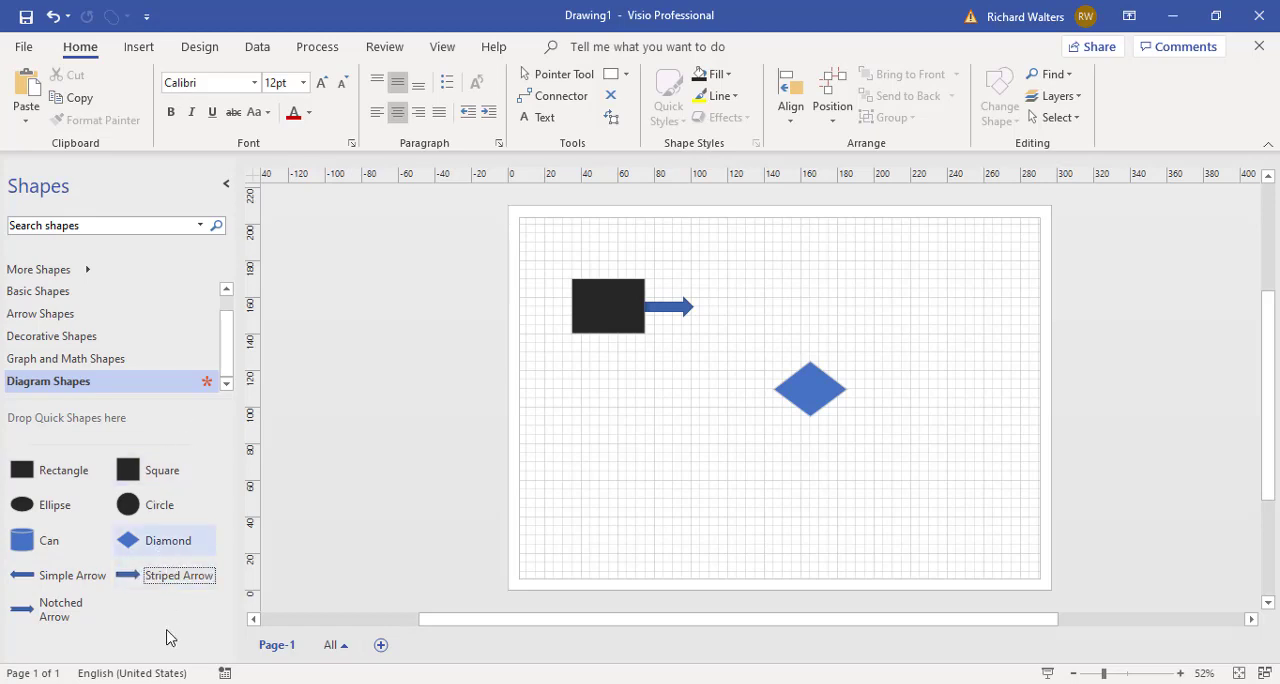
pyautogui.moveTo(56, 504)
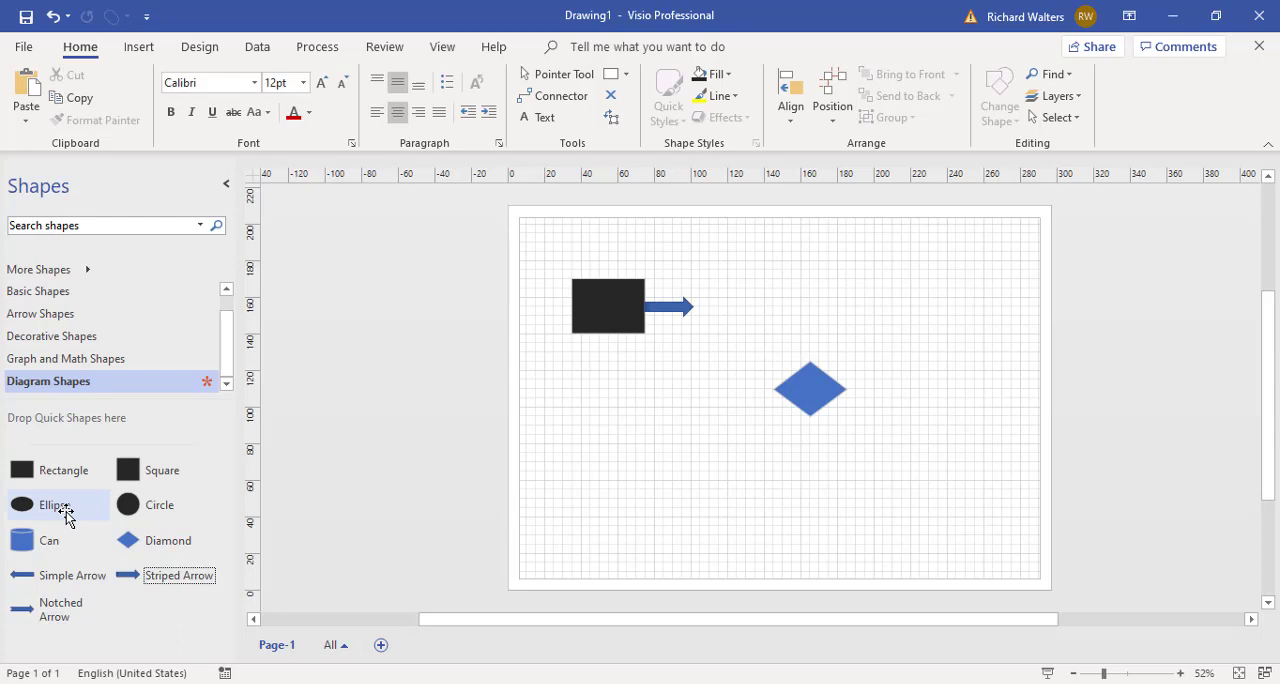
pyautogui.moveTo(110, 456)
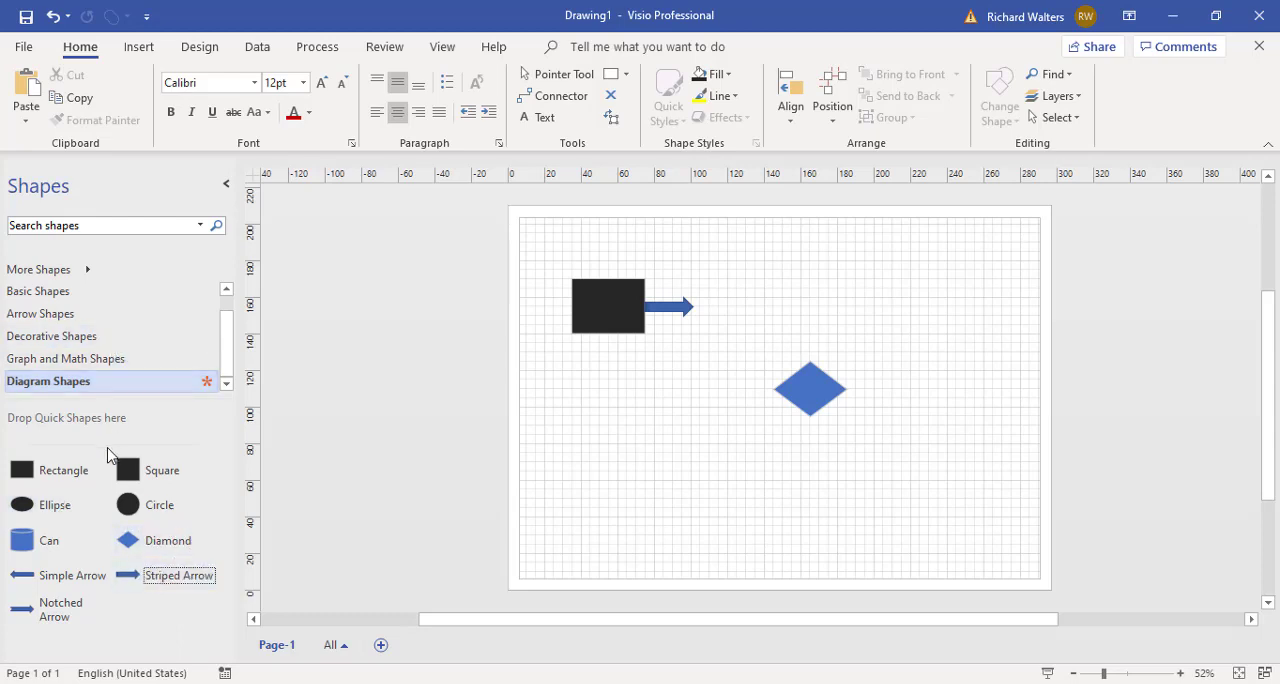